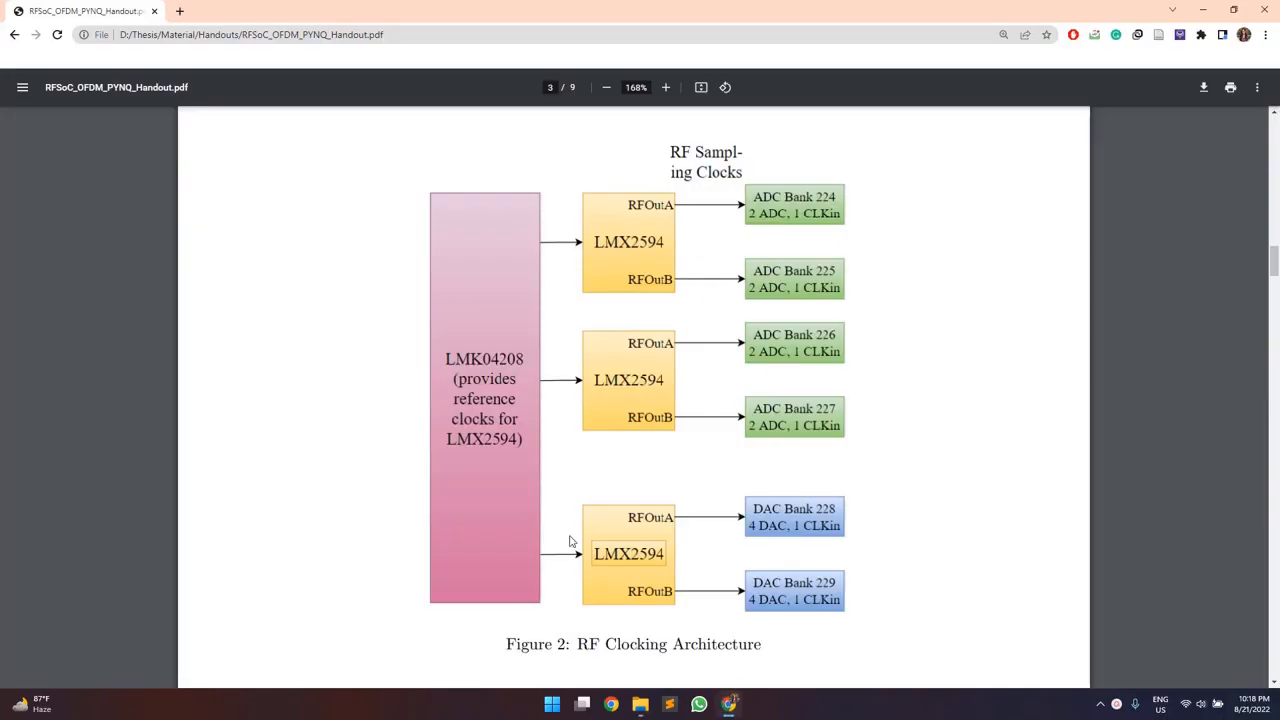
Step: Launch TICS Pro and load the LMX2594 device from the PLL + VCO family
scroll(down, 3)
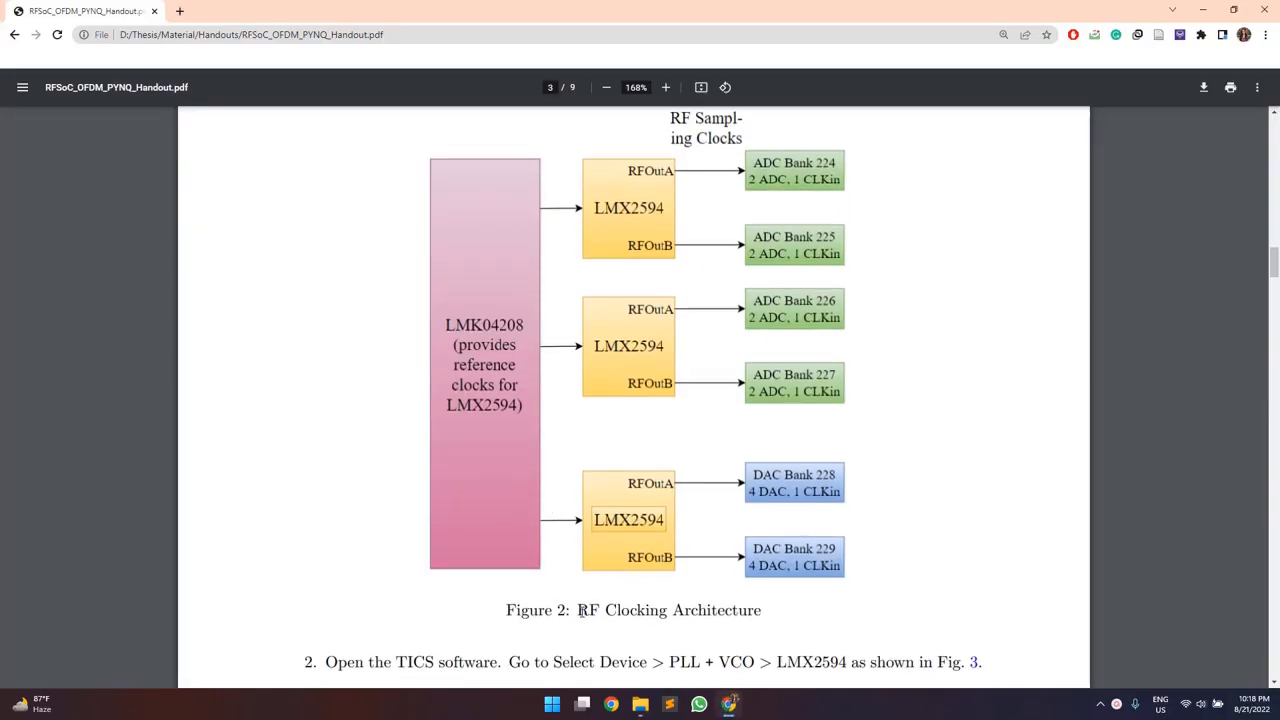
scroll(down, 3)
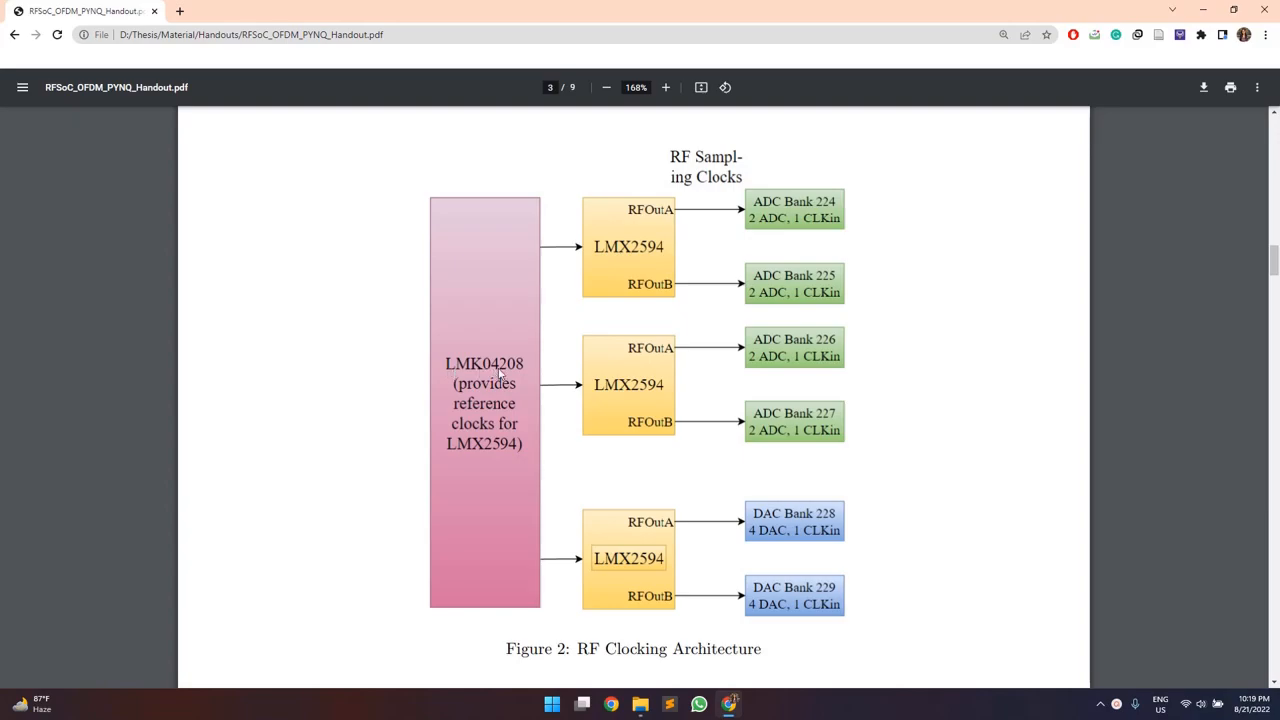
mouse_move(618, 330)
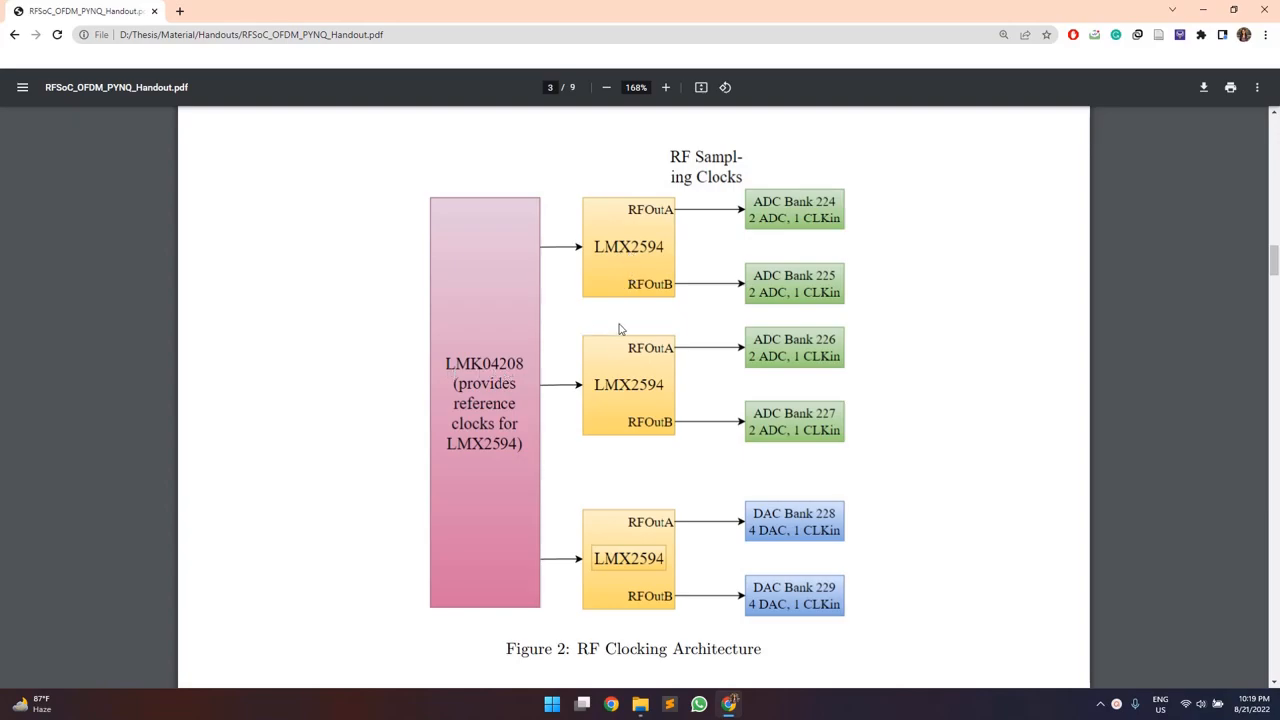
mouse_move(620, 581)
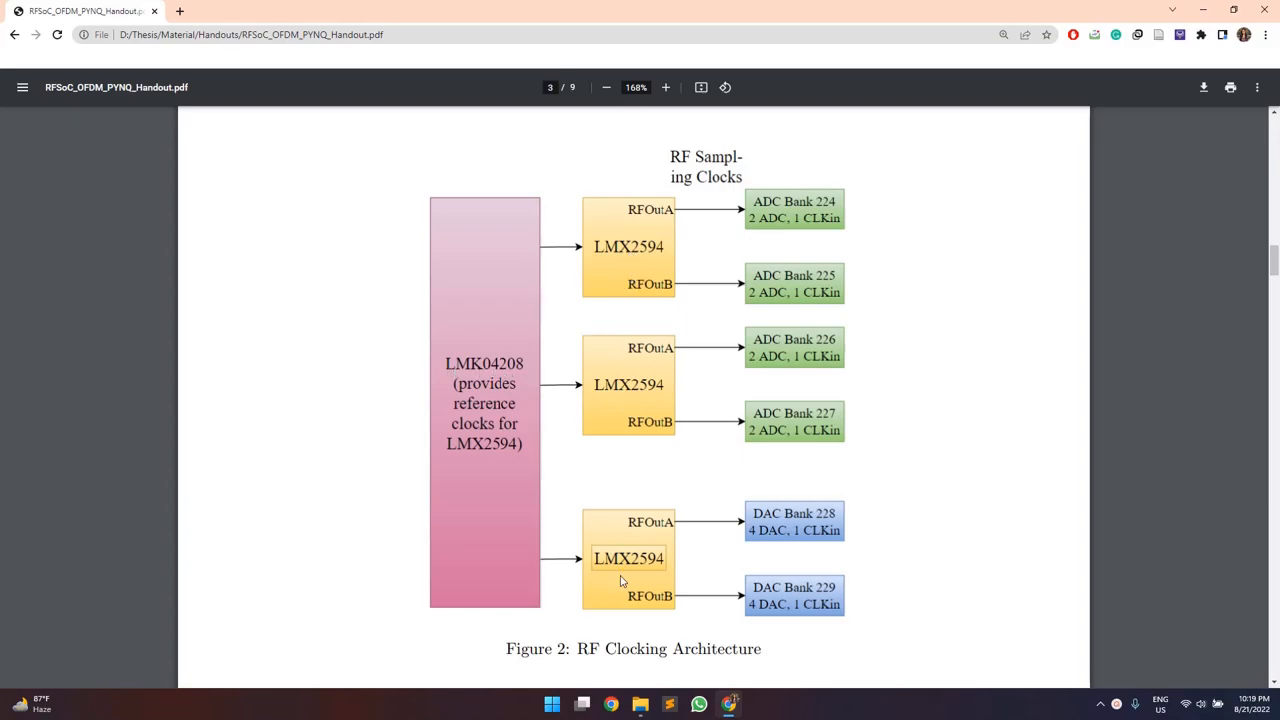
mouse_move(503, 558)
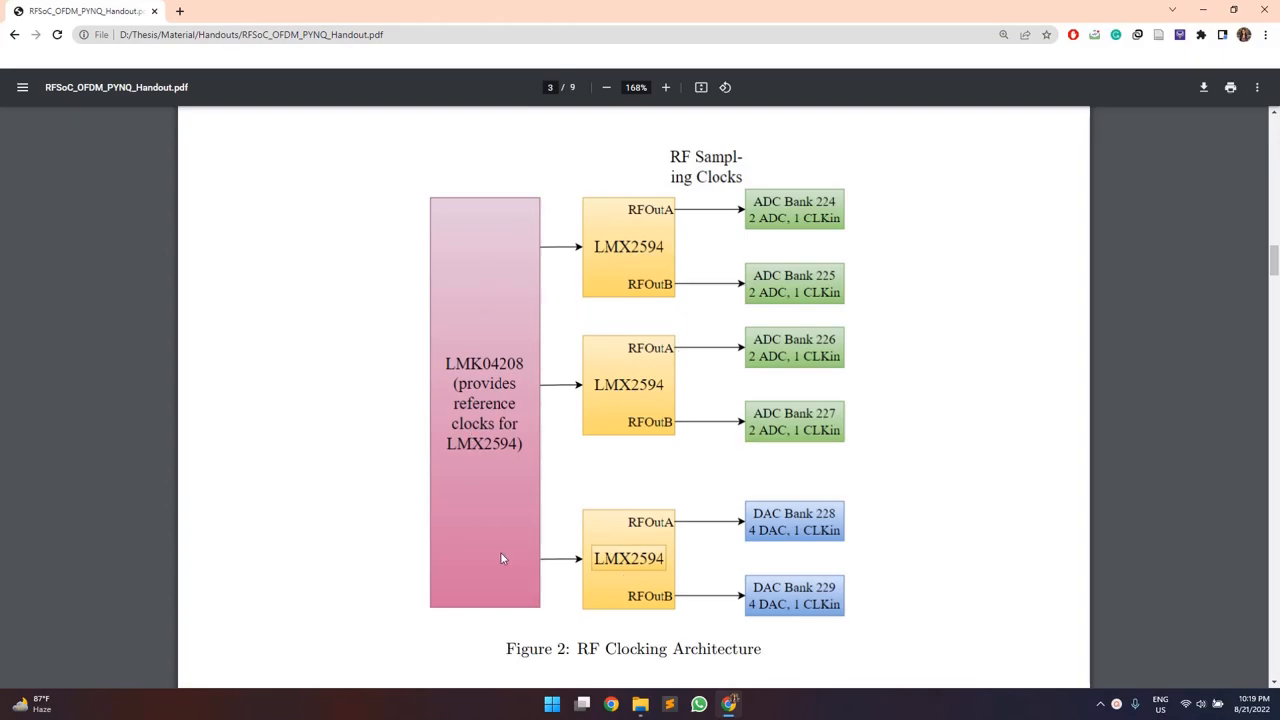
mouse_move(715, 237)
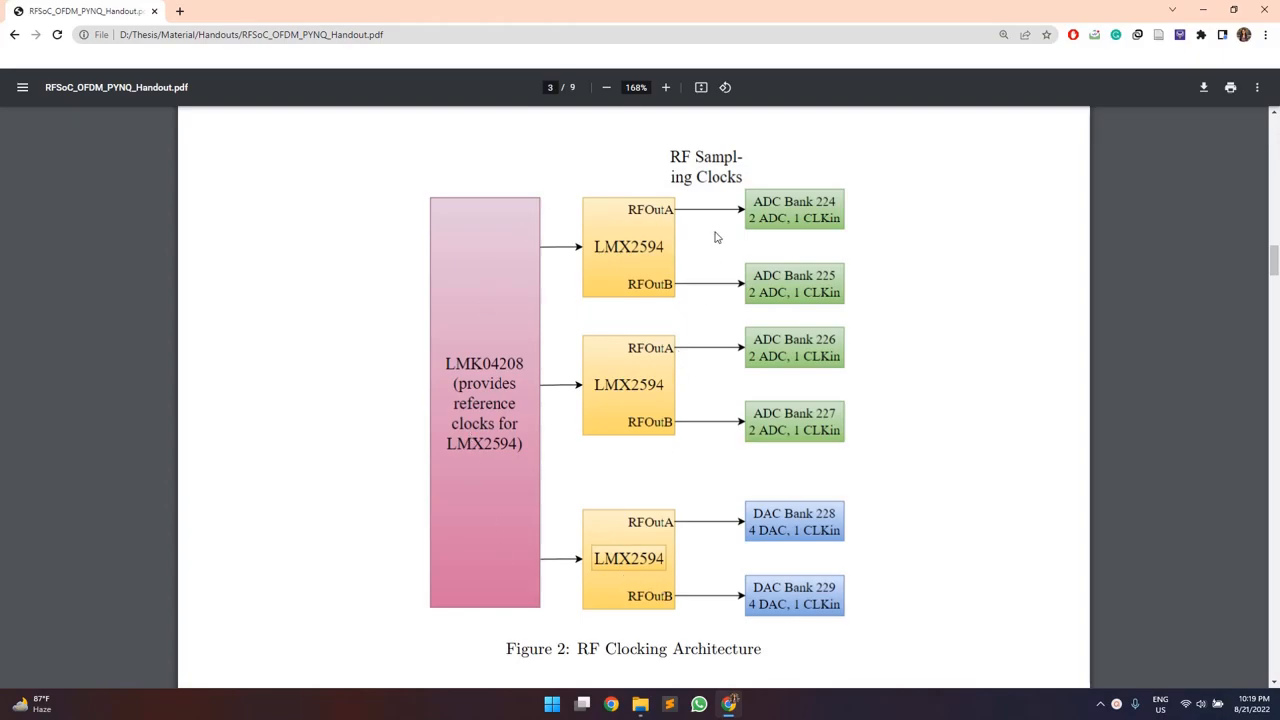
mouse_move(706, 323)
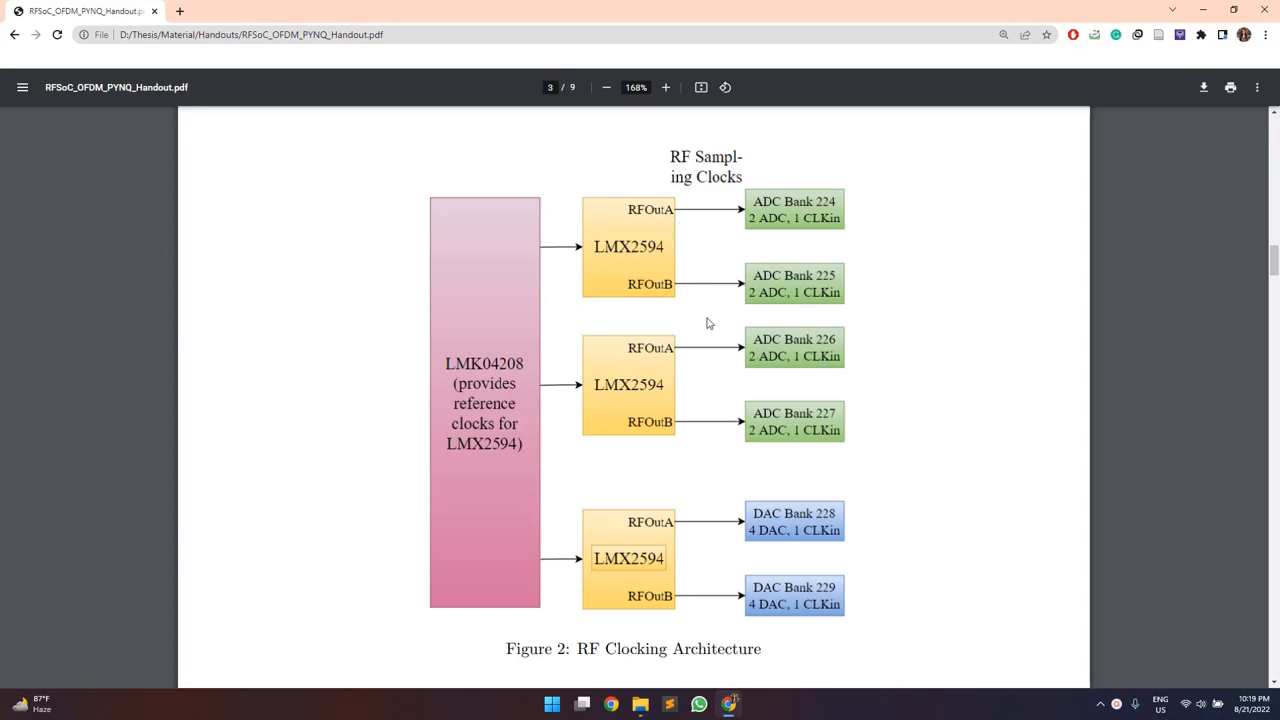
mouse_move(774, 393)
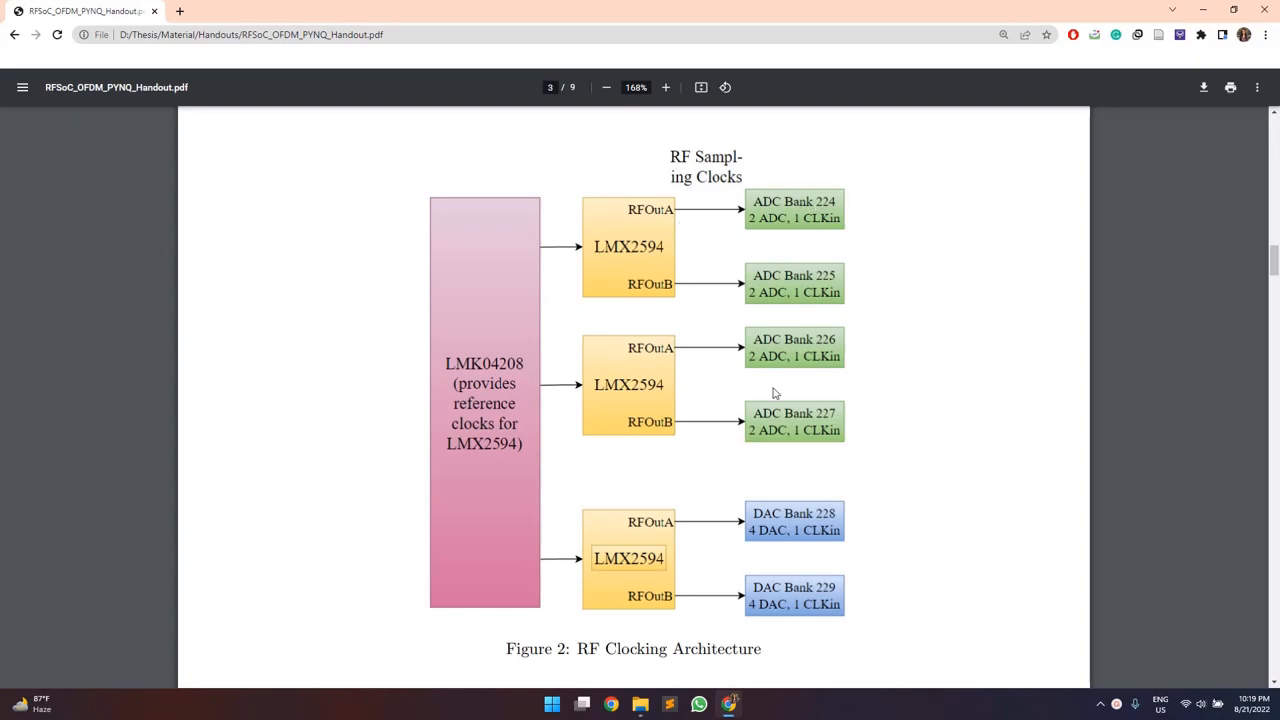
mouse_move(779, 615)
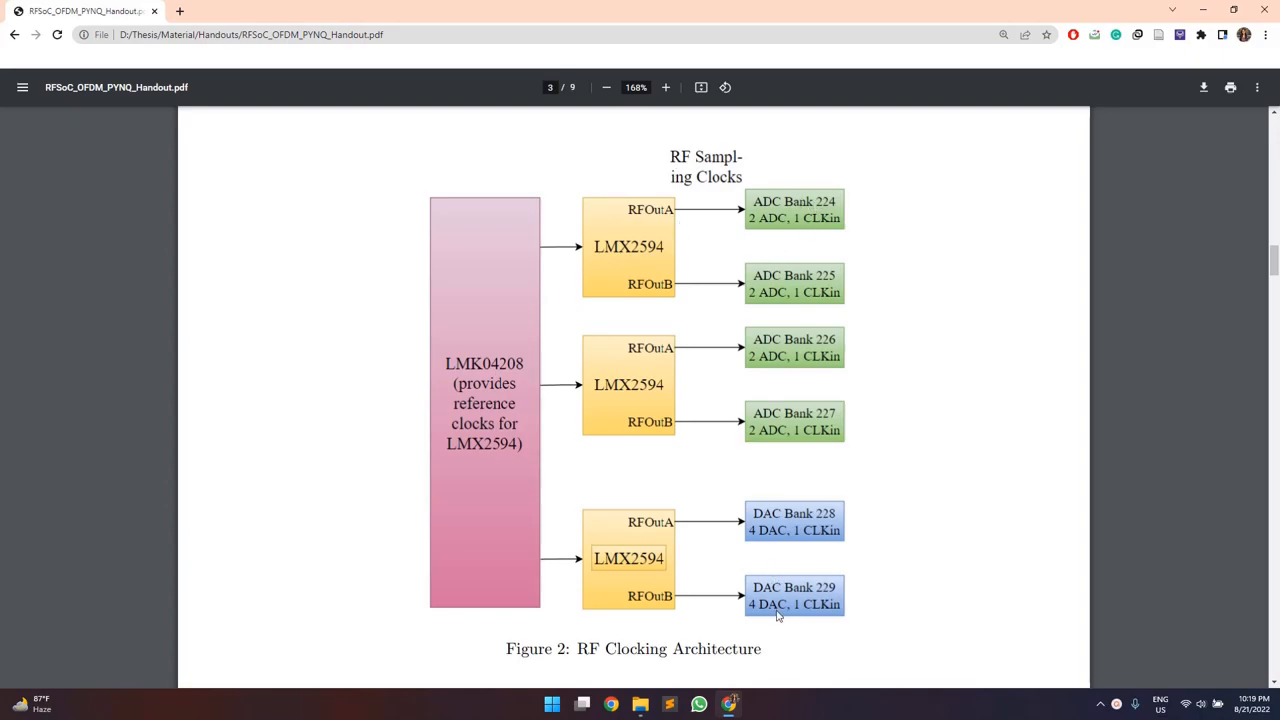
mouse_move(810, 210)
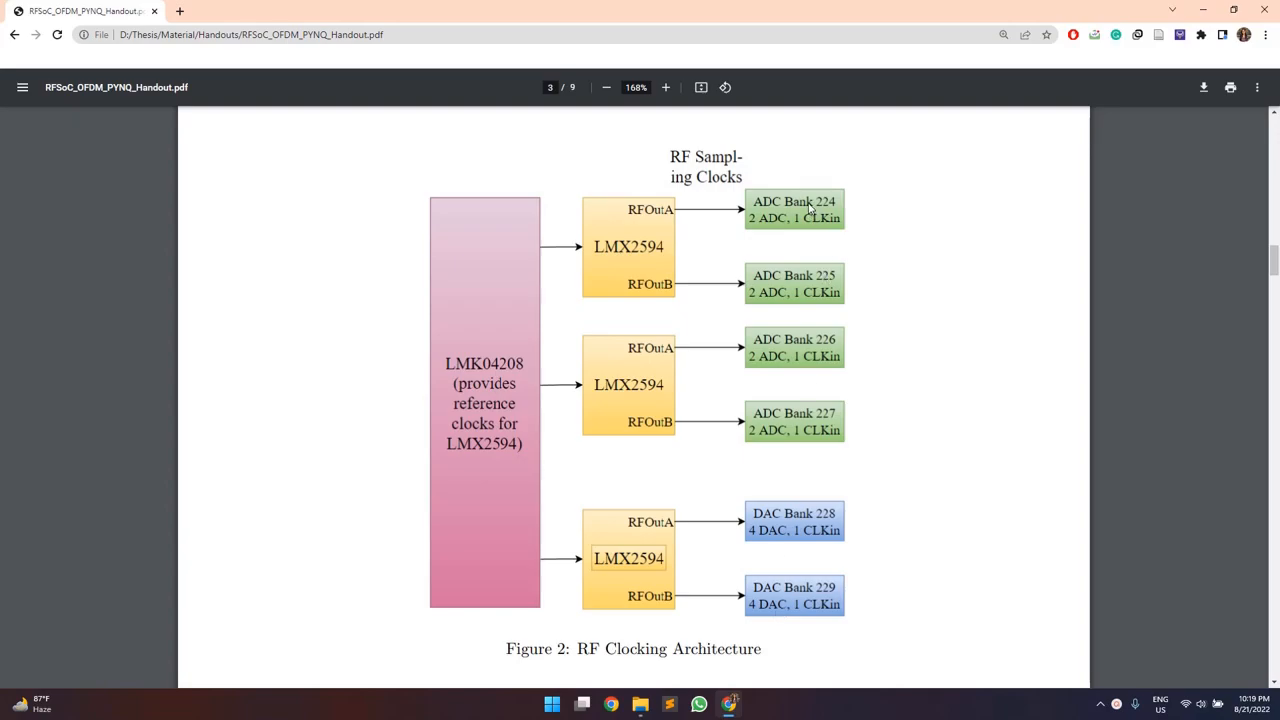
mouse_move(799, 345)
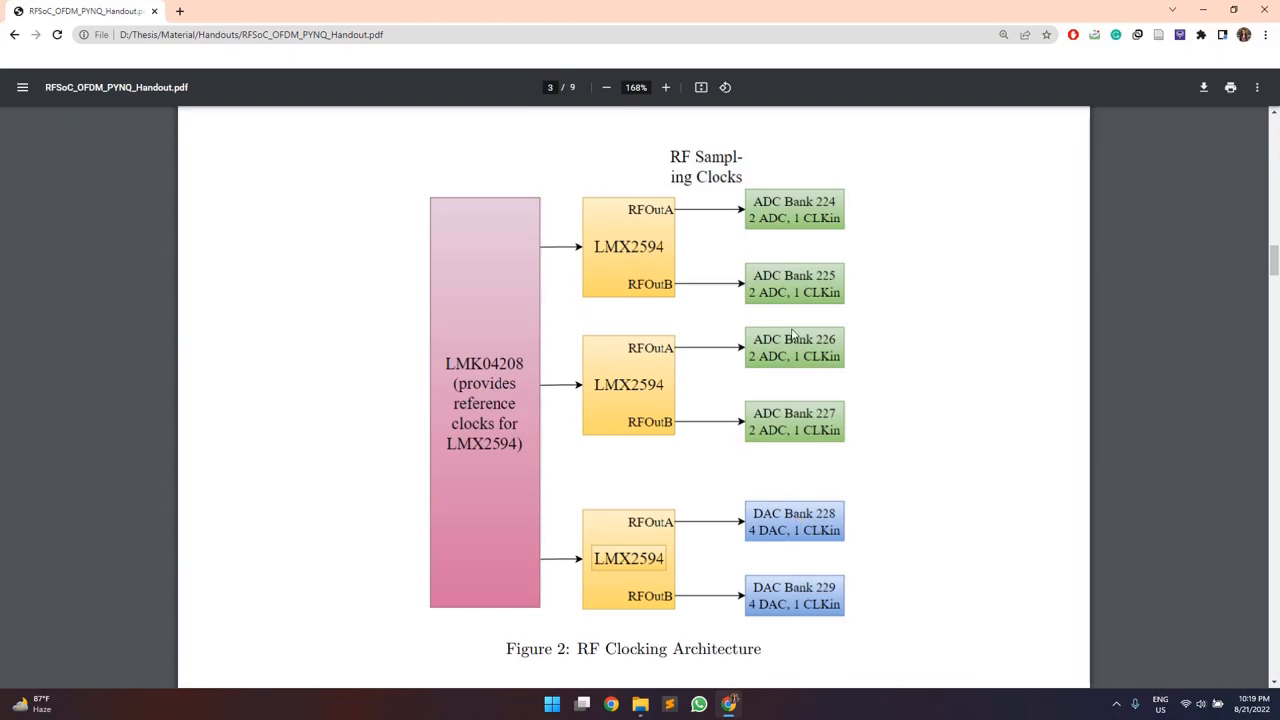
mouse_move(703, 178)
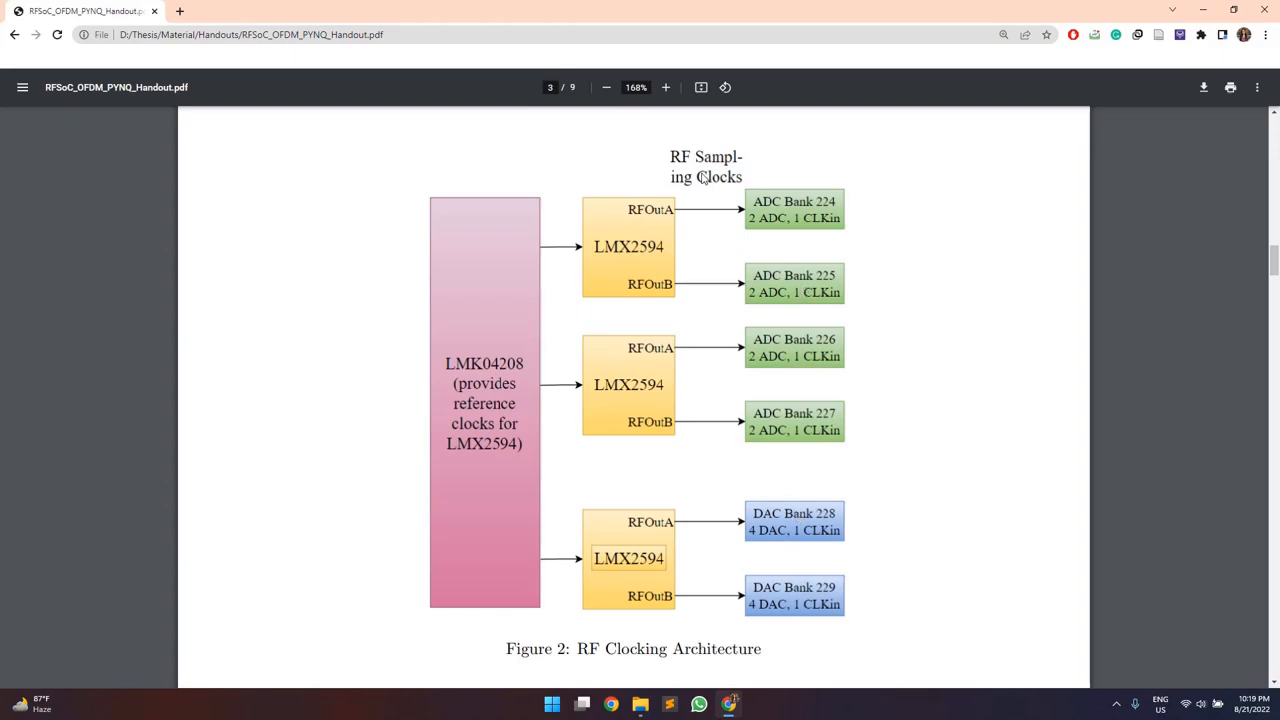
mouse_move(614, 197)
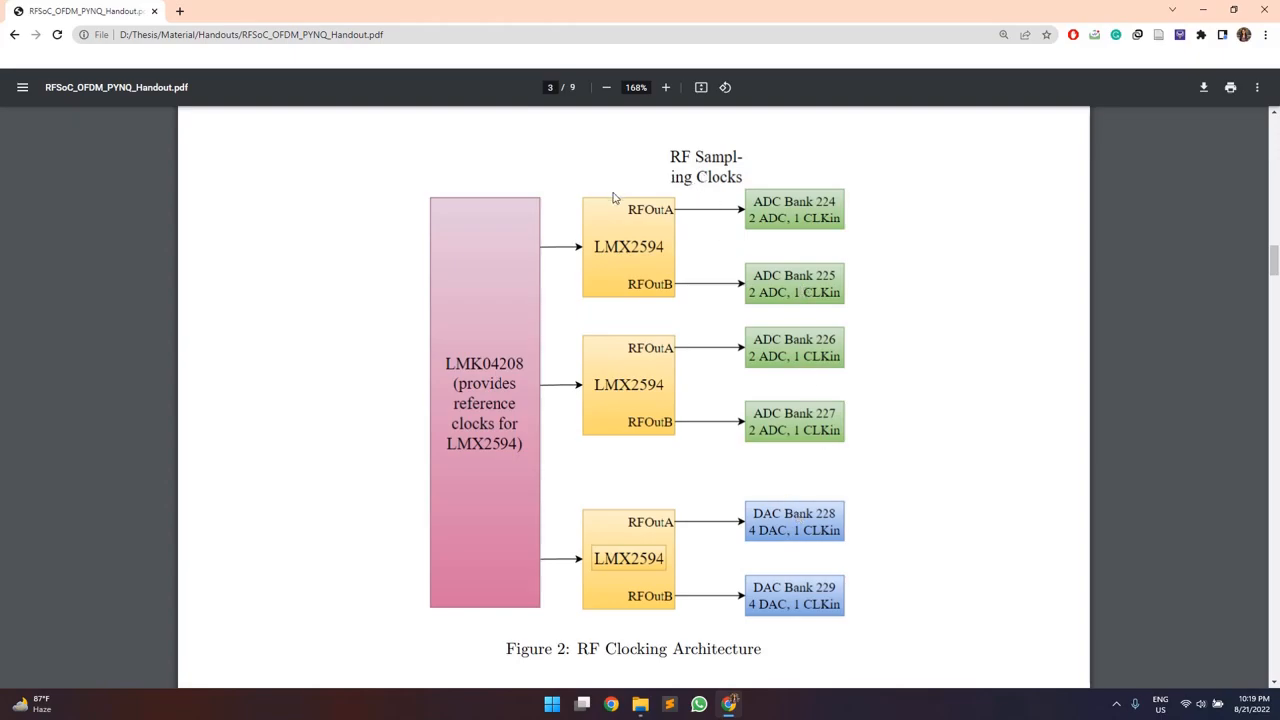
mouse_move(573, 620)
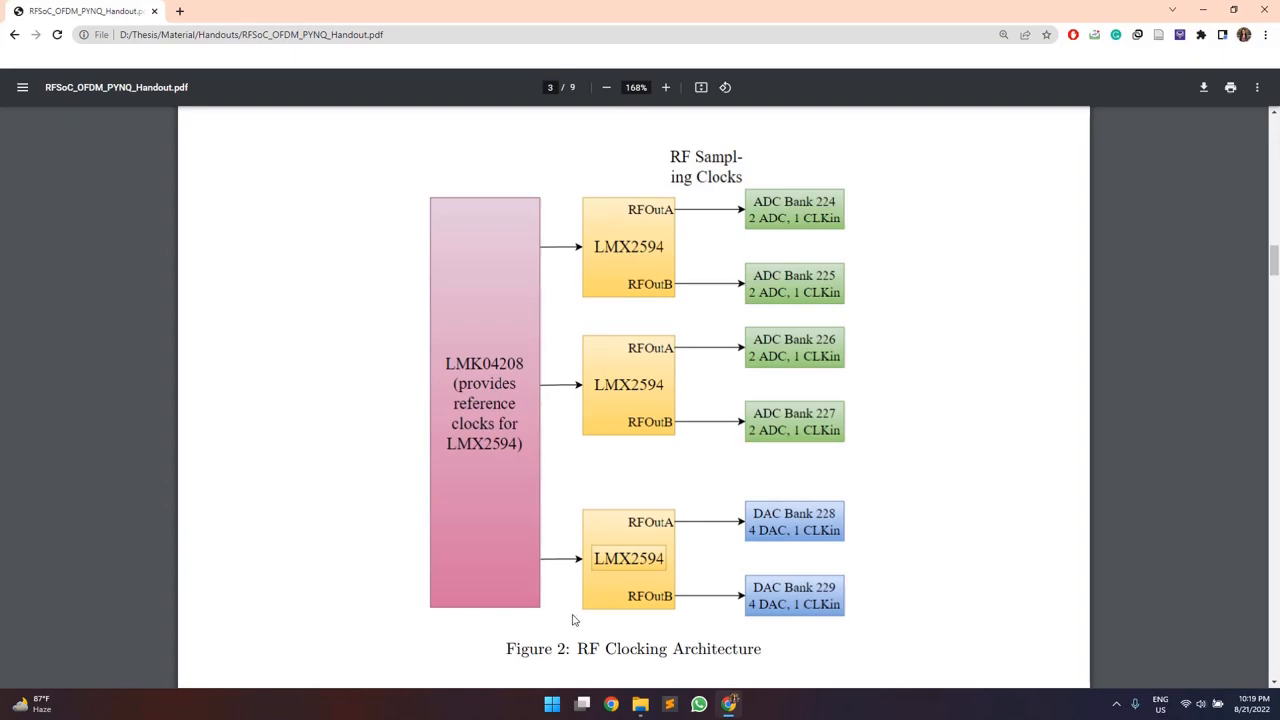
mouse_move(628, 534)
text(ti)
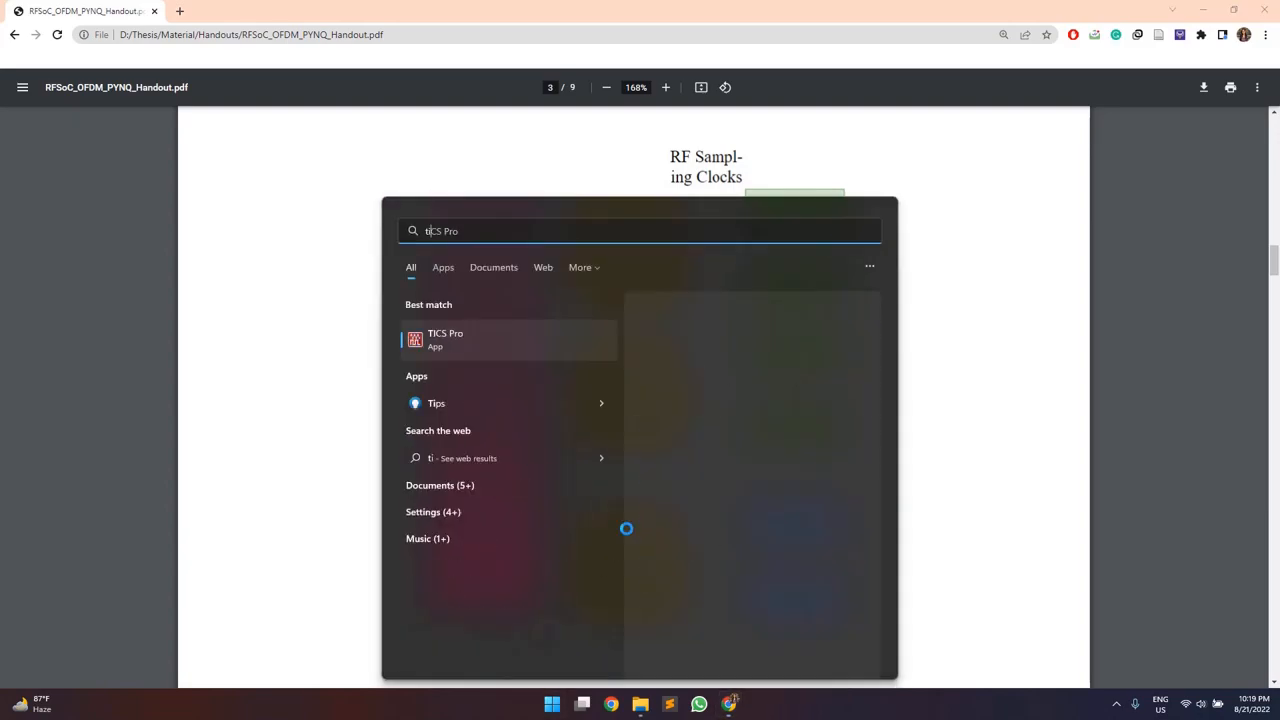
click(445, 339)
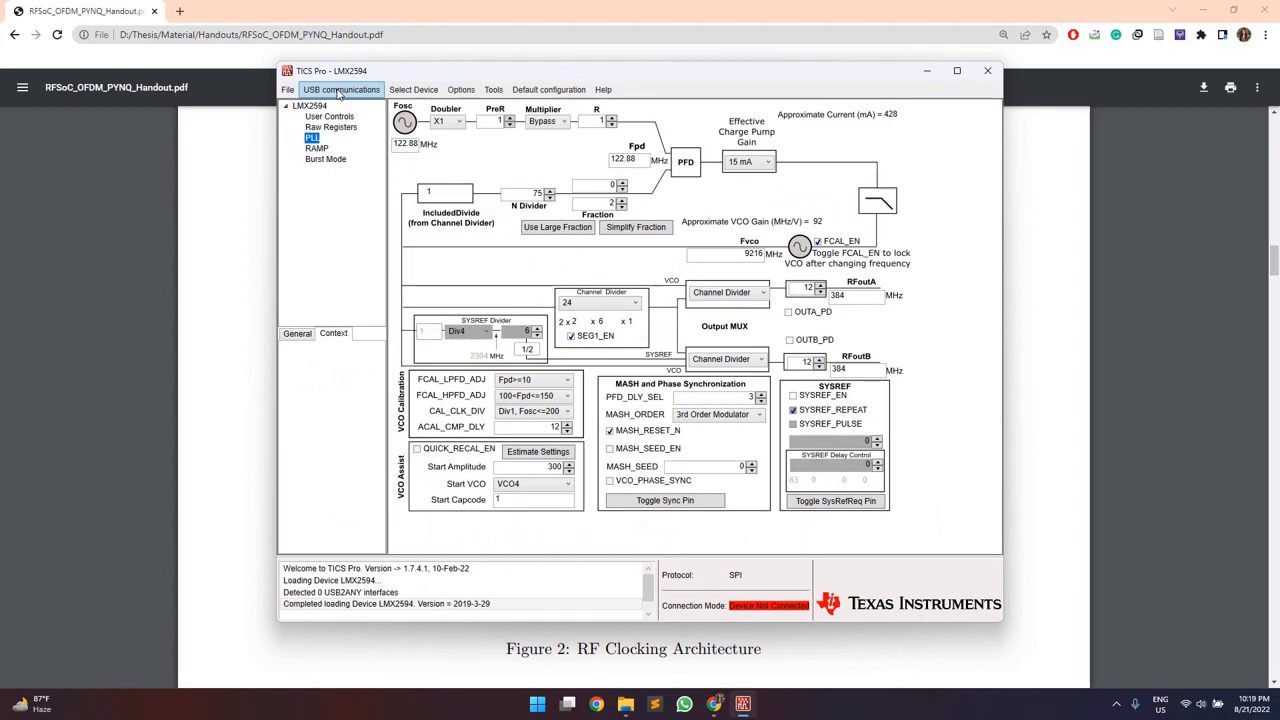
click(413, 89)
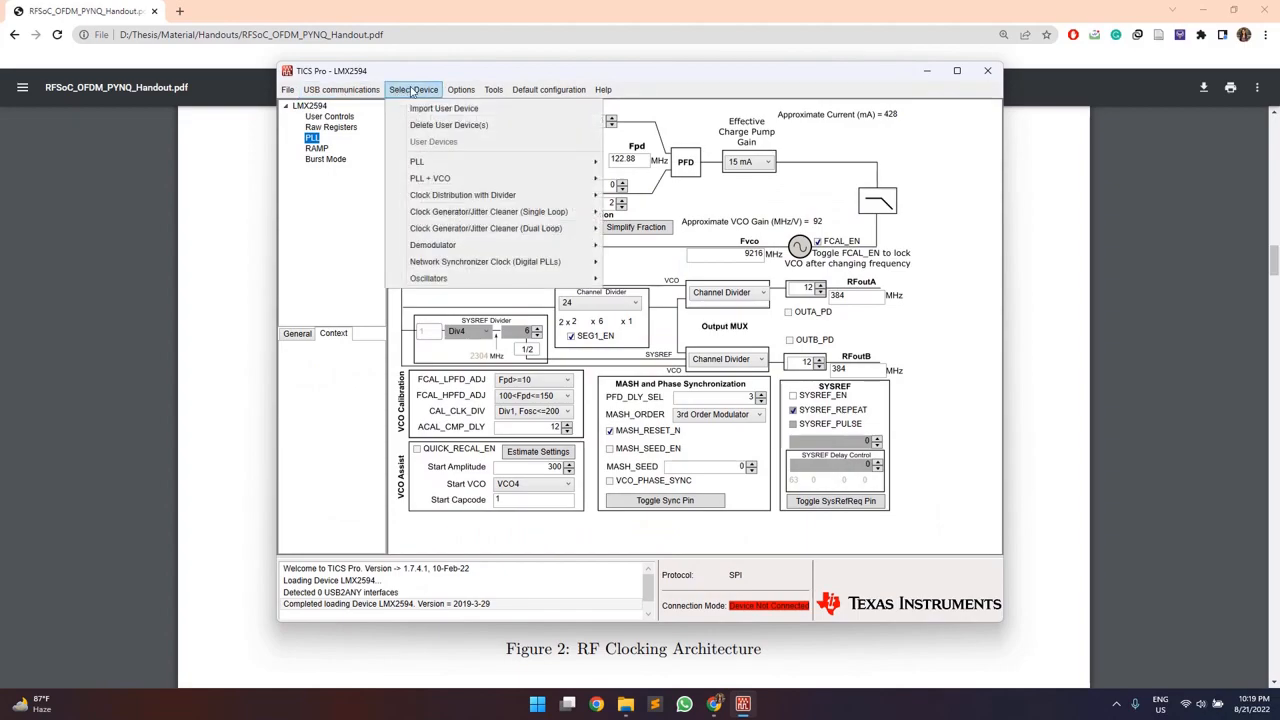
mouse_move(430, 178)
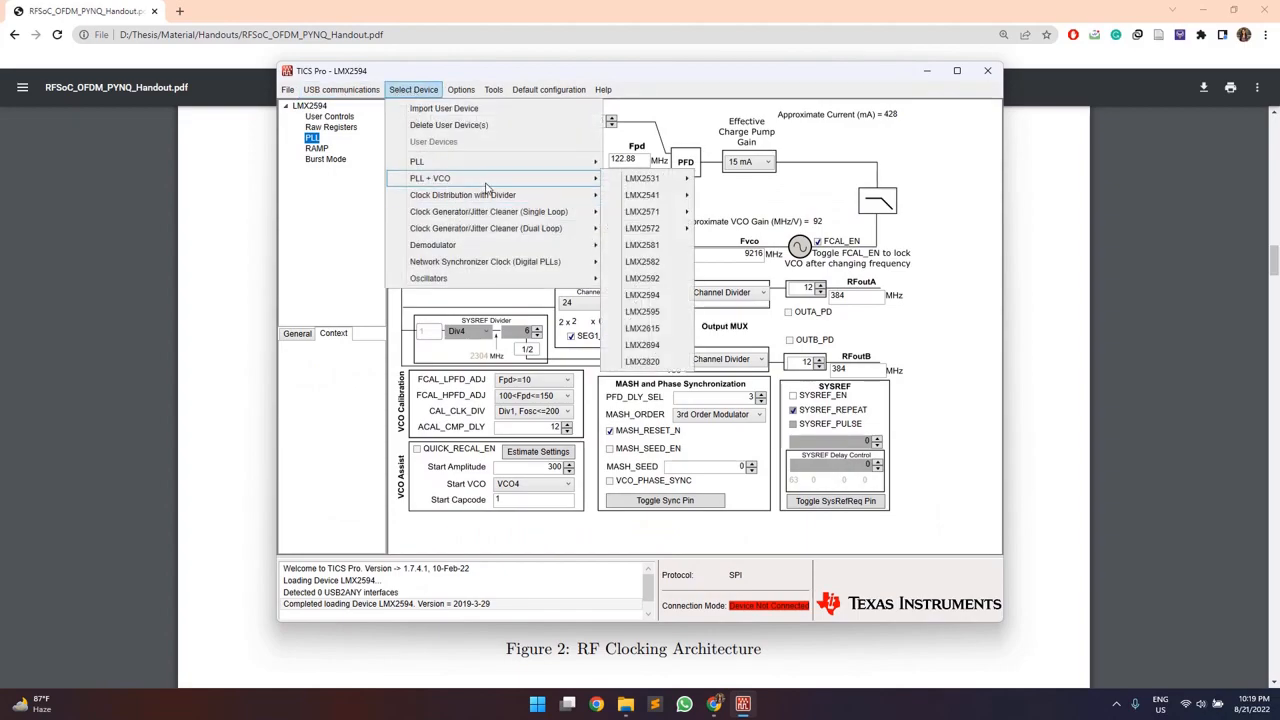
mouse_move(643, 294)
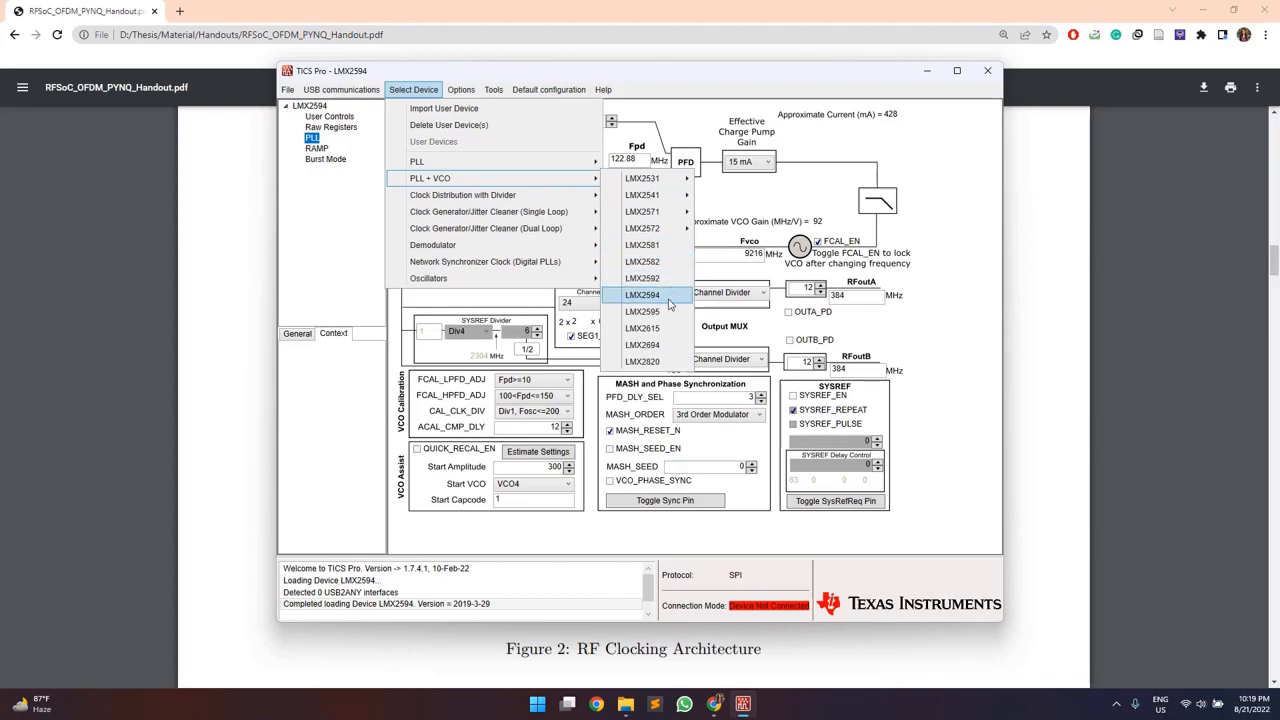
click(642, 294)
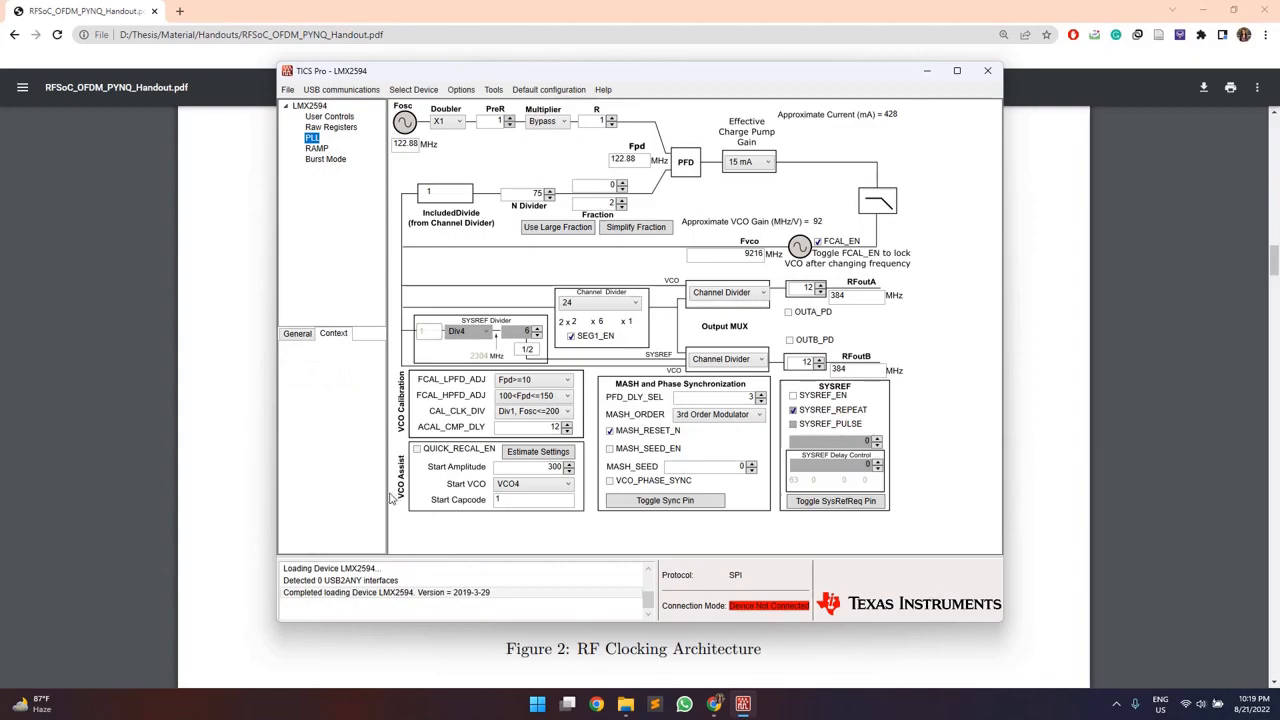
mouse_move(720, 210)
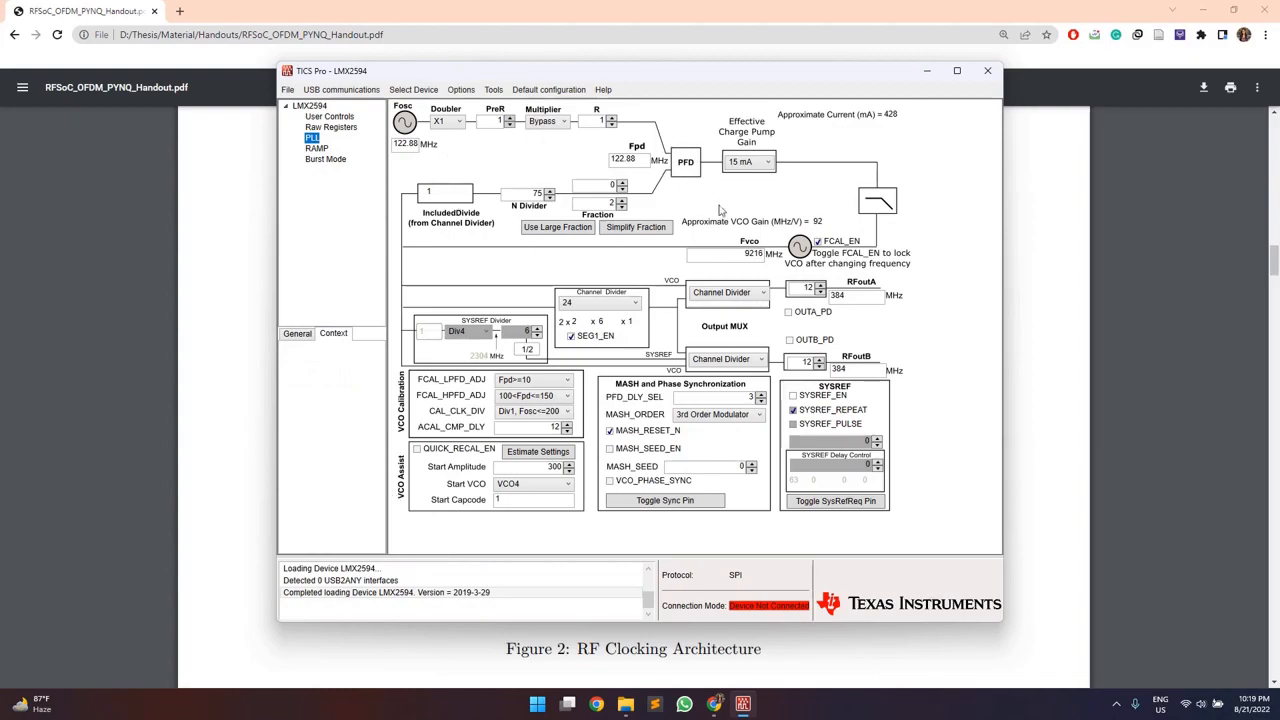
mouse_move(727, 213)
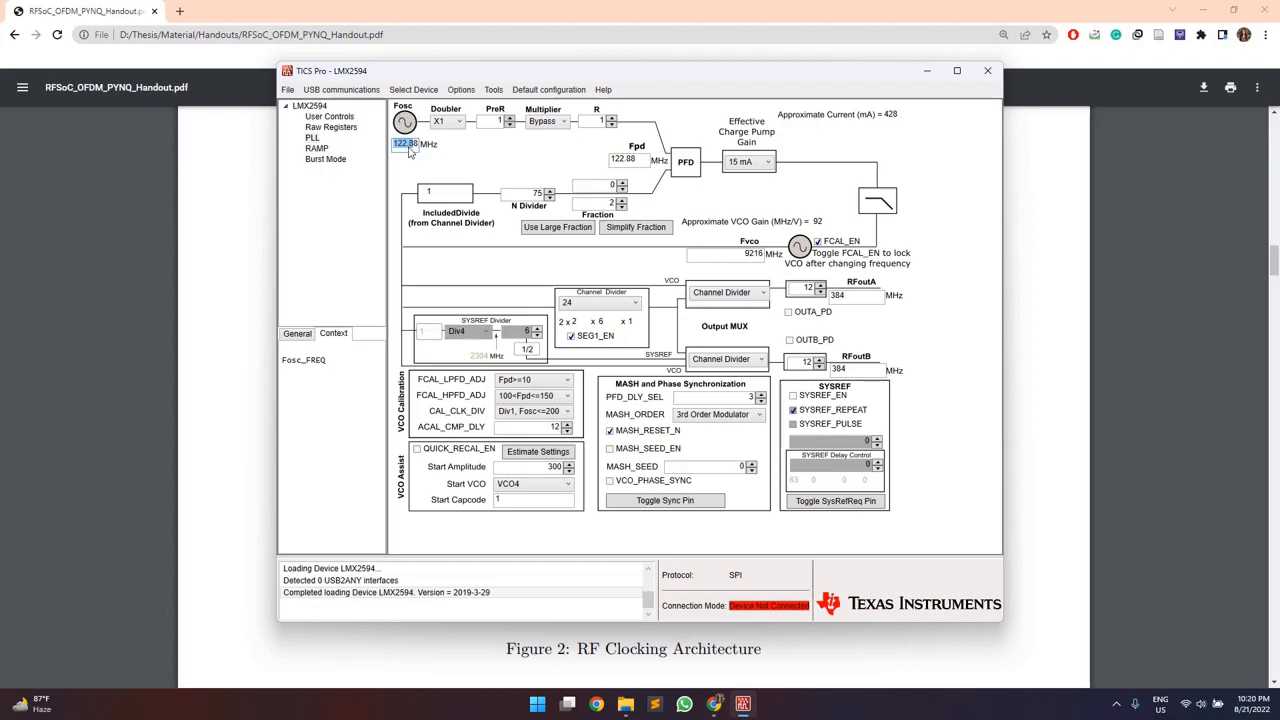
mouse_move(450, 166)
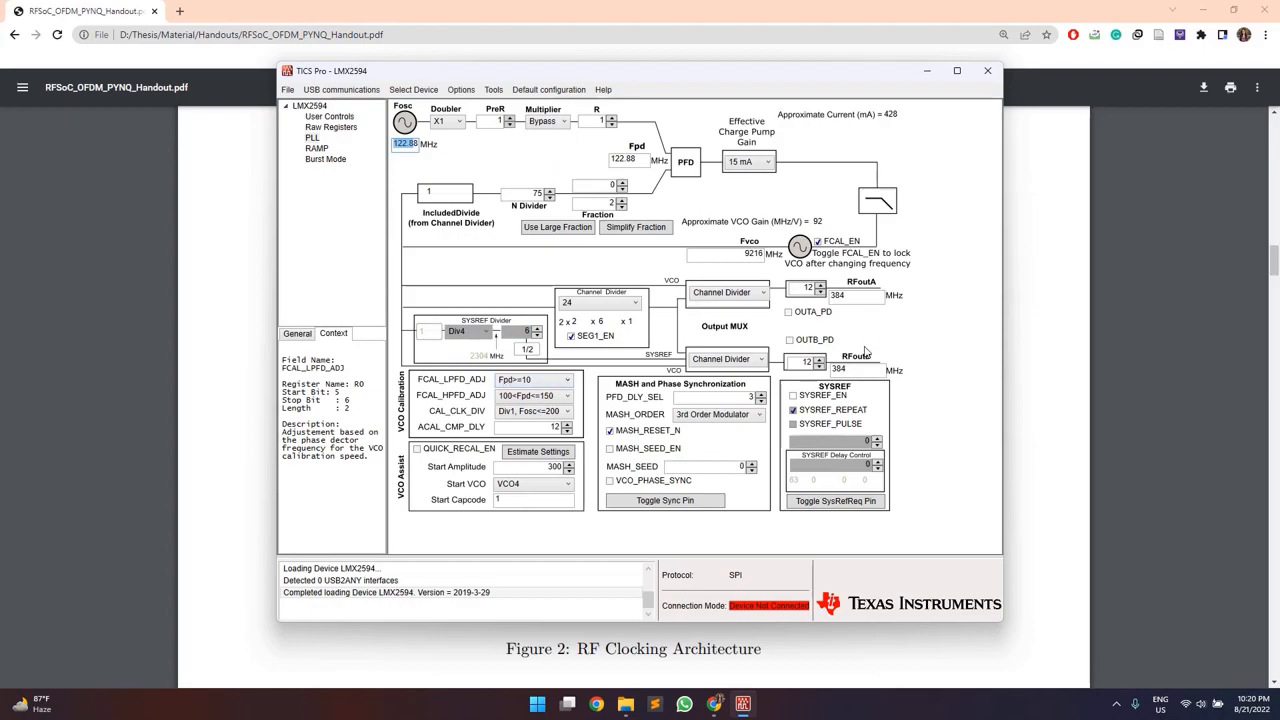
click(987, 70)
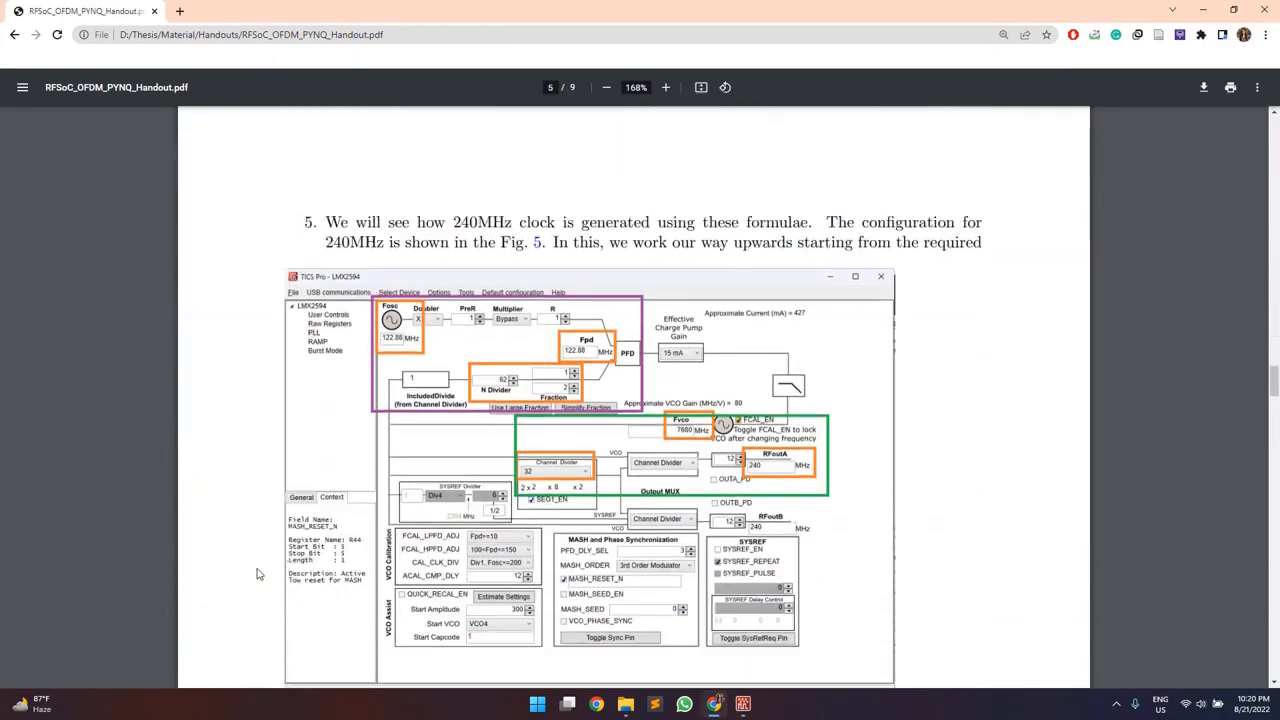
Step: Scroll the handout to the CHDIV = 32, Fvco = 7680 MHz derivation and select the VCO frequency
scroll(down, 3)
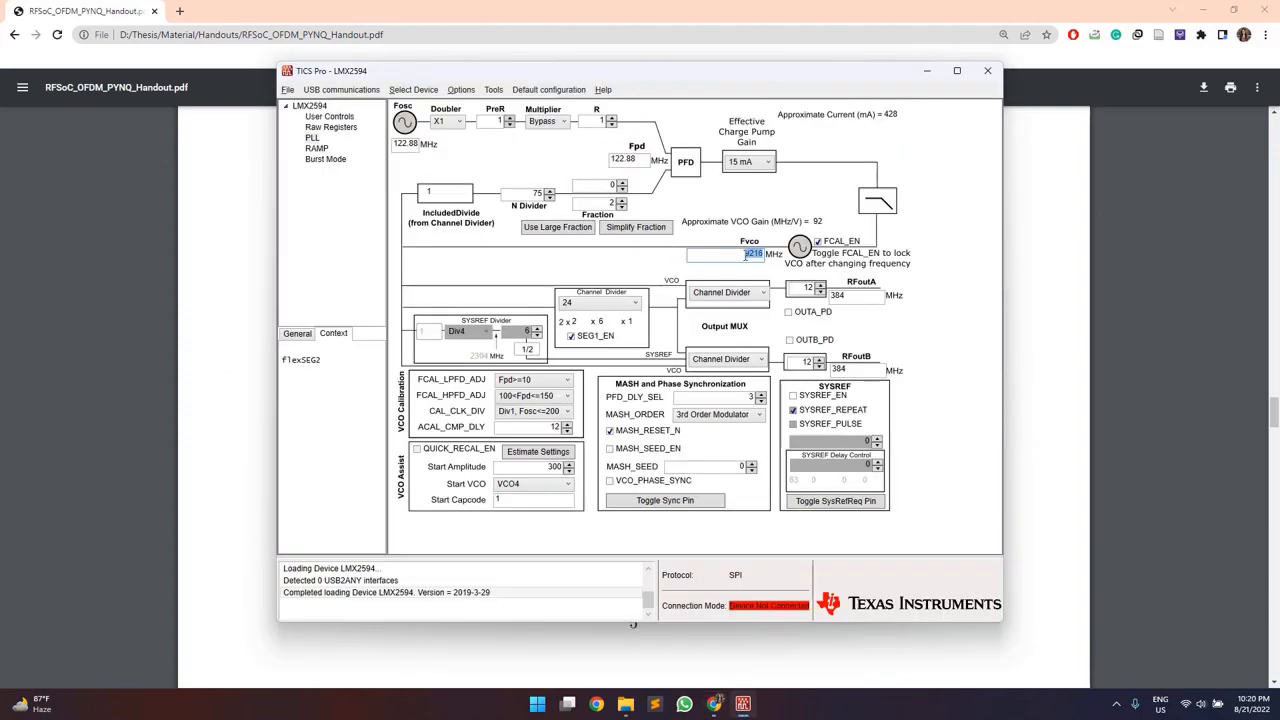
click(750, 253)
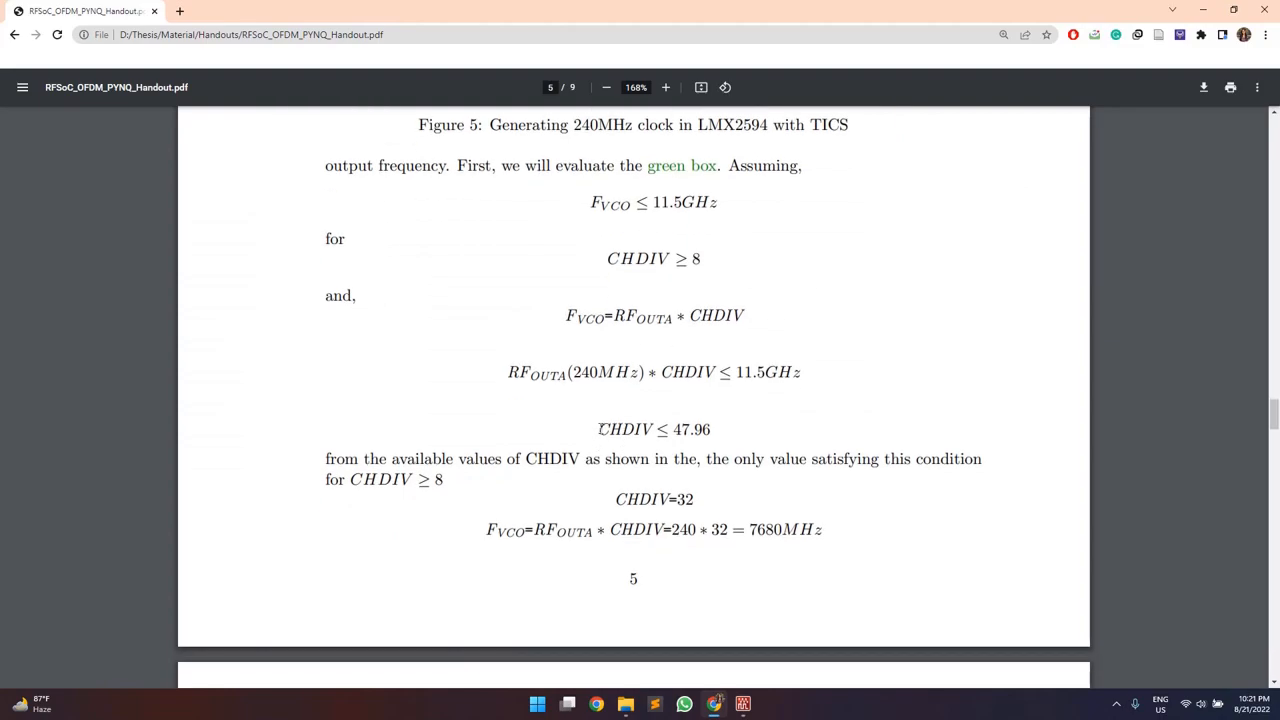
mouse_move(683, 438)
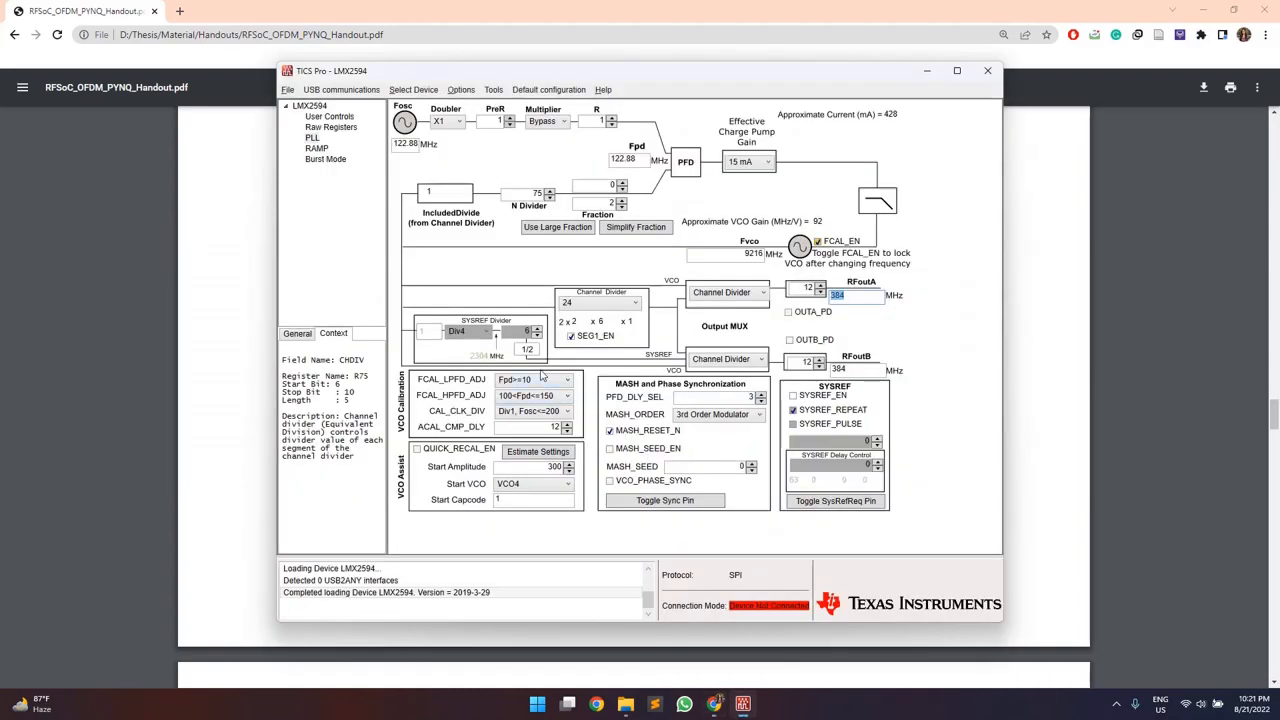
Step: Set the LMX2594 channel divider to 32 and output A frequency to 240 MHz
click(600, 302)
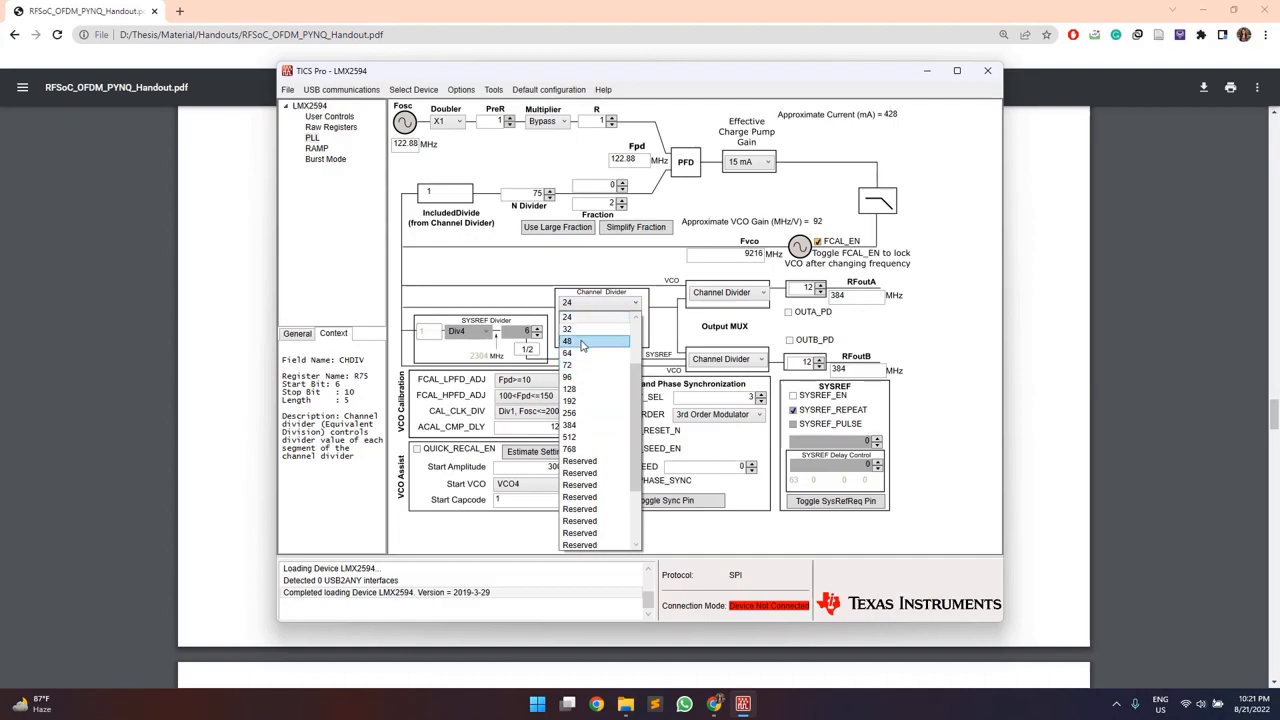
click(567, 328)
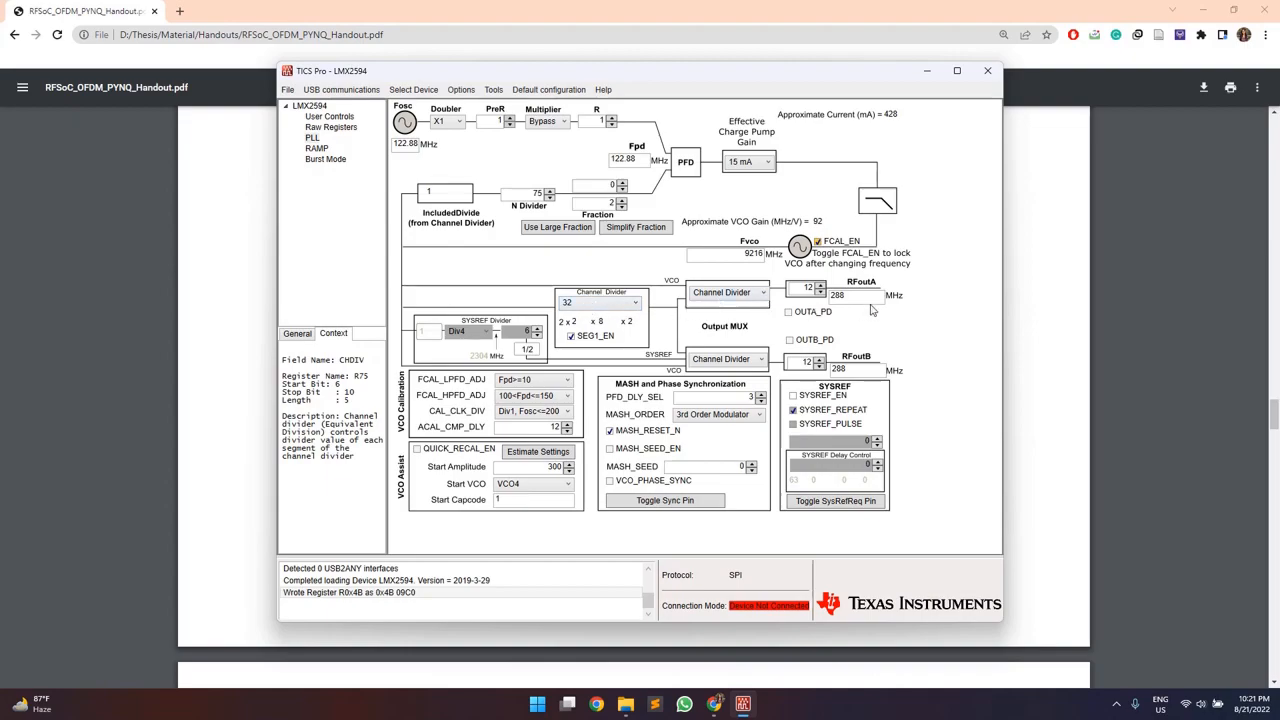
click(837, 295)
text(240)
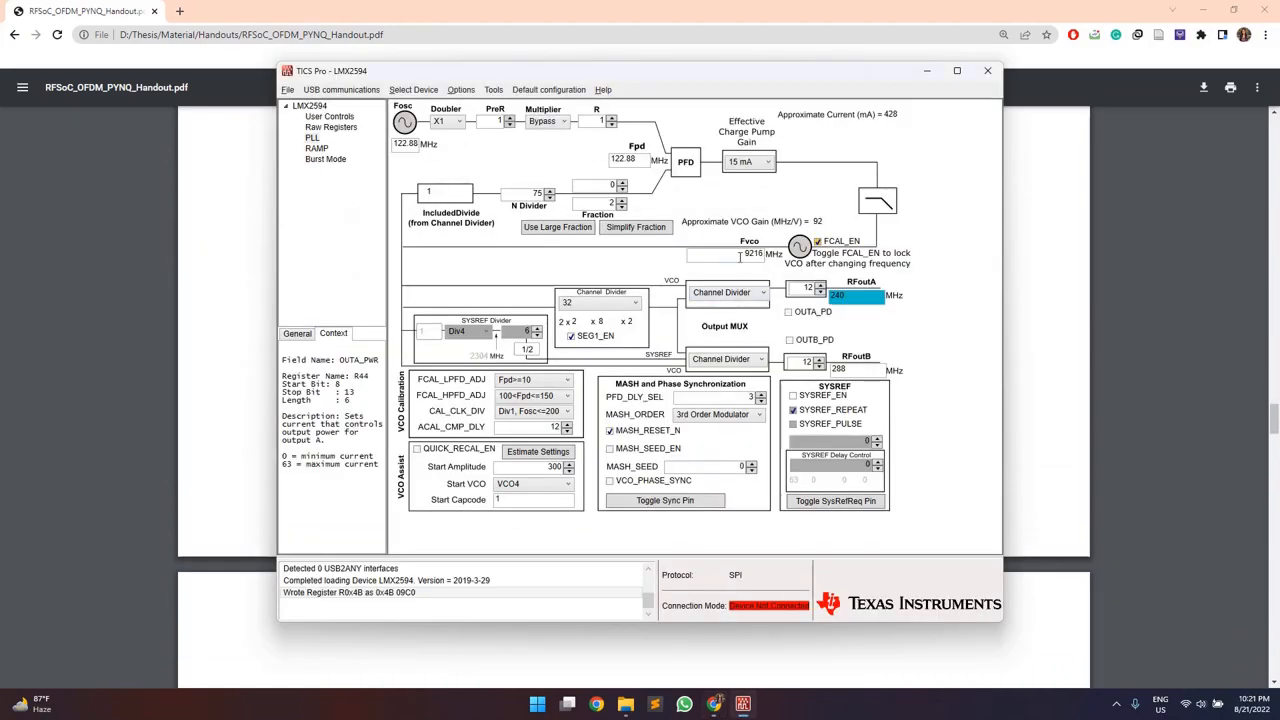
click(752, 254)
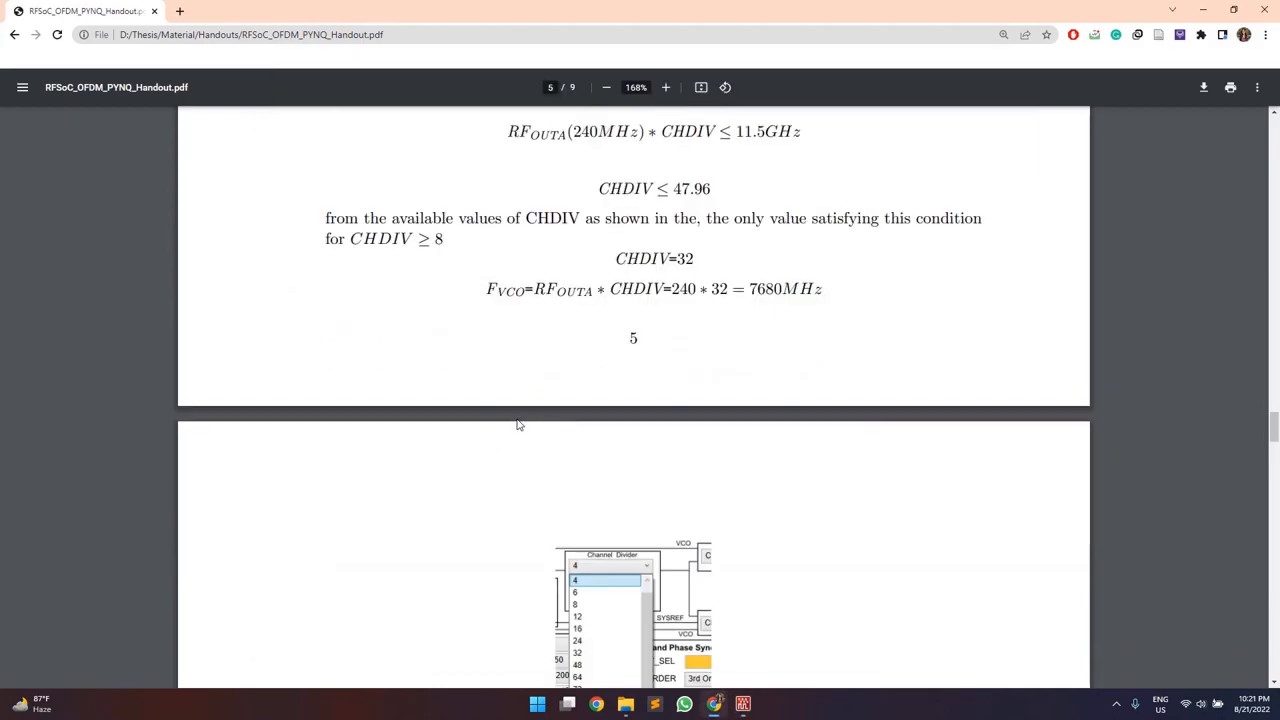
Step: Scroll the handout to the page 6 calculation giving N=62, NUM=1, DEN=2
scroll(down, 3)
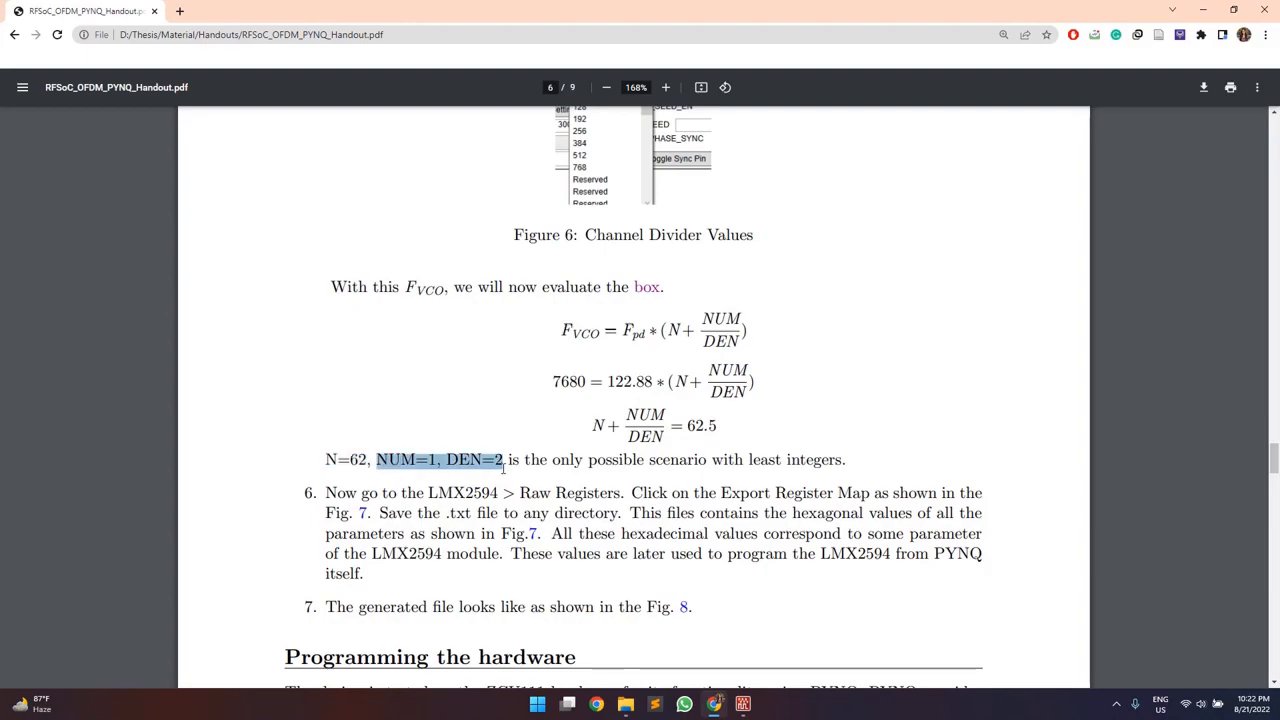
mouse_move(707, 453)
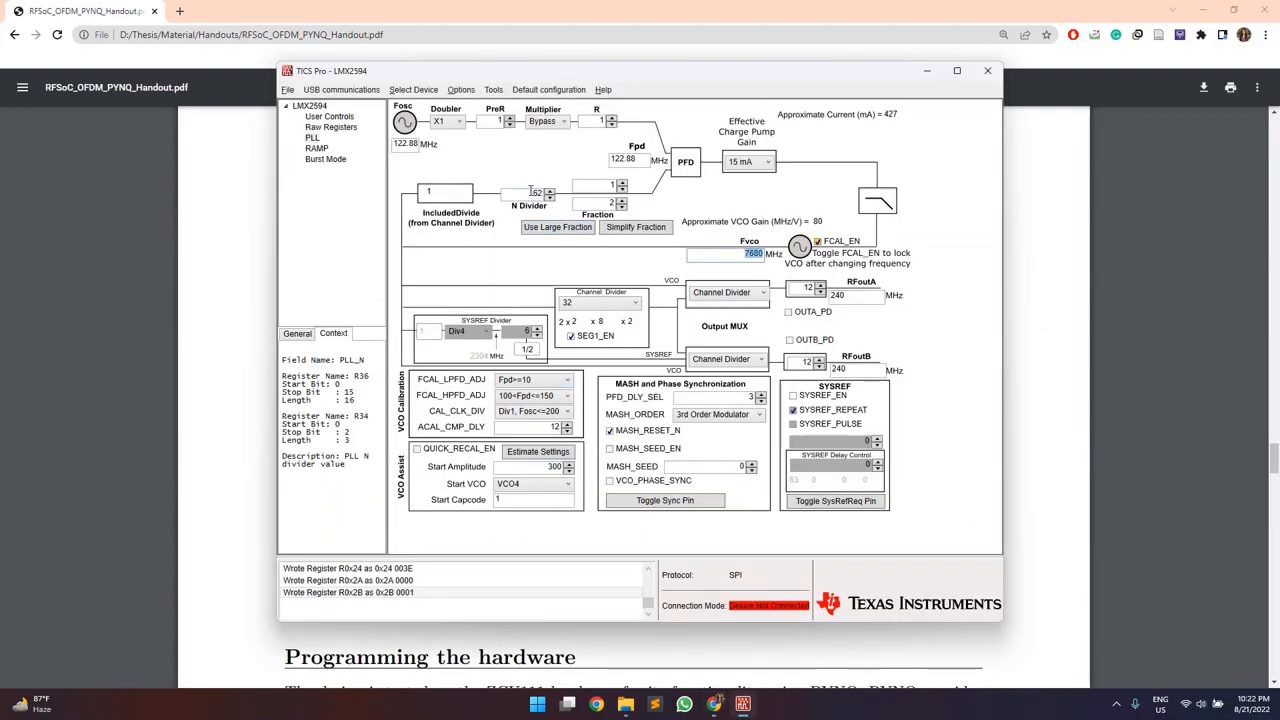
Step: Enter N divider 62 and fraction 1/2, yielding Fvco 7680 MHz and RFoutA 240 MHz
click(595, 186)
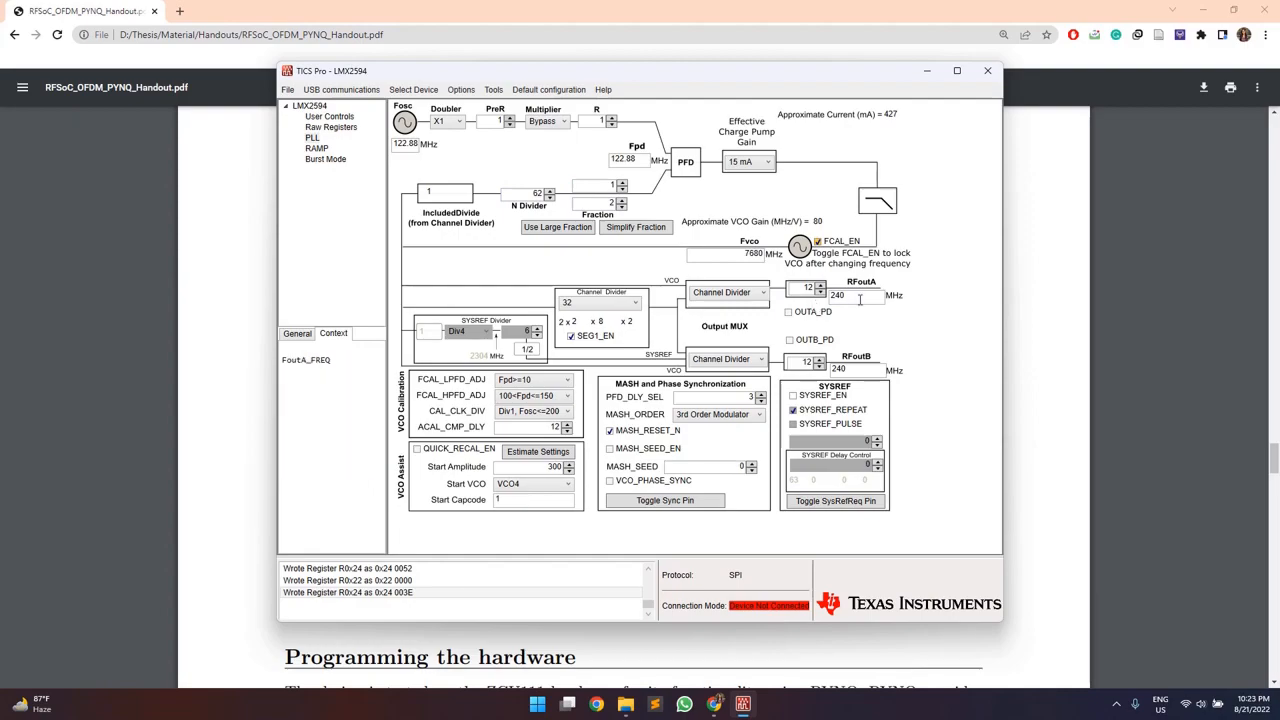
double_click(840, 295)
text(316.8)
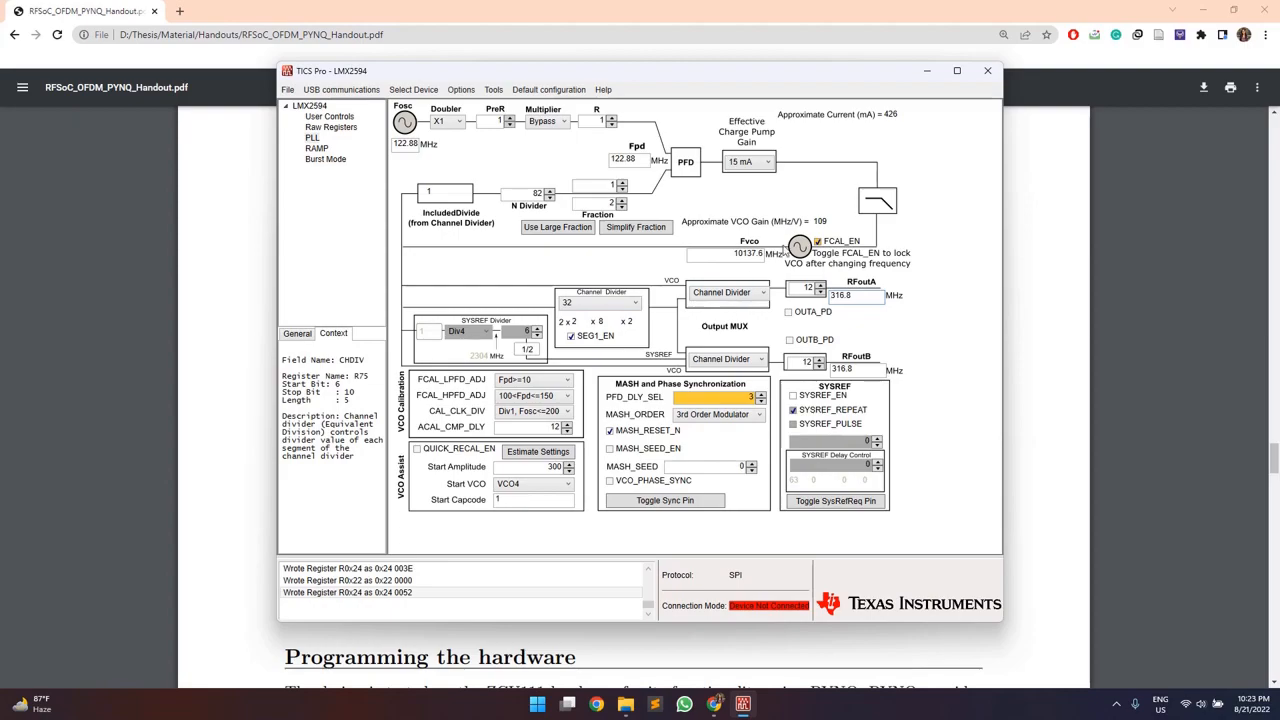
click(611, 203)
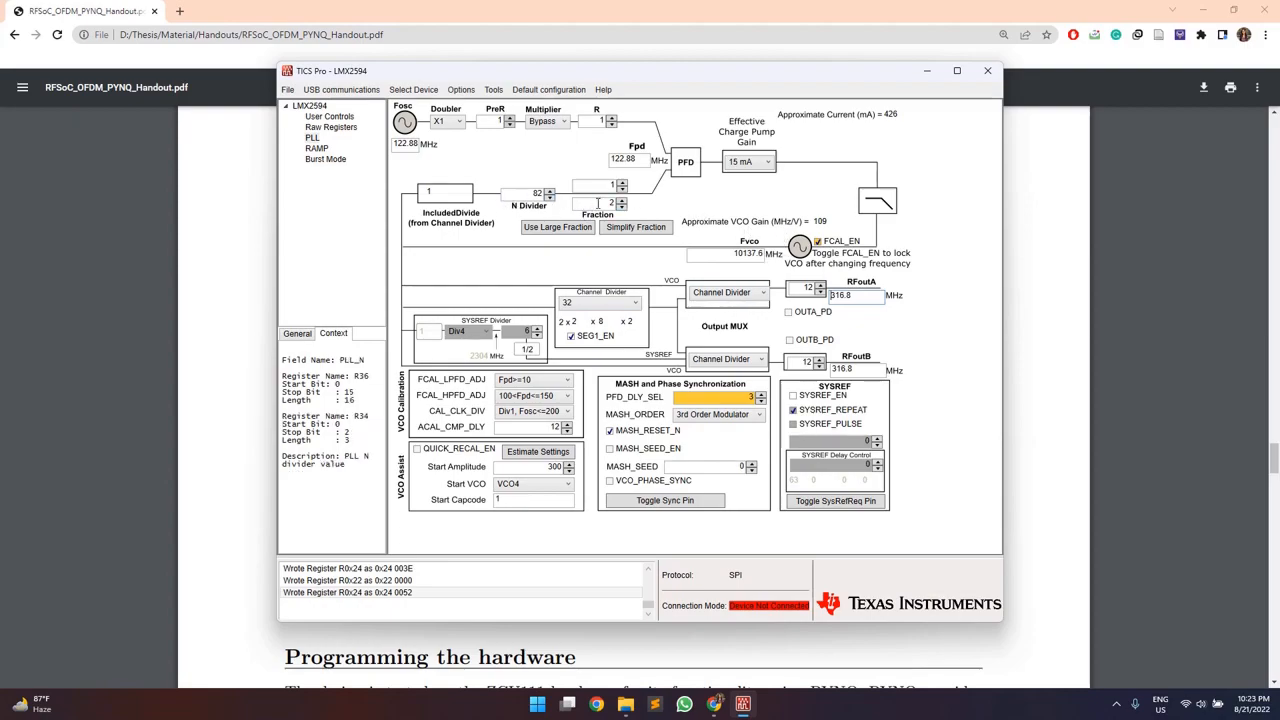
mouse_move(785, 305)
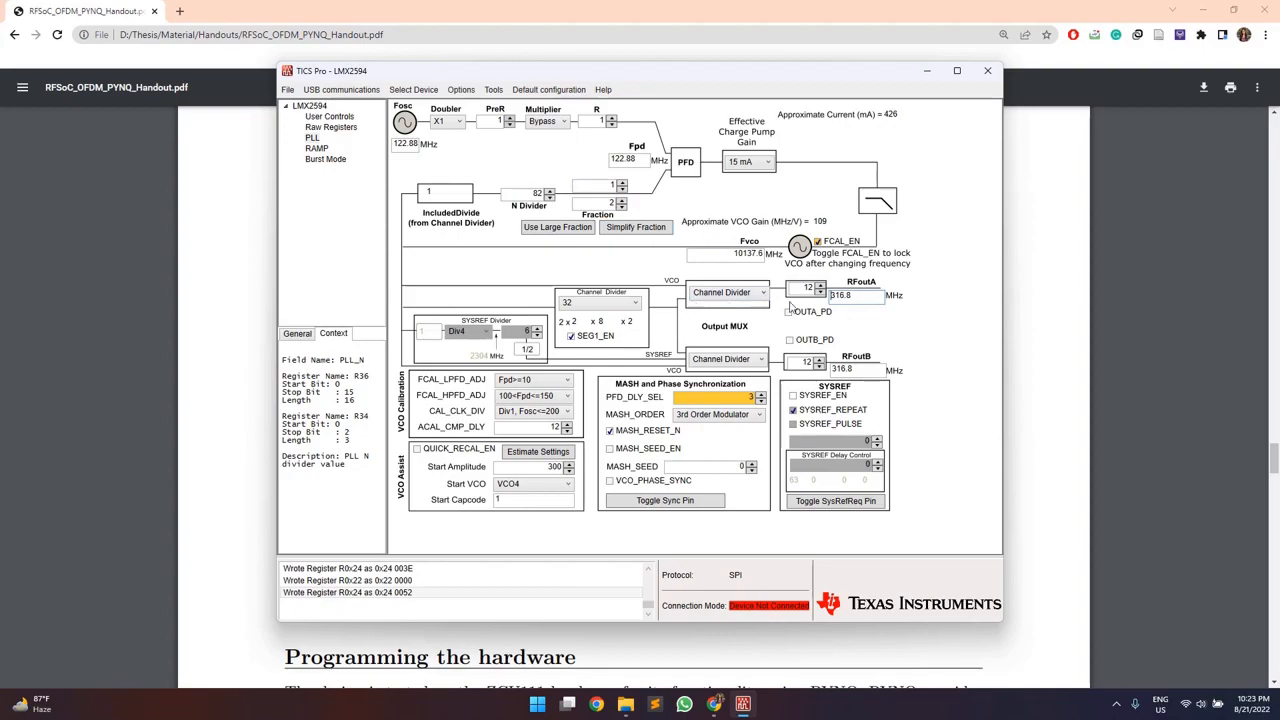
click(848, 295)
text(240)
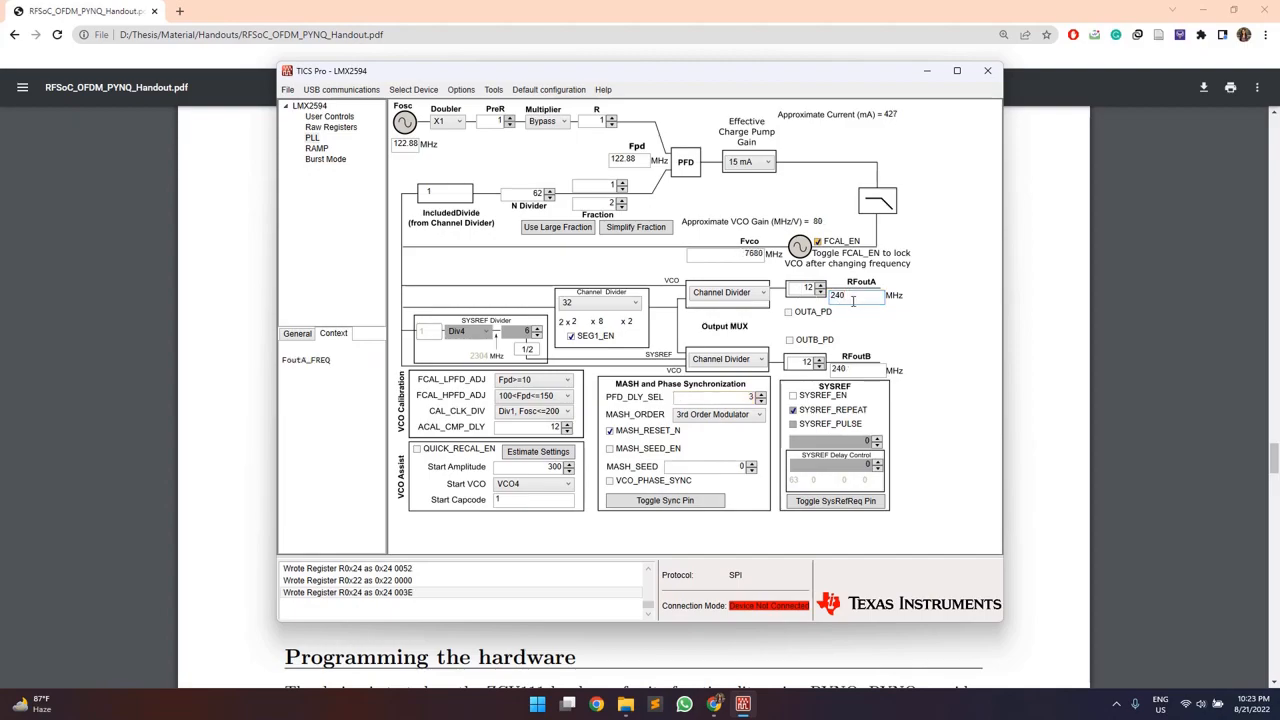
Step: Show the LMX2594 Raw Registers map and scroll down to registers R89–R51
click(331, 127)
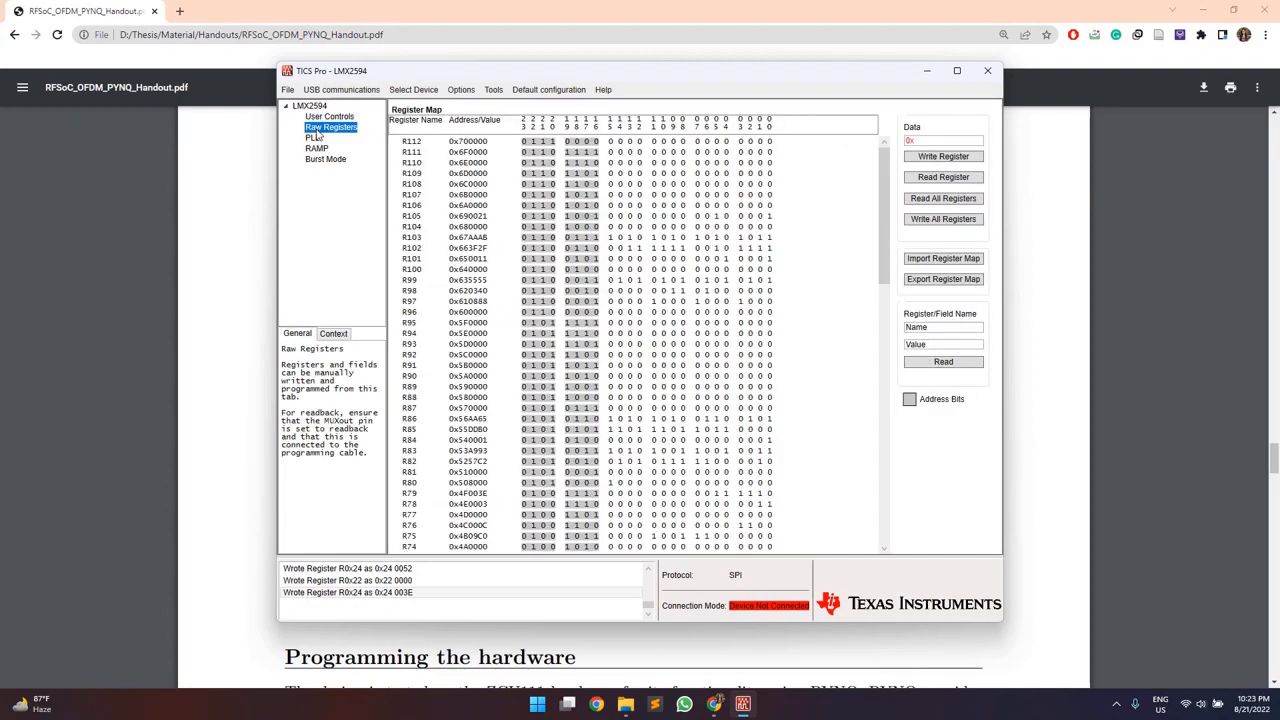
scroll(down, 3)
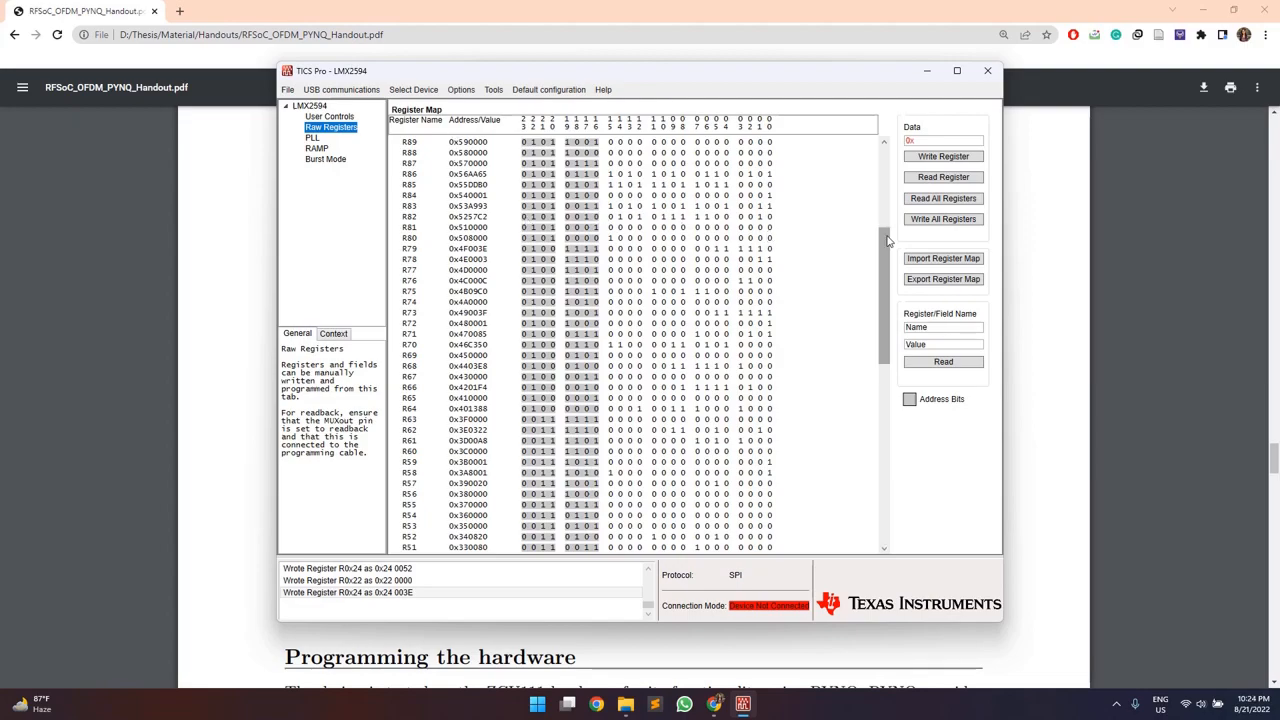
Step: Export the register map as lmx2594_240 into D:\rfsoc_ofdm-main
click(942, 279)
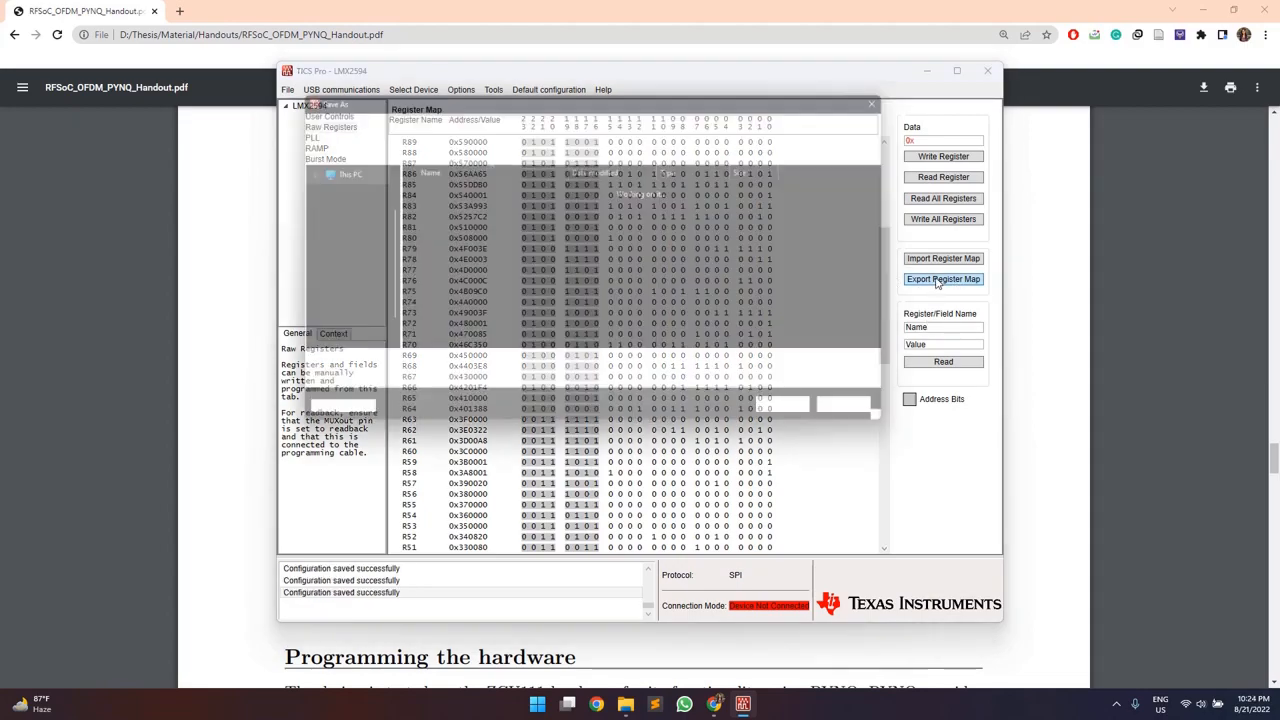
click(942, 279)
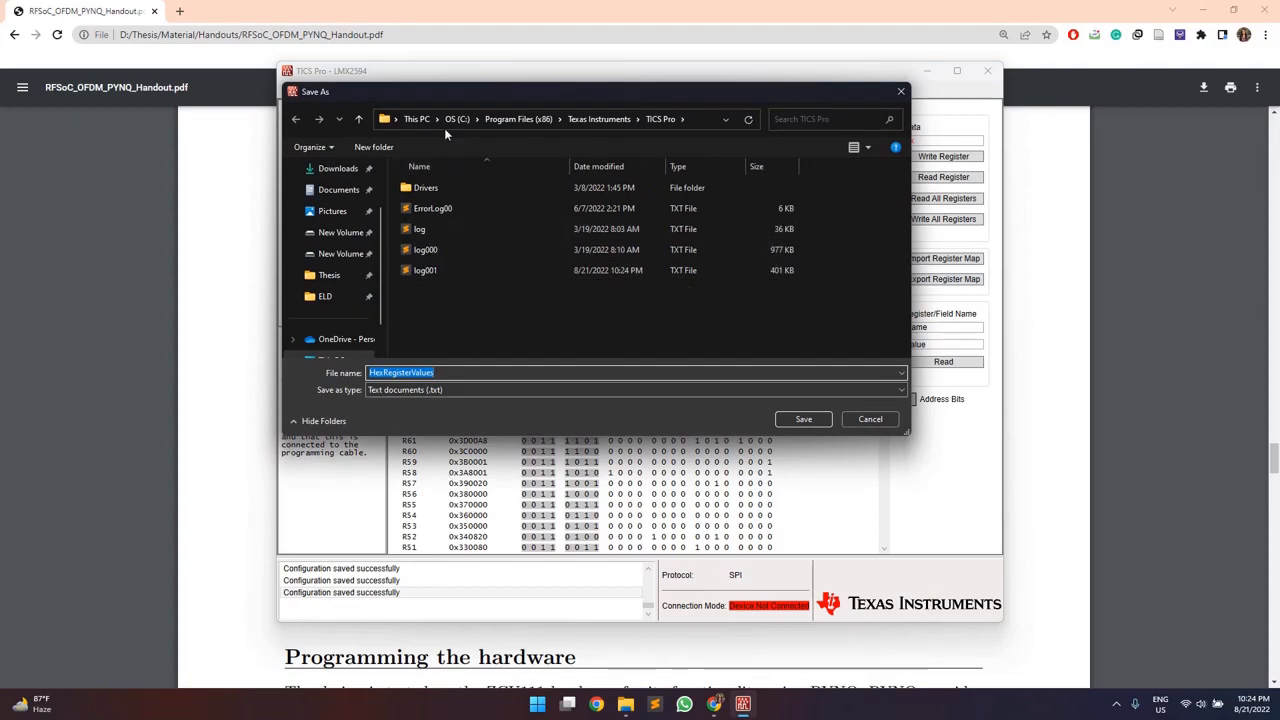
mouse_move(449, 420)
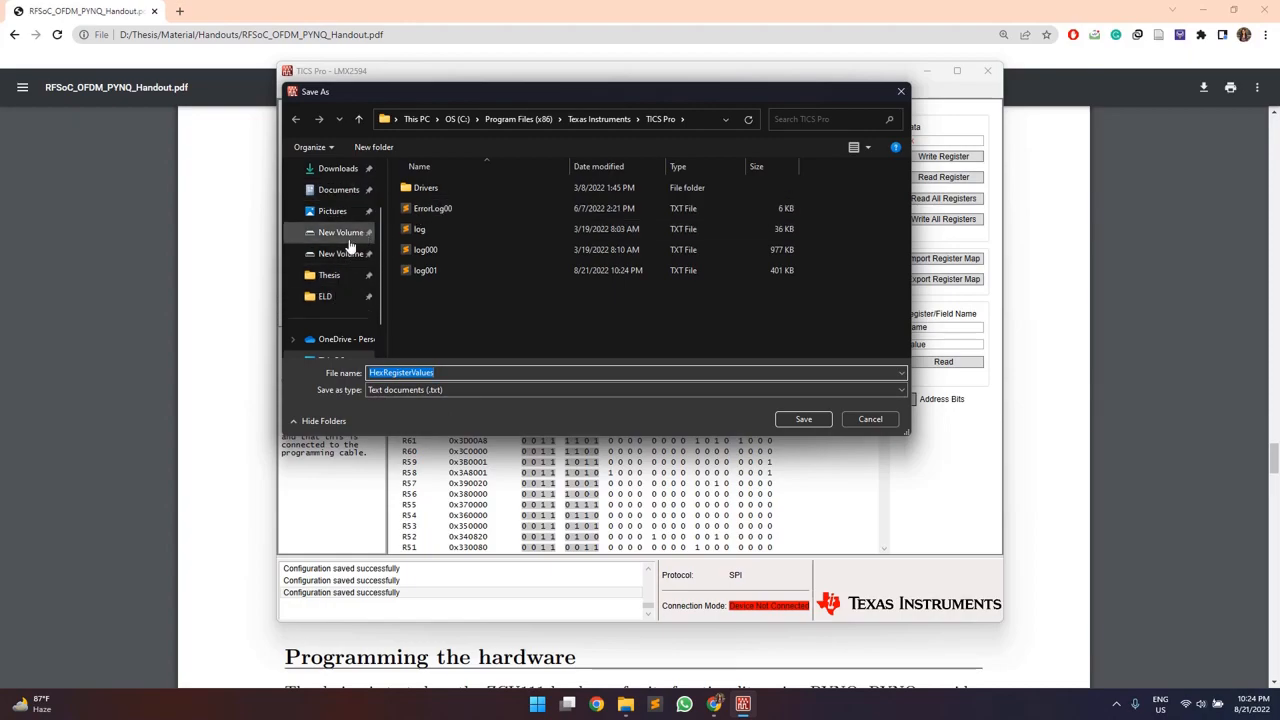
click(341, 232)
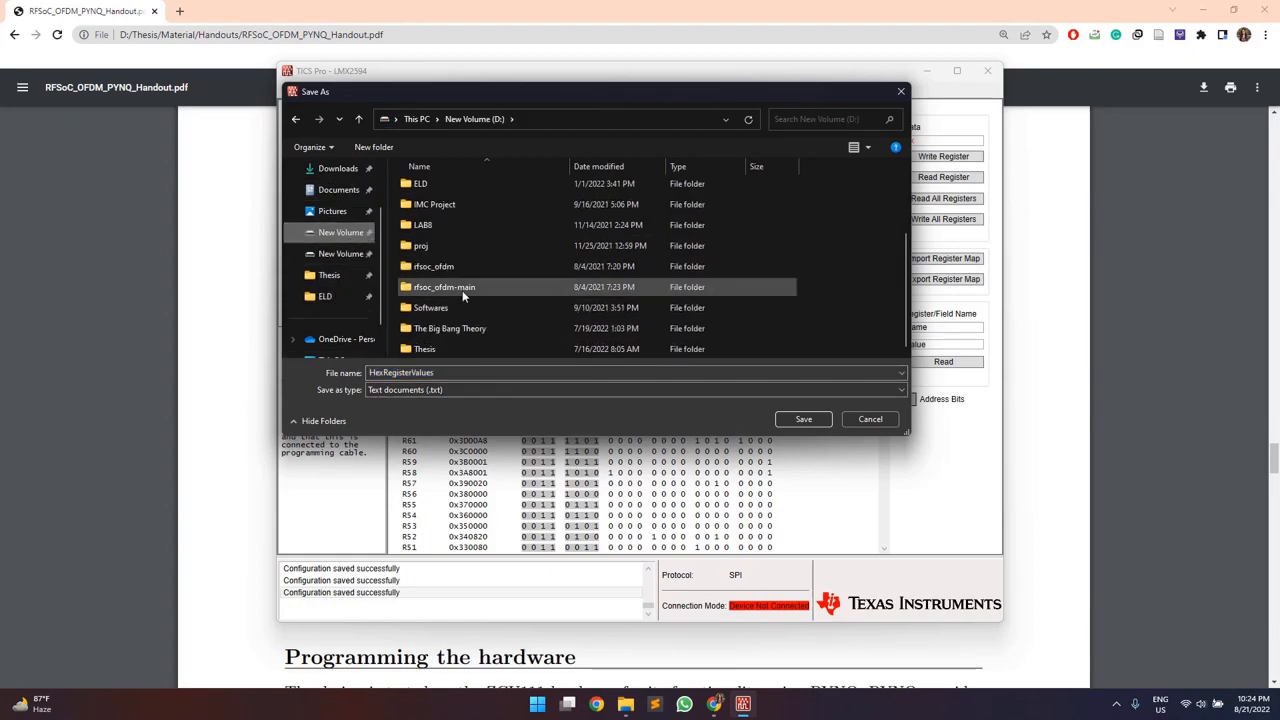
double_click(444, 287)
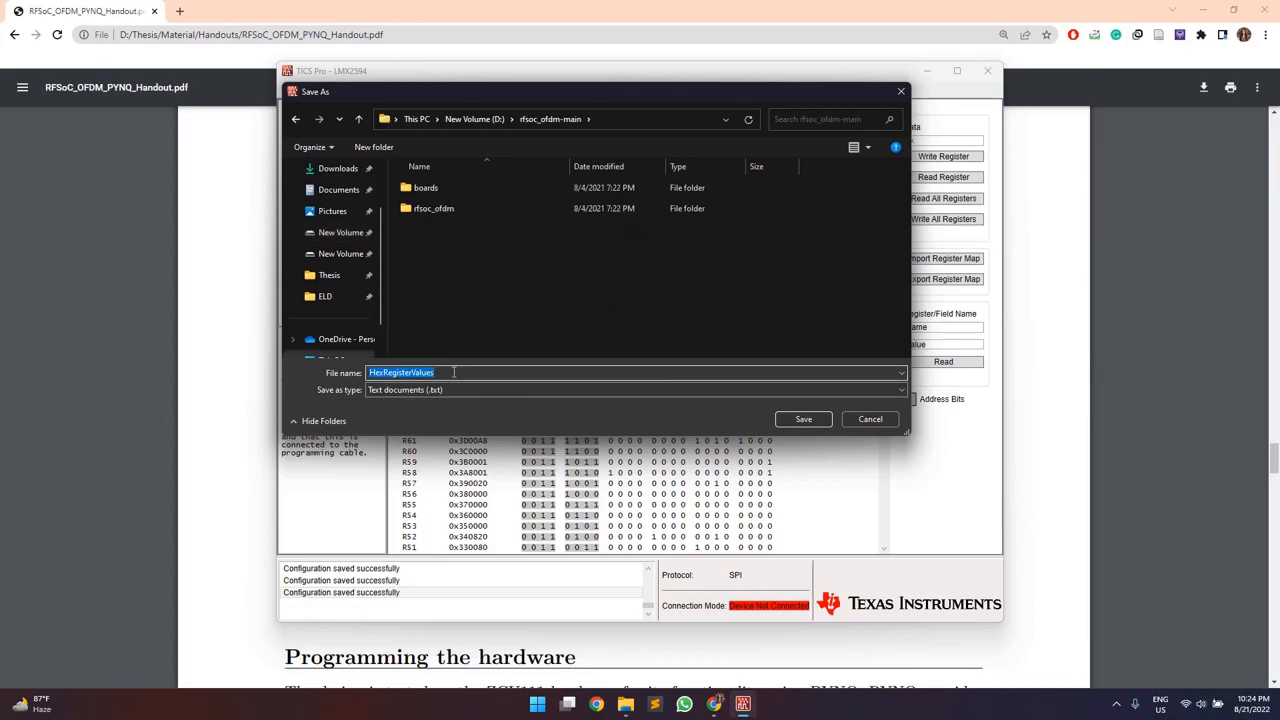
text(lmx2594_24)
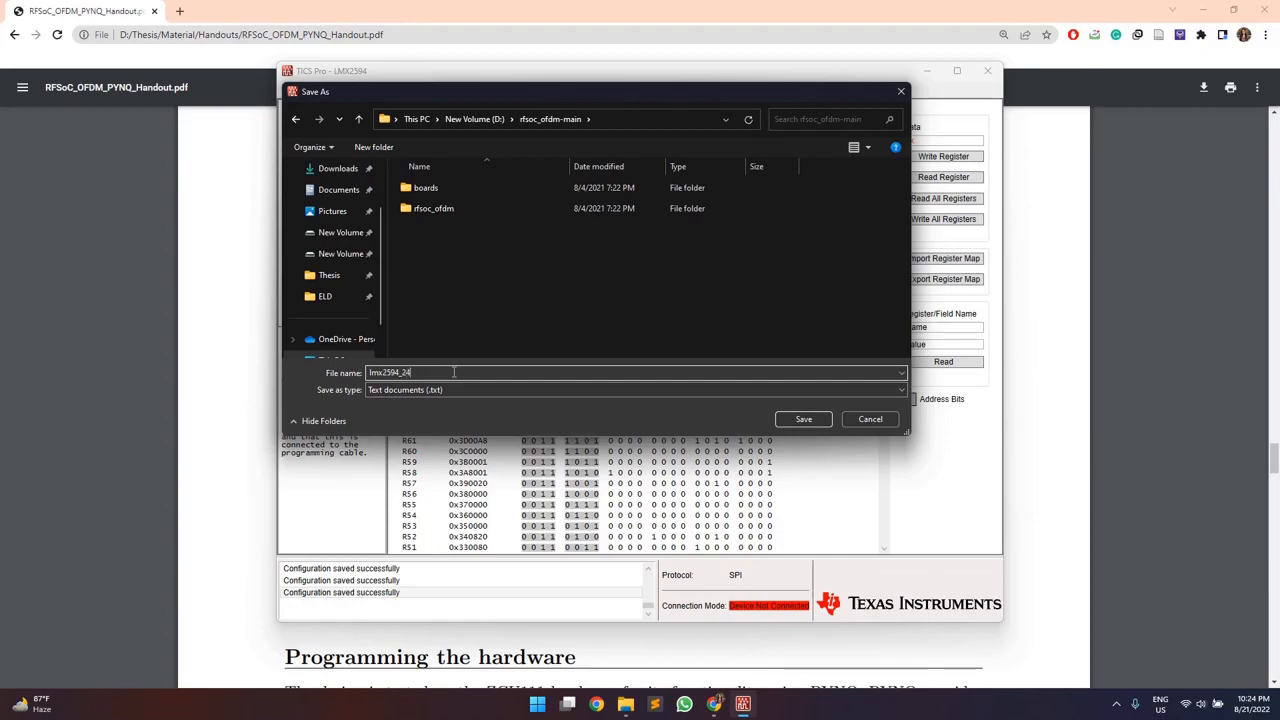
text(0)
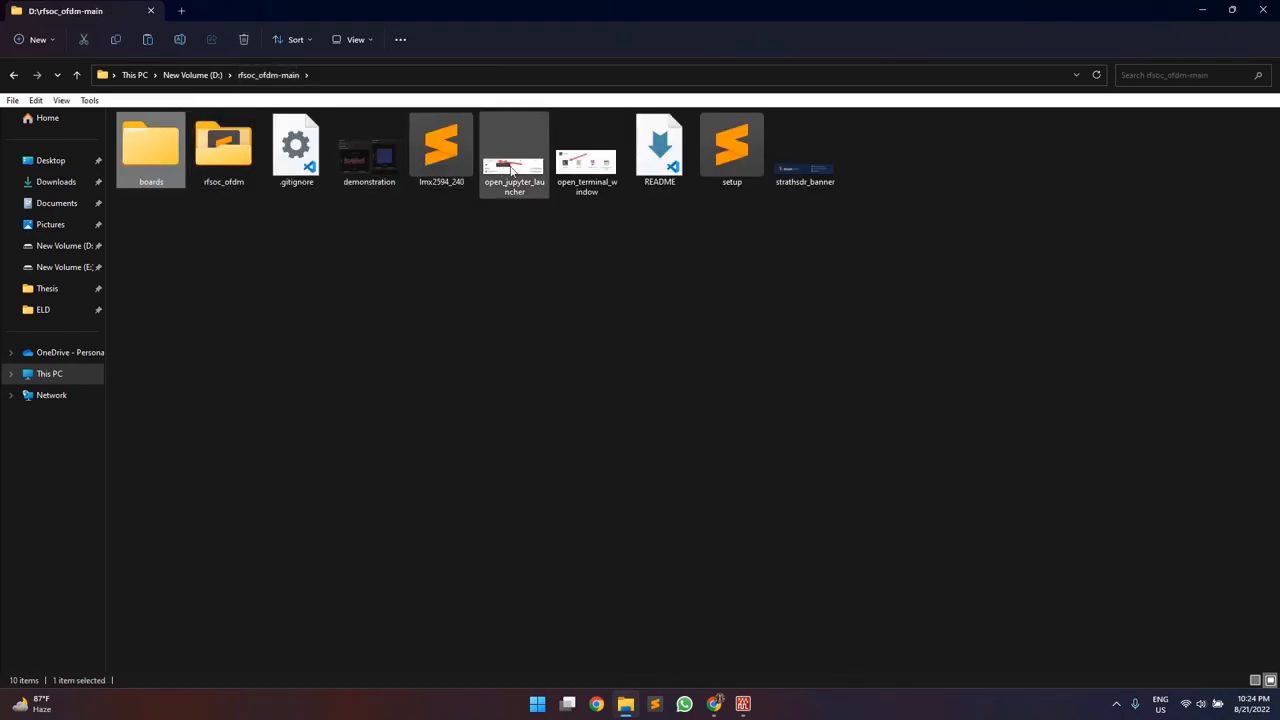
Step: Open the open_jupyter_launcher file from the rfsoc_ofdm-main folder
double_click(441, 145)
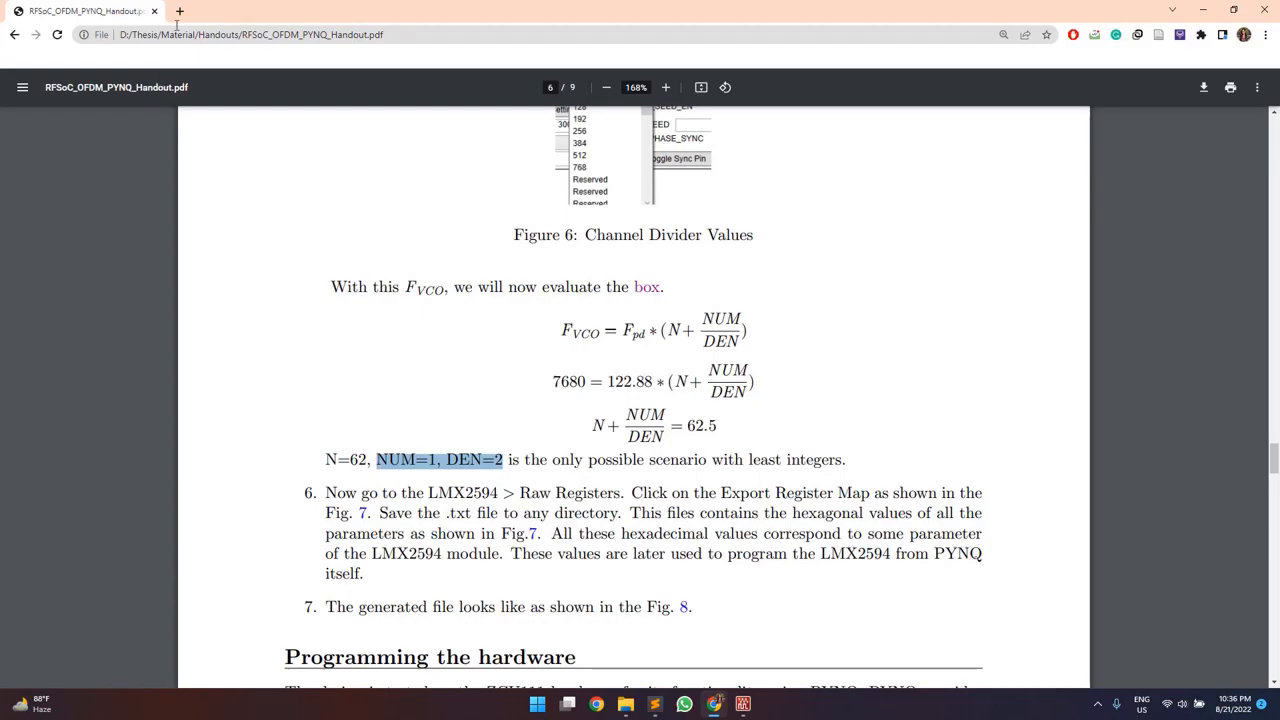
Step: In a new tab, log in to the board's Jupyter server on port 9090
click(338, 11)
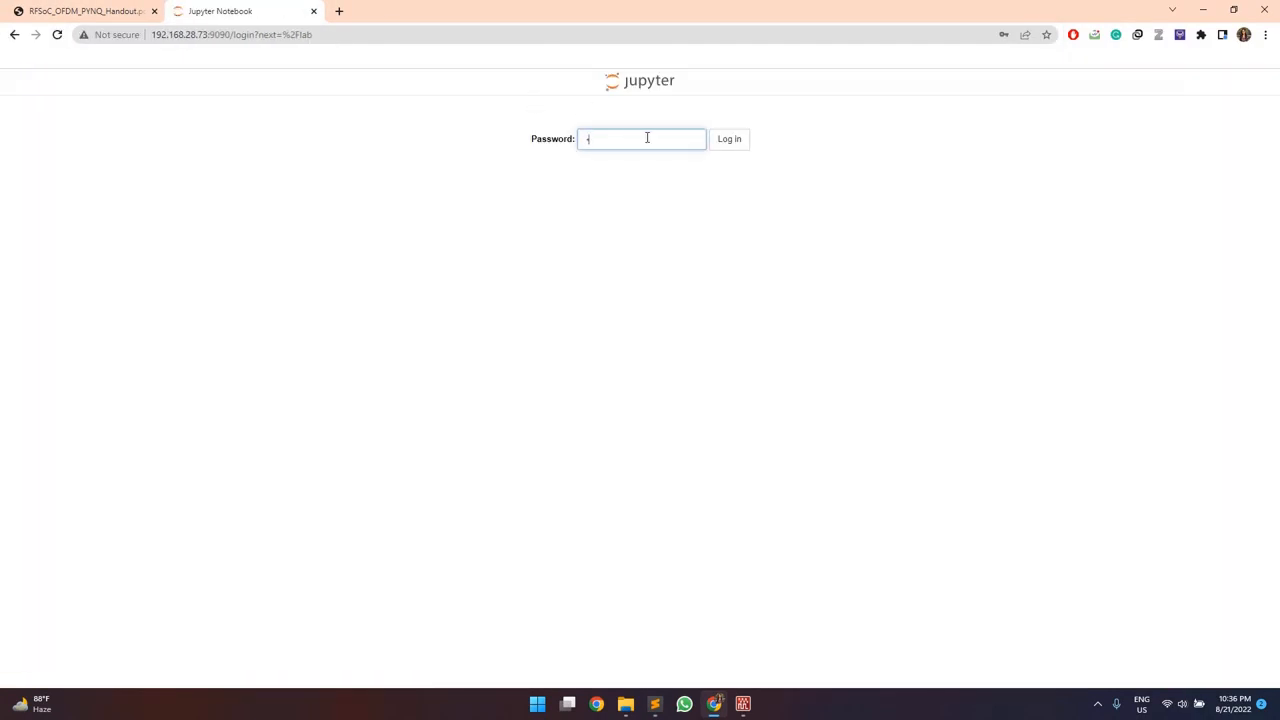
click(729, 139)
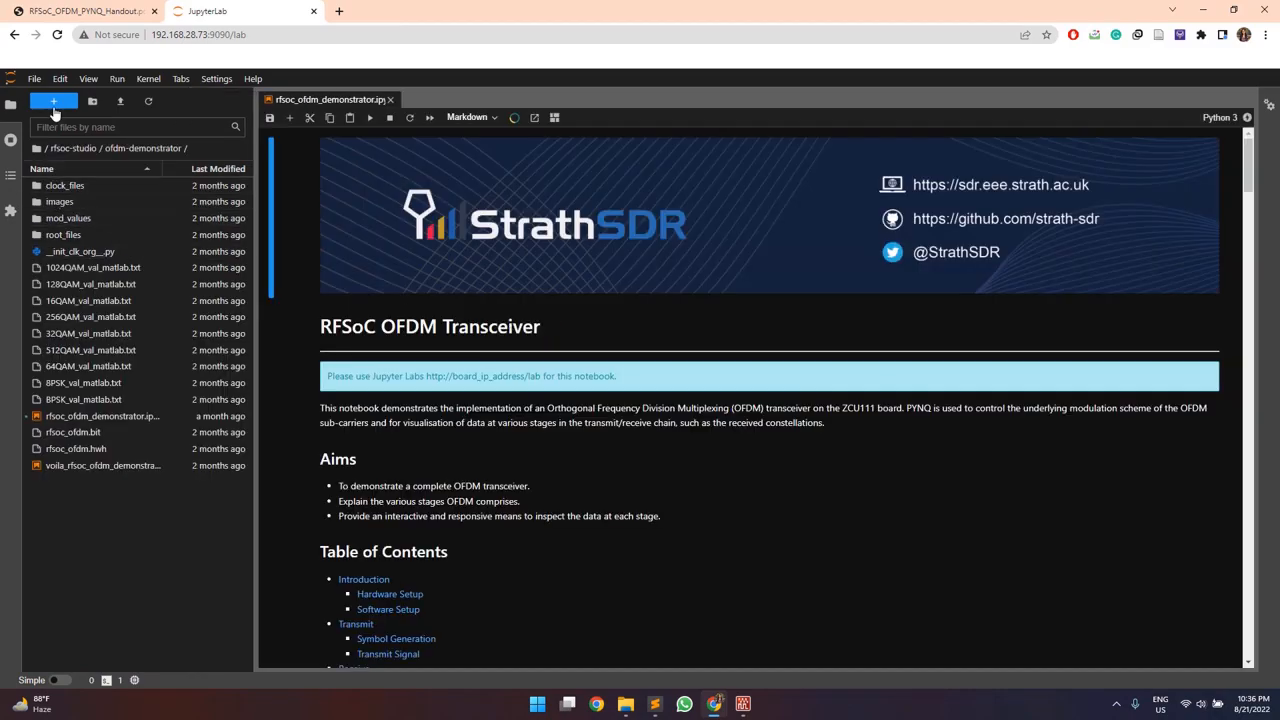
mouse_move(53, 101)
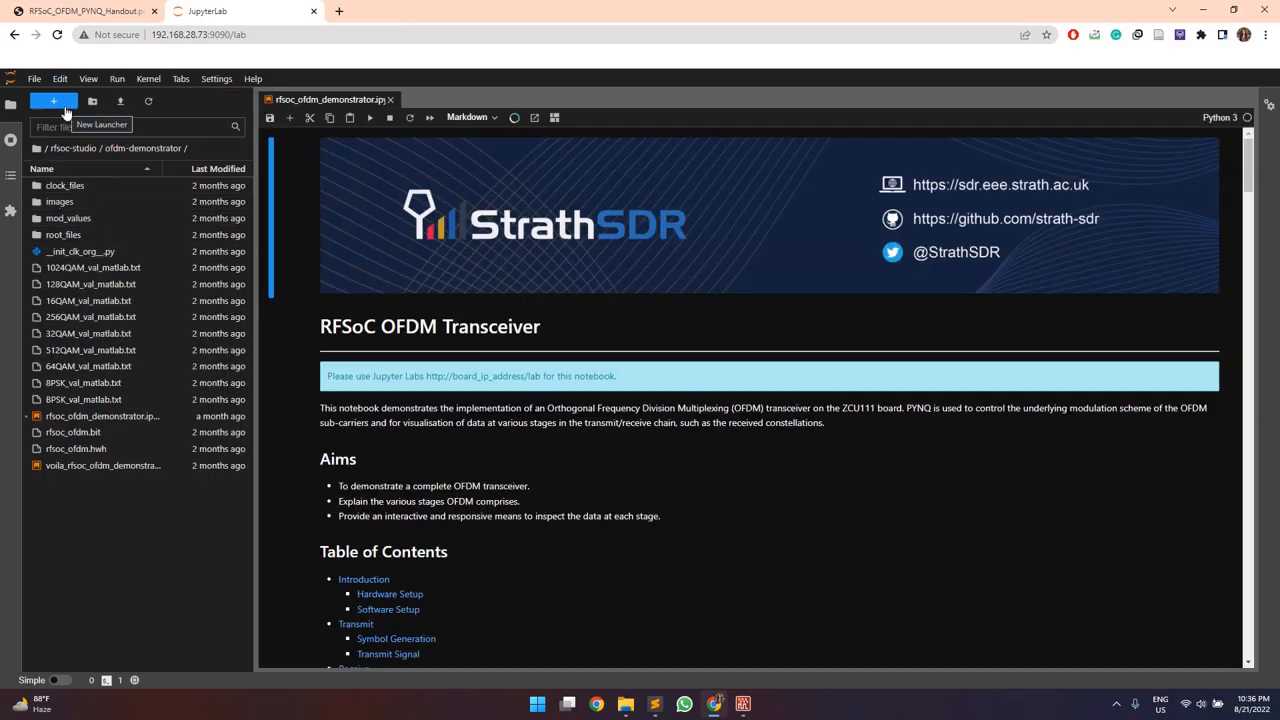
Step: Open a board terminal, cd into the xrfclk package, list its files, and open __init__.py in nano
click(53, 101)
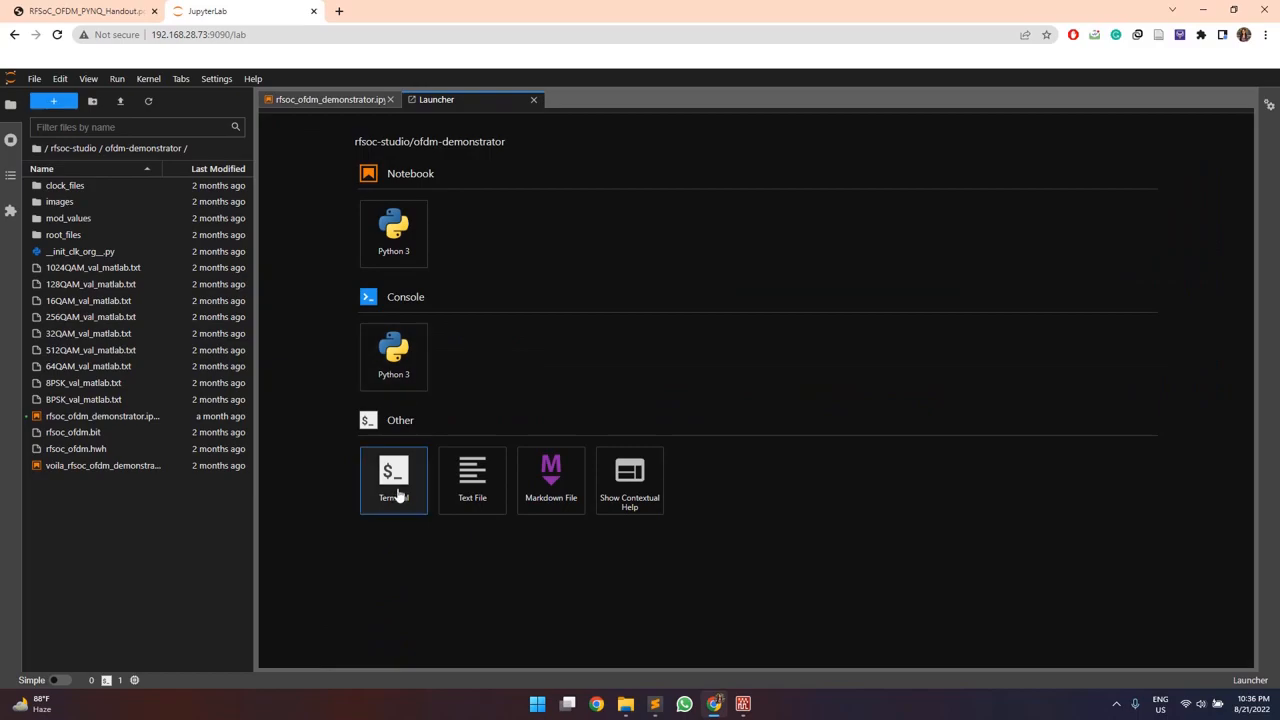
click(393, 480)
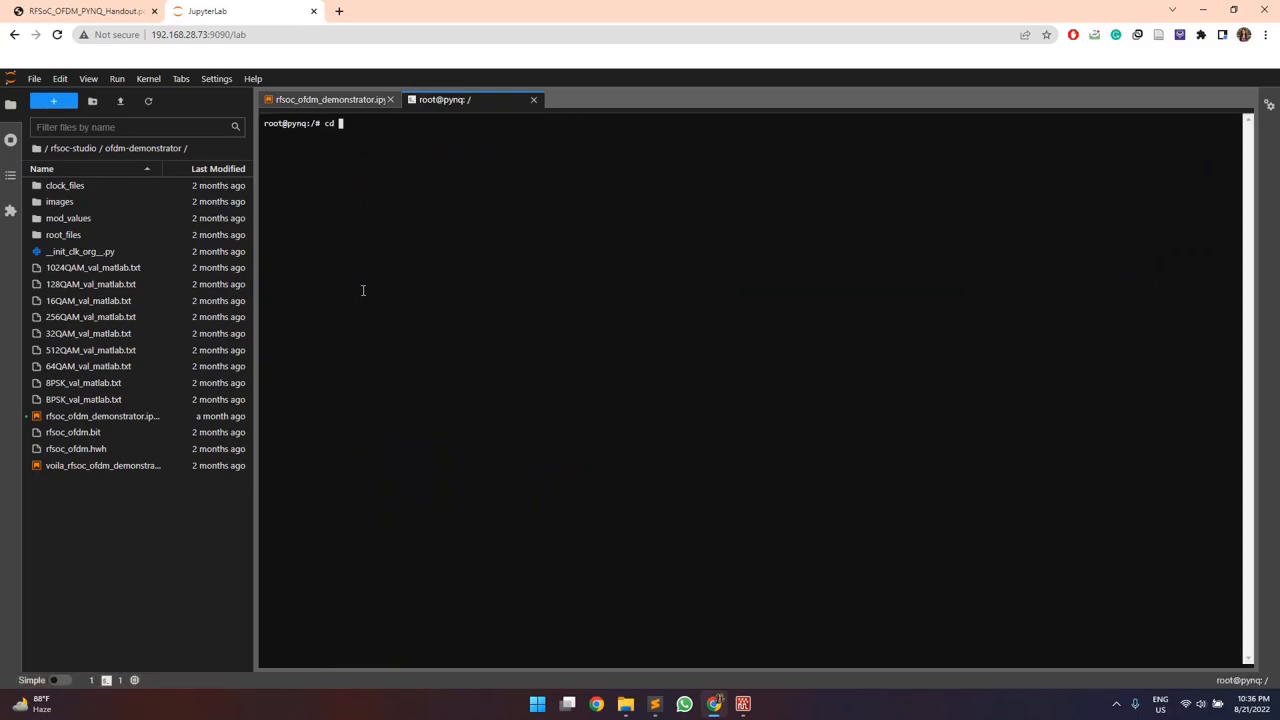
text(/usr/local/share/p)
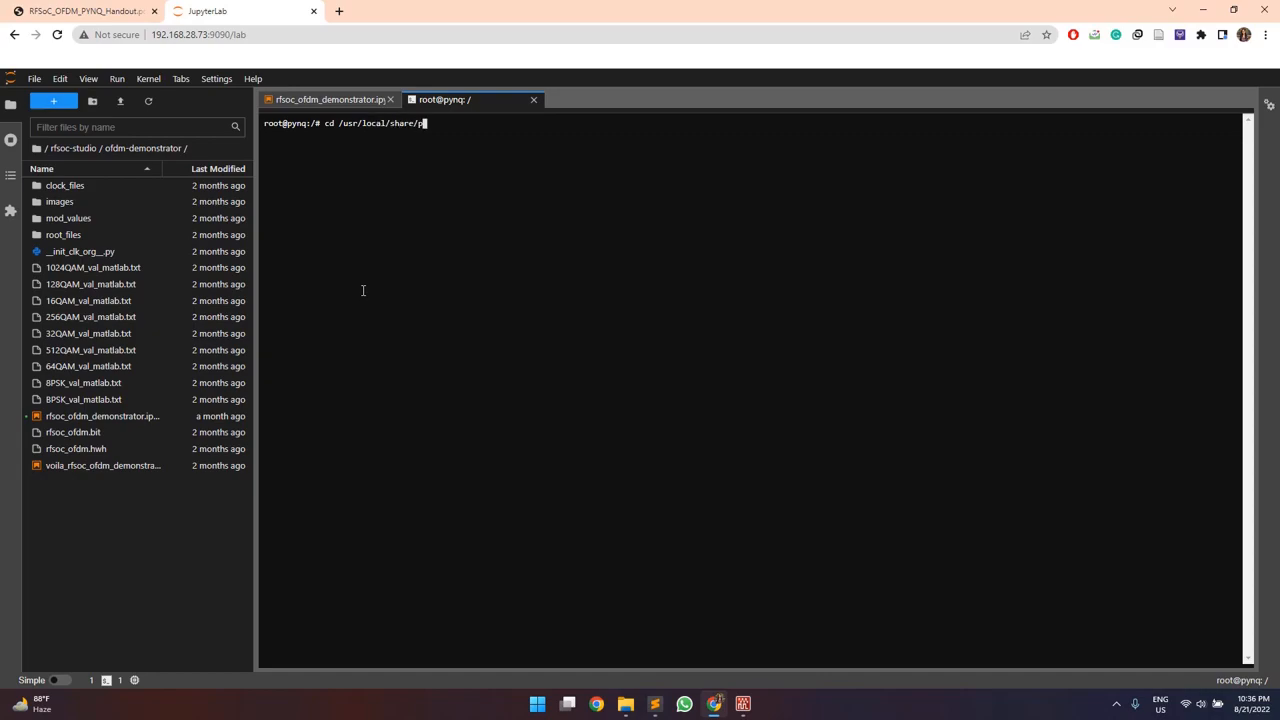
text(ynq-venv/-)
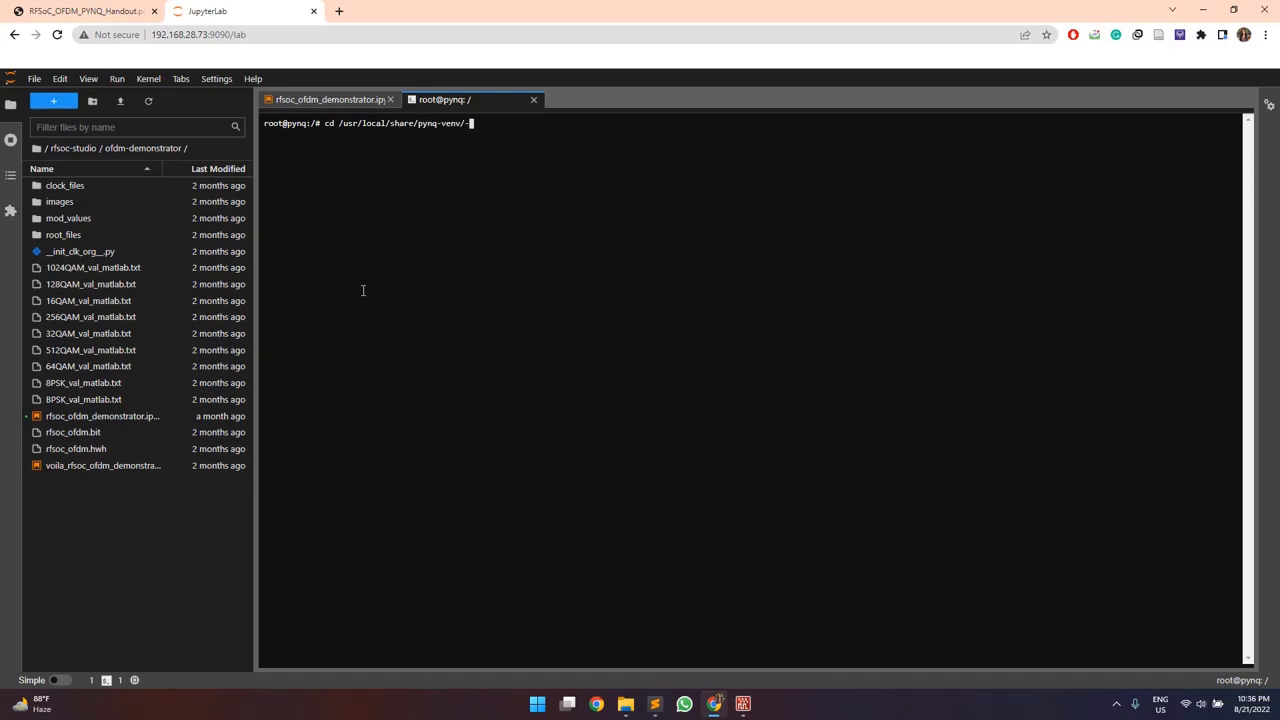
text(lib)
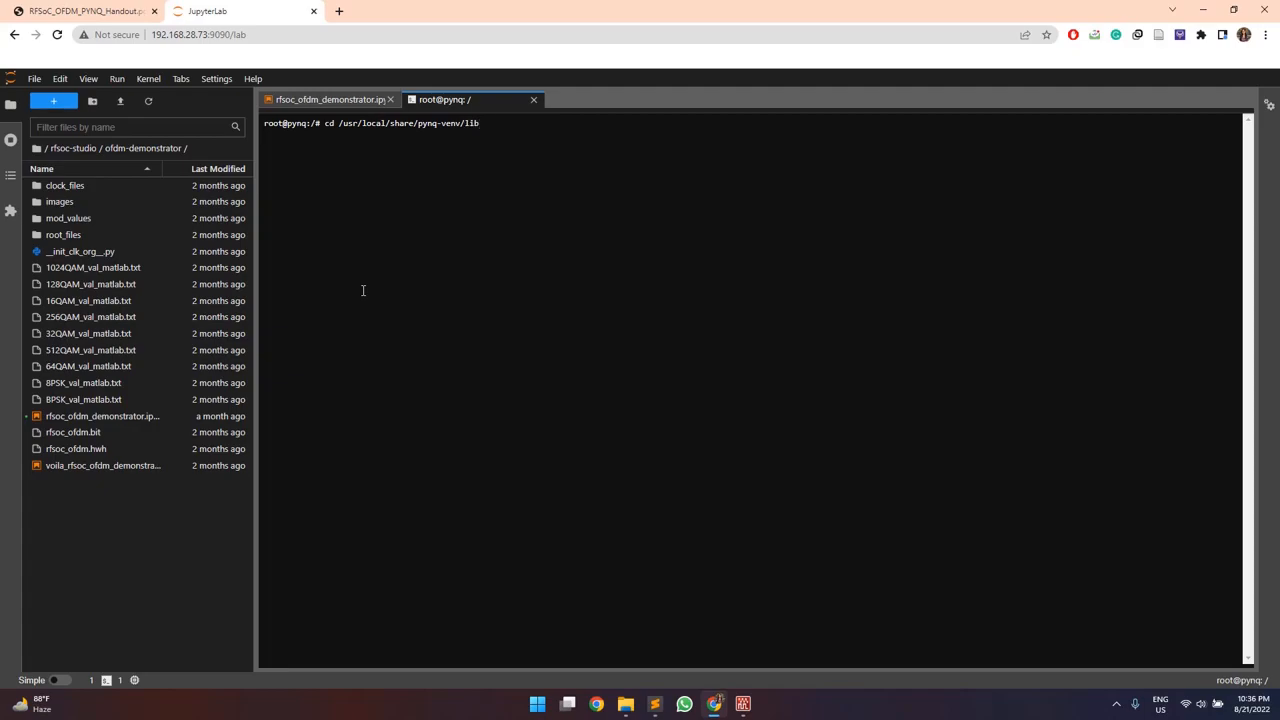
text(/python3.8/si)
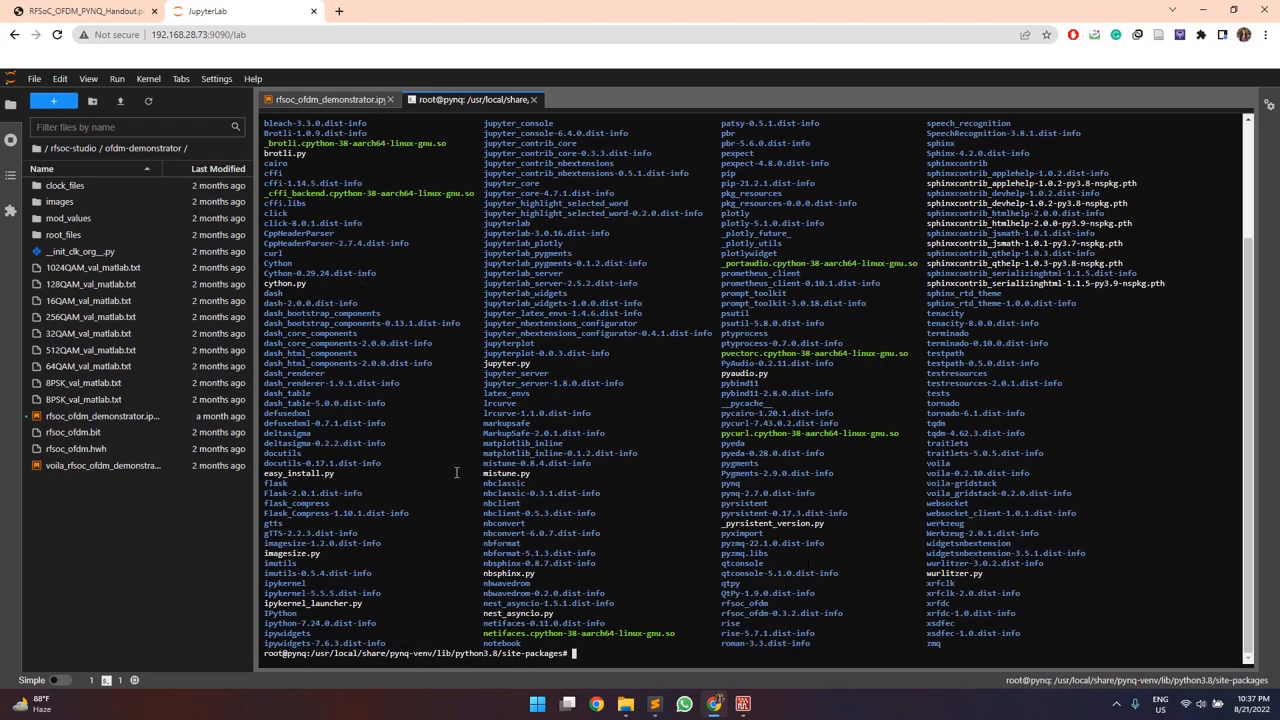
mouse_move(848, 373)
text(cd xrfclk)
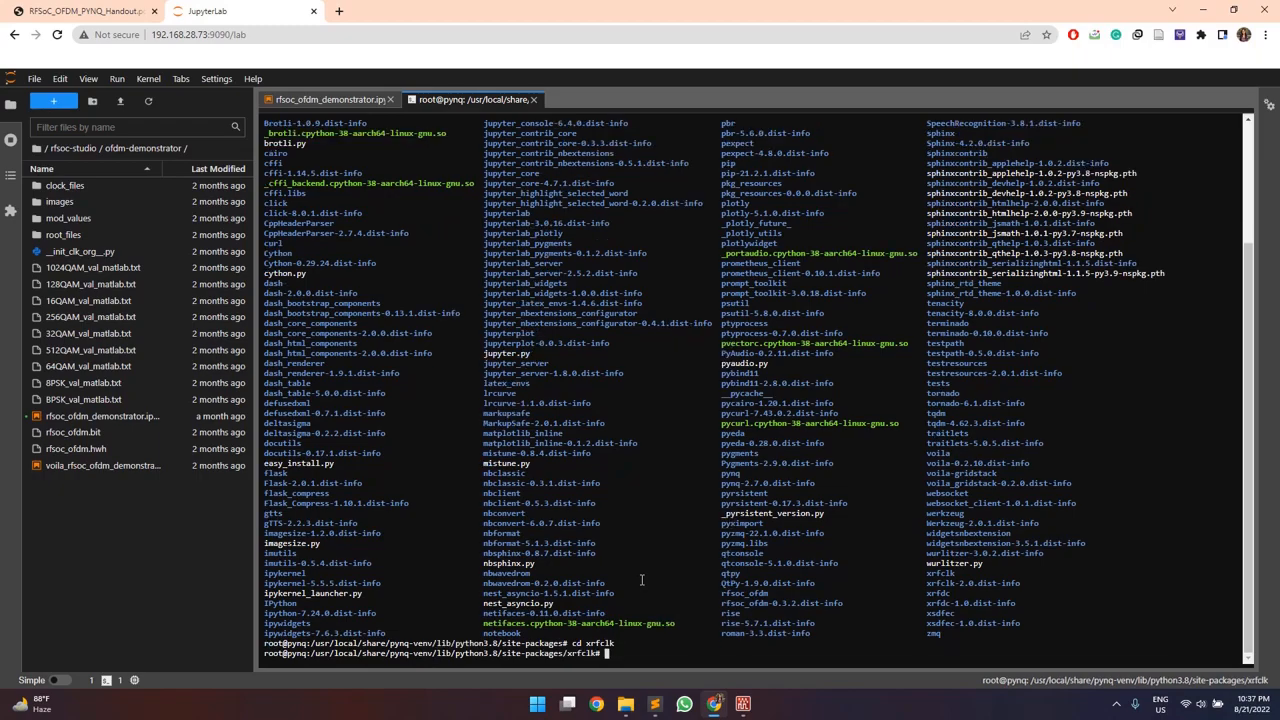
text(ls)
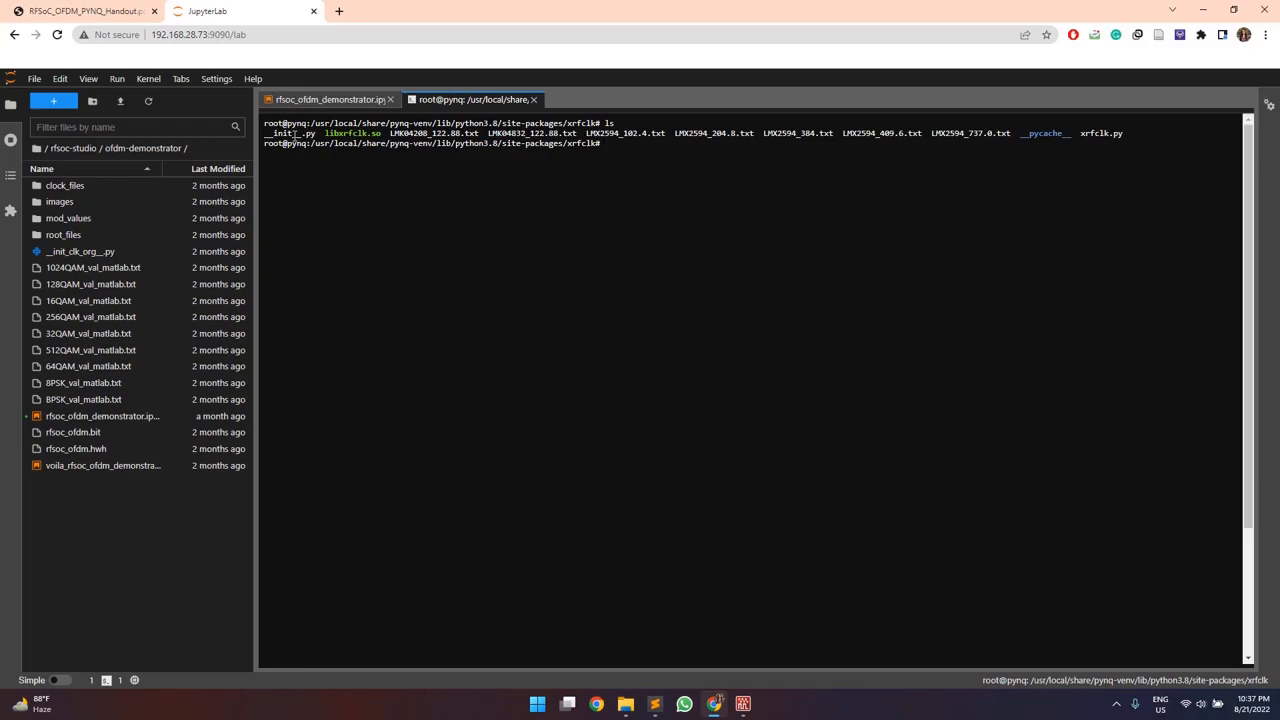
mouse_move(1073, 149)
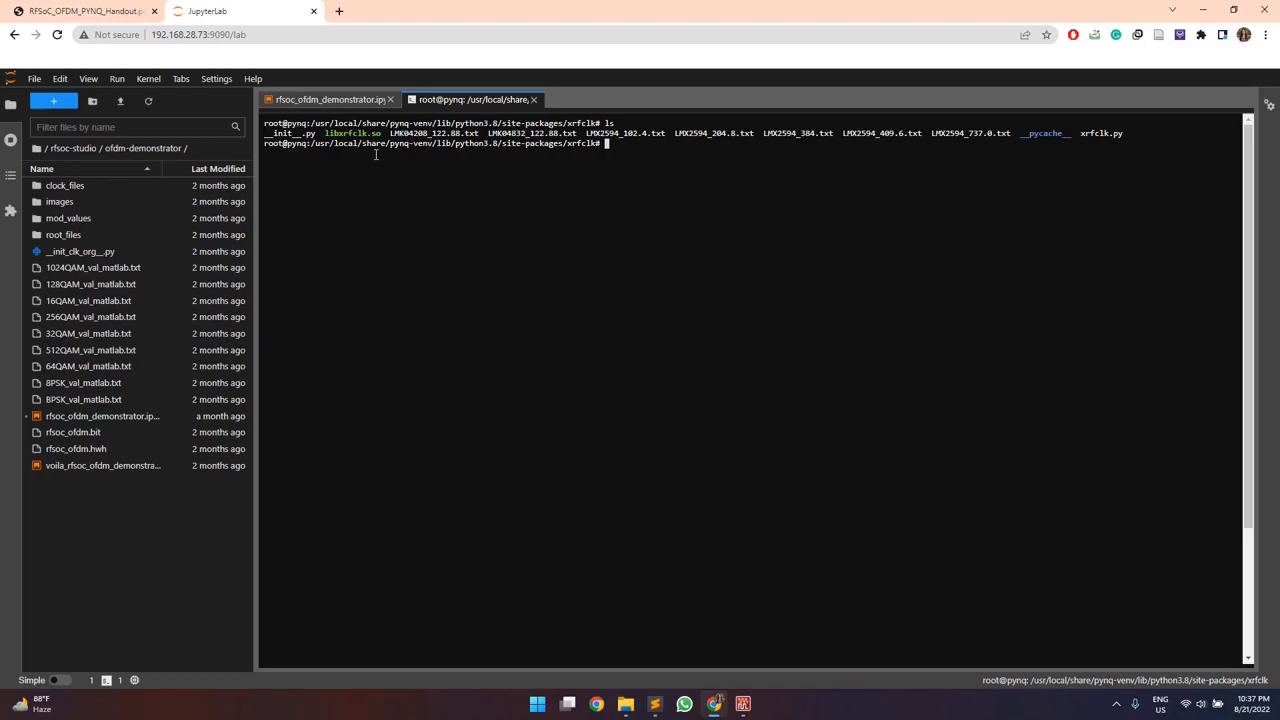
text(nano __i)
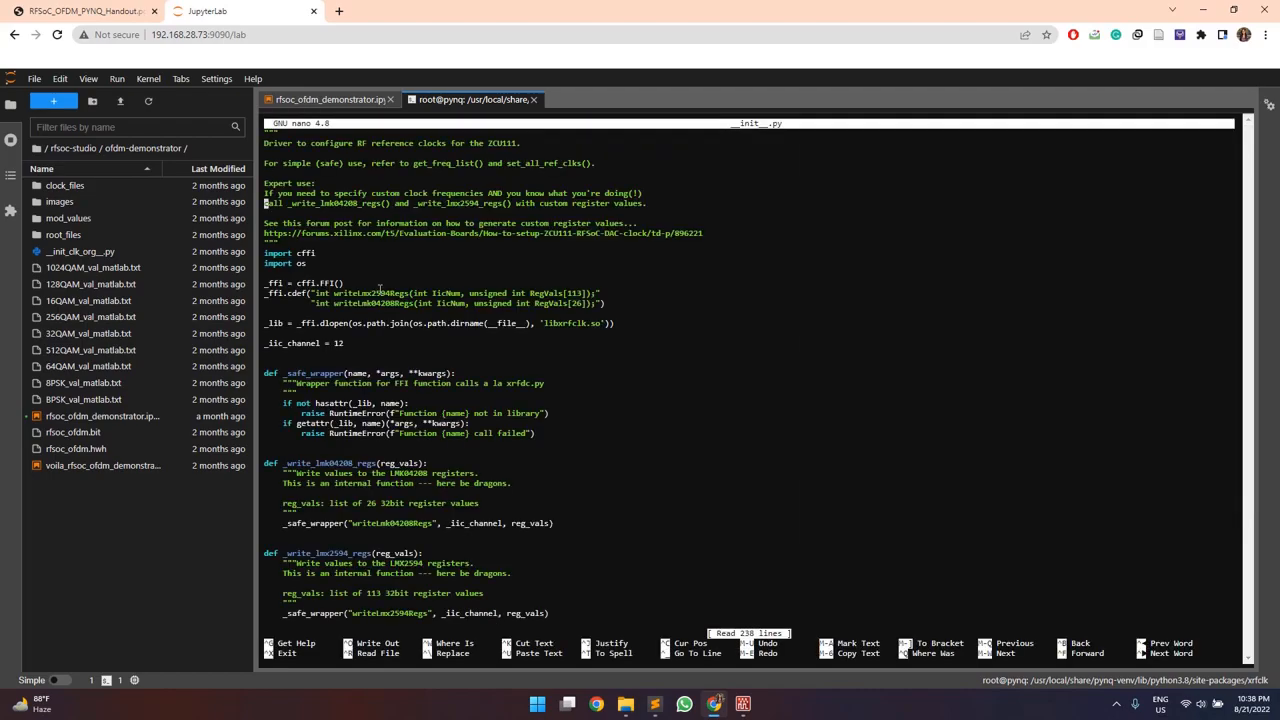
Step: Scroll __init__.py to _lmx2594Config and select the 240 MHz register list
scroll(down, 3)
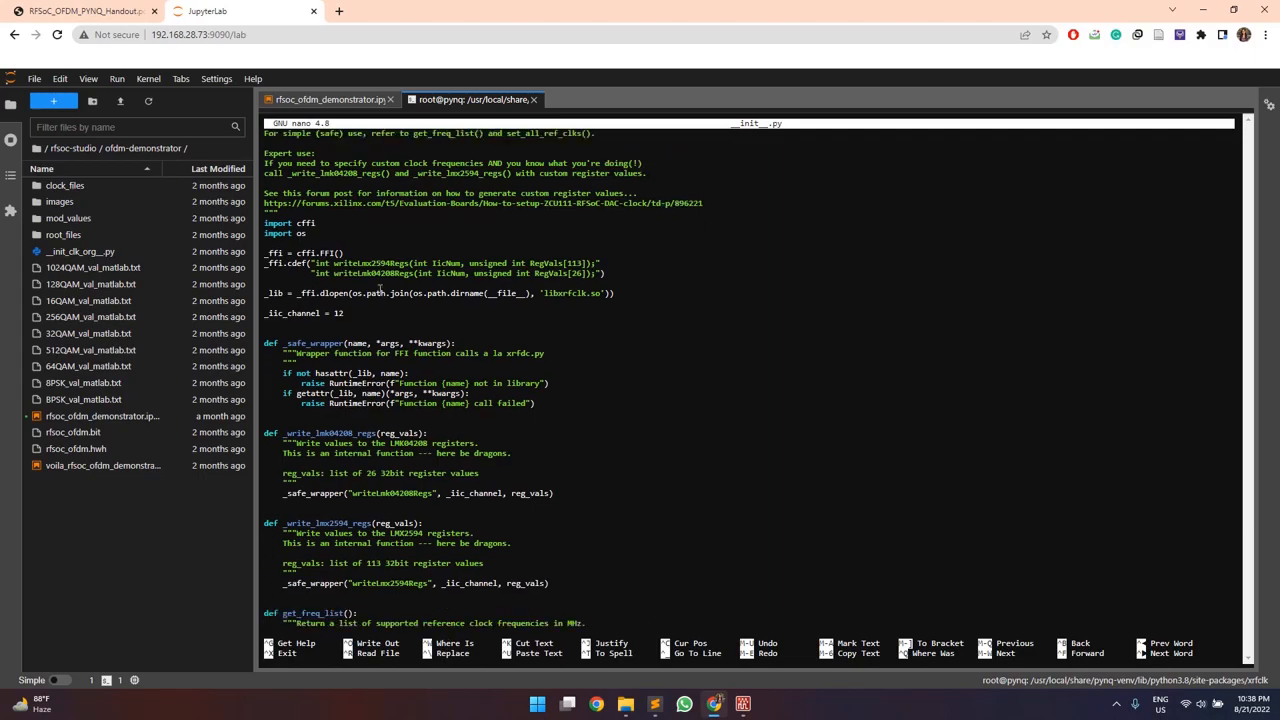
scroll(down, 3)
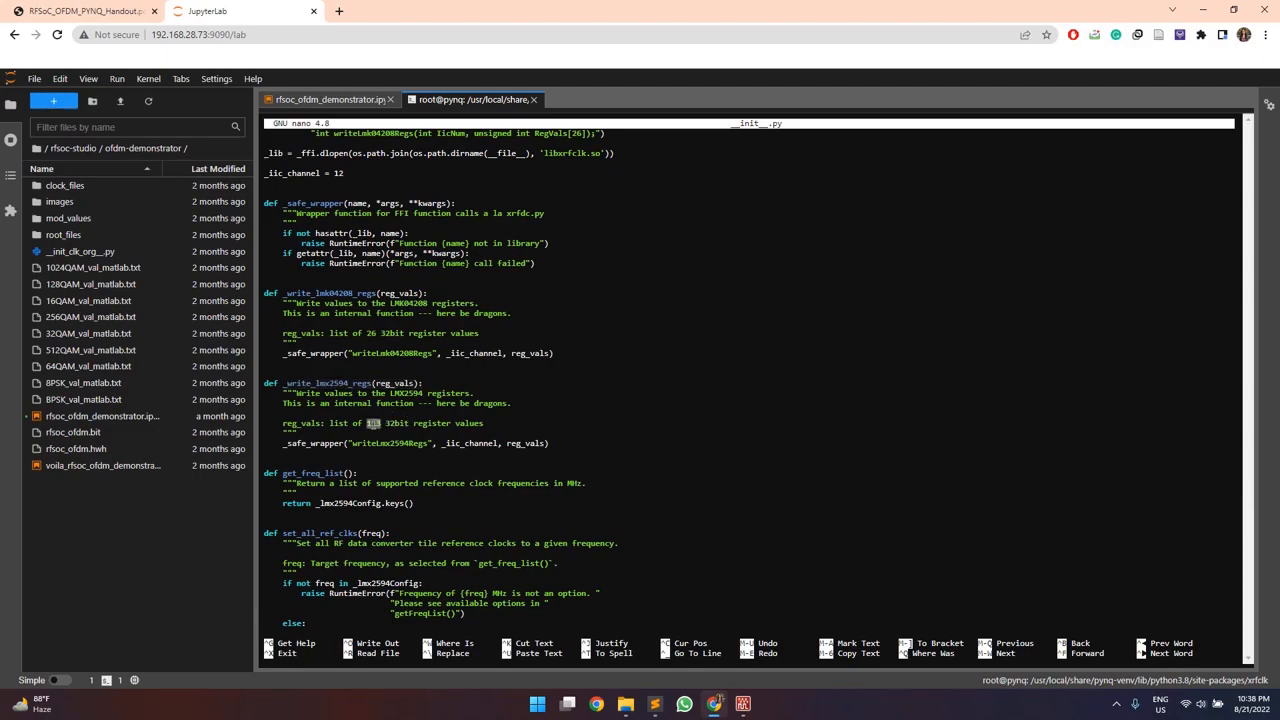
scroll(down, 3)
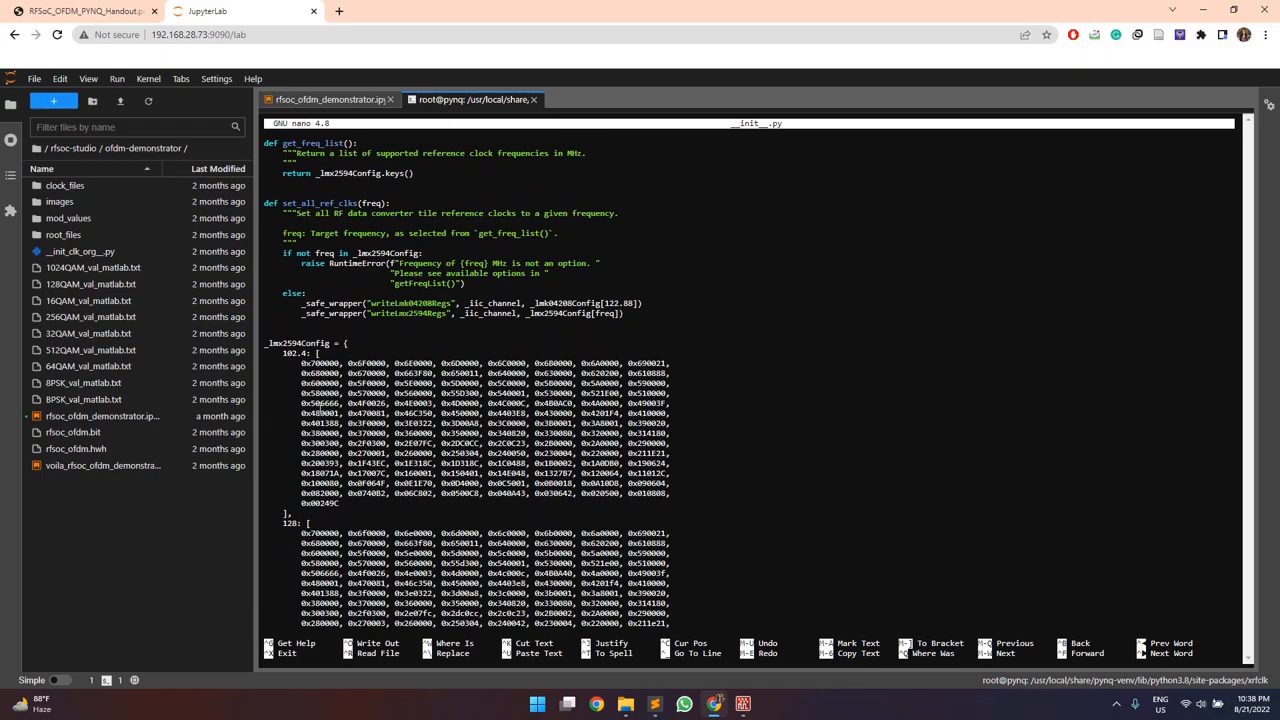
scroll(down, 3)
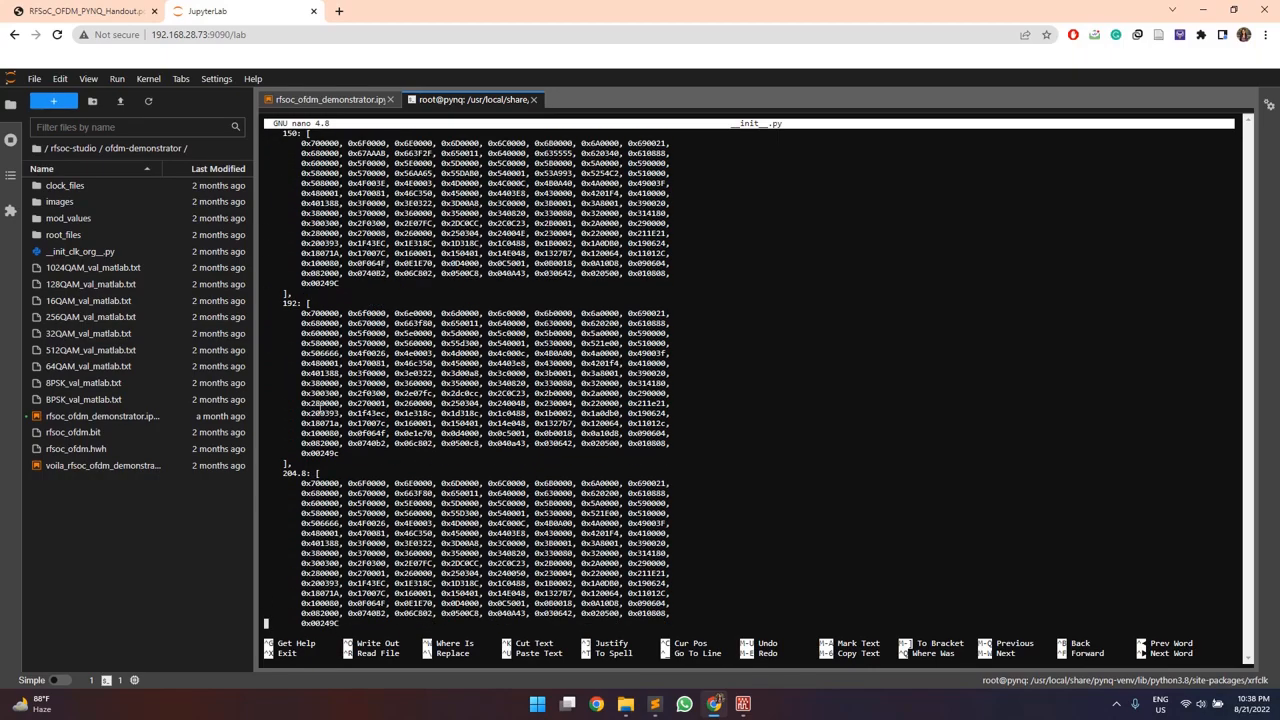
scroll(down, 3)
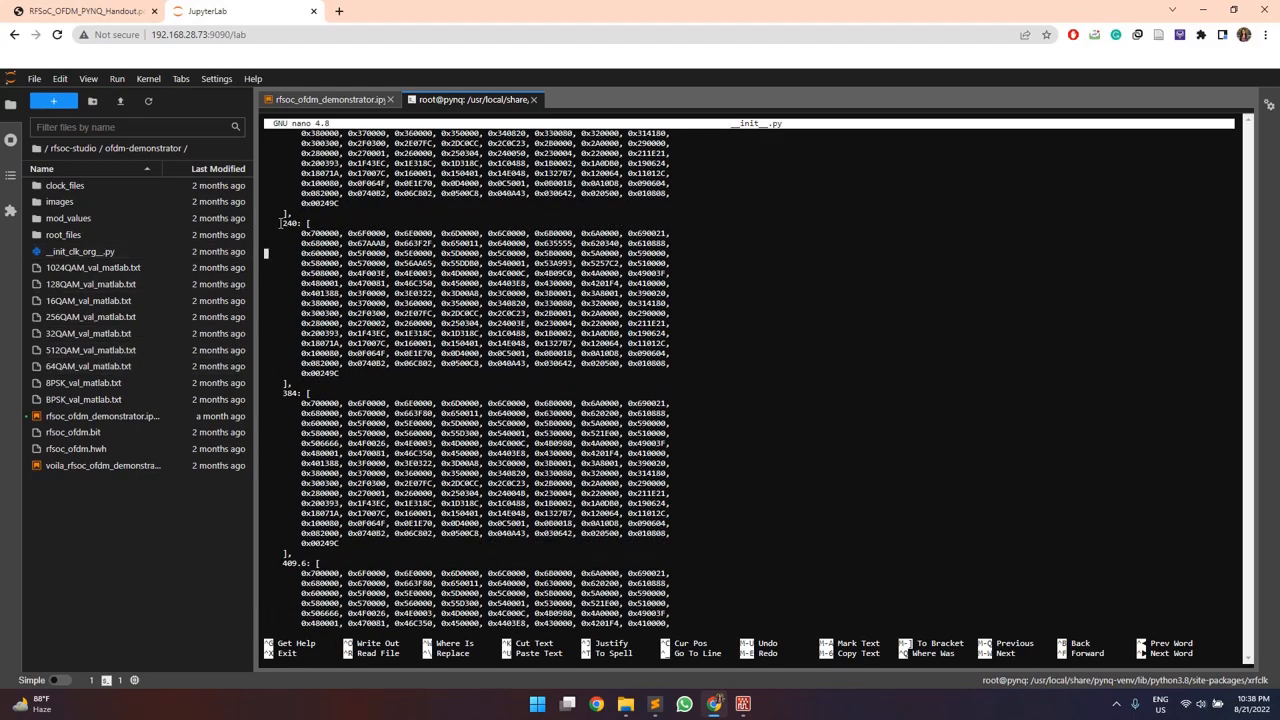
drag(310, 223, 340, 383)
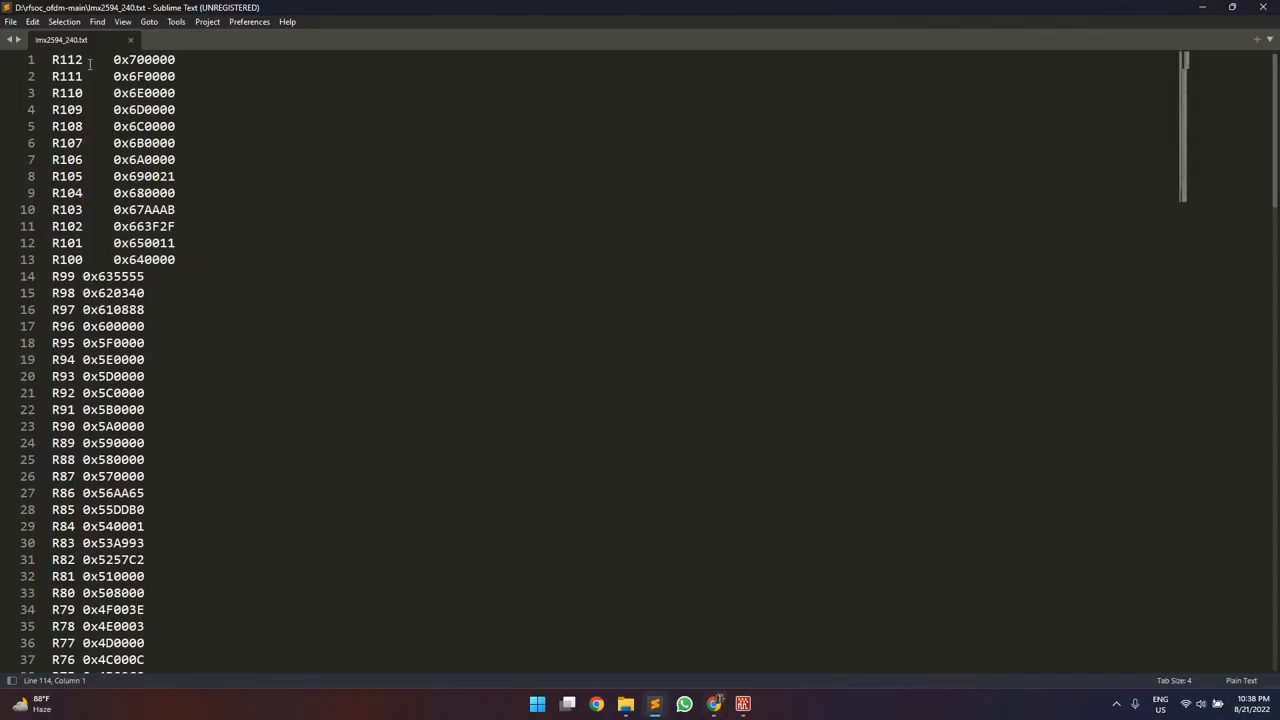
mouse_move(173, 452)
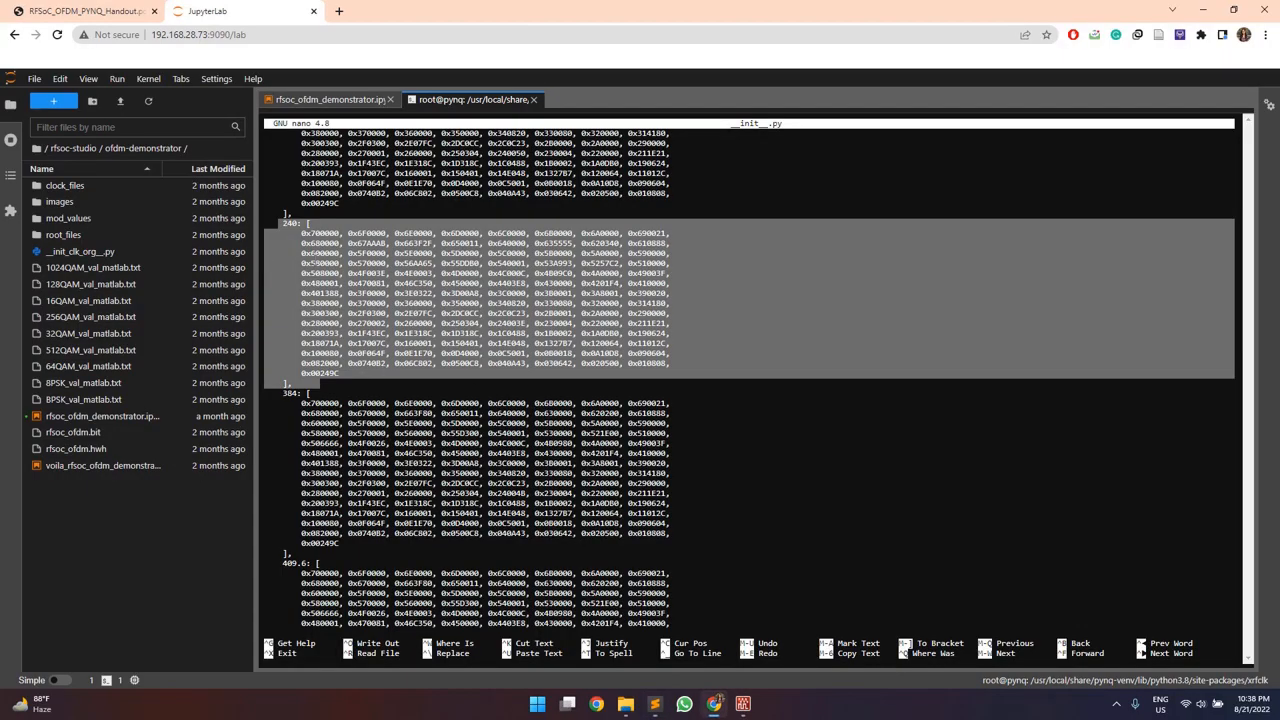
Step: Exit nano on __init__.py without saving, back at the xrfclk prompt
scroll(down, 3)
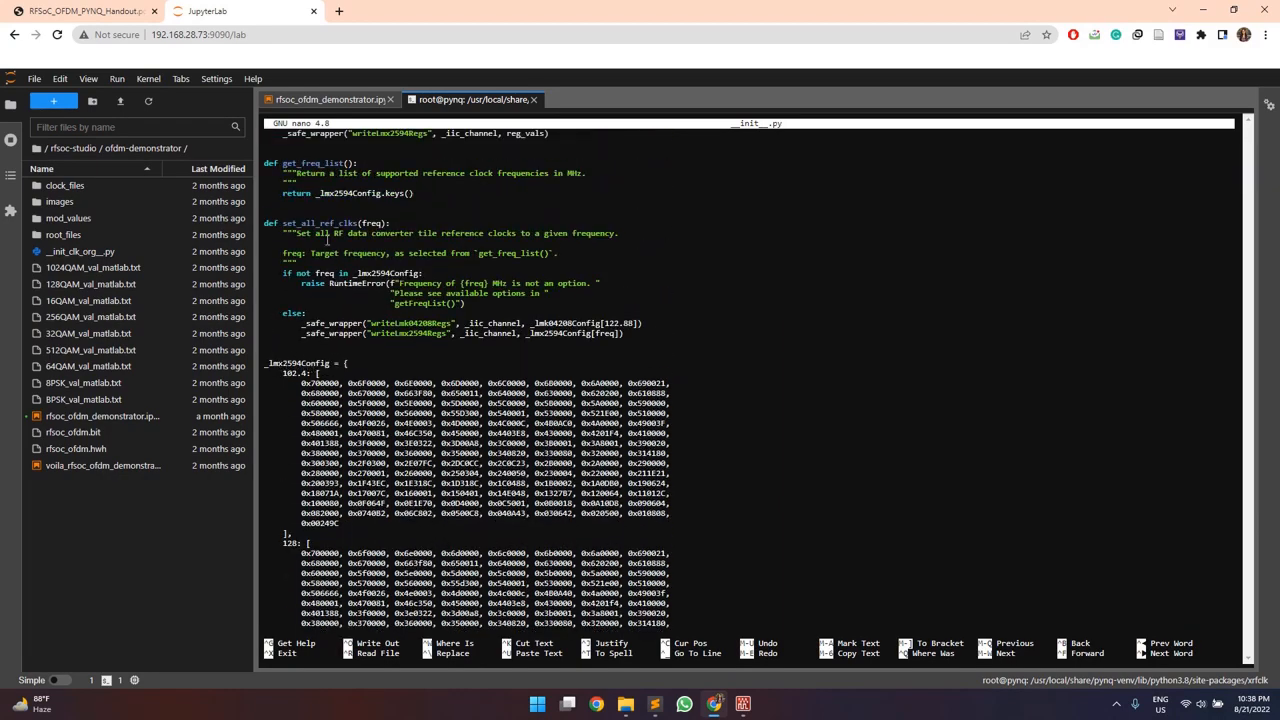
double_click(318, 223)
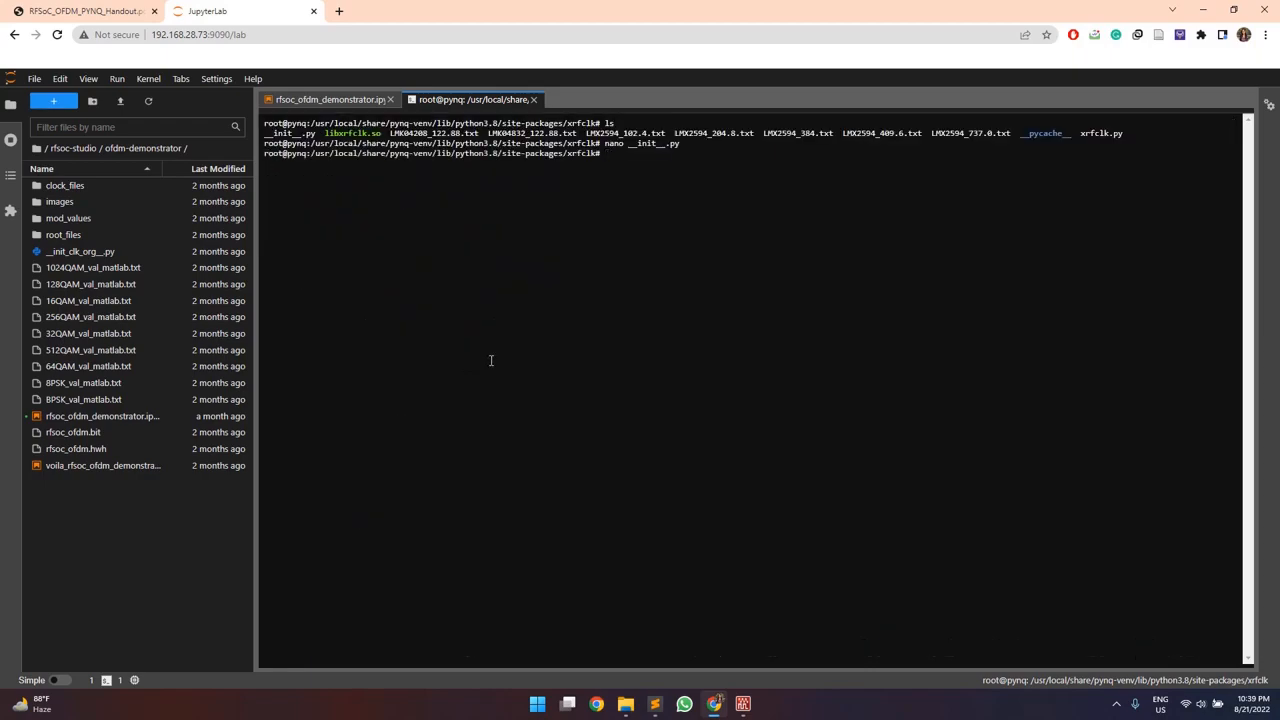
Step: Change to the rfsoc_ofdm folder with cd and pick out overlay.py in the listing
text(cd ..)
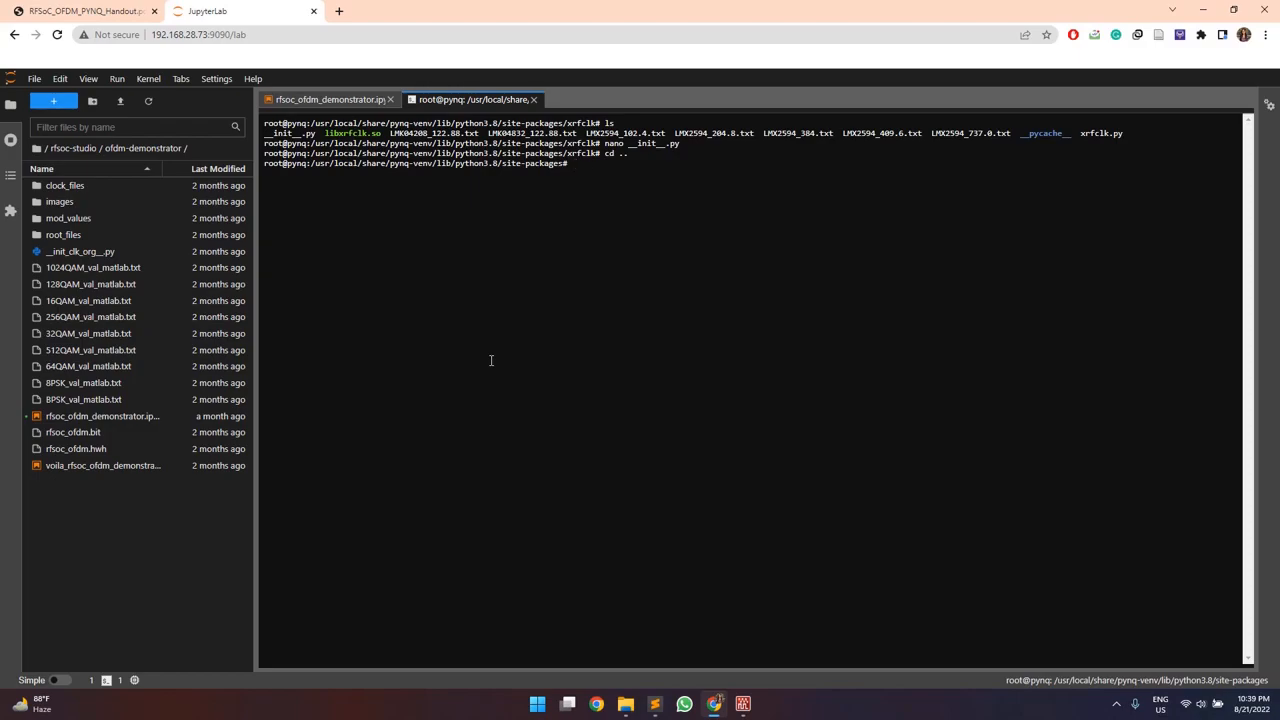
text(cd rfsoc_ofdm)
text(ls)
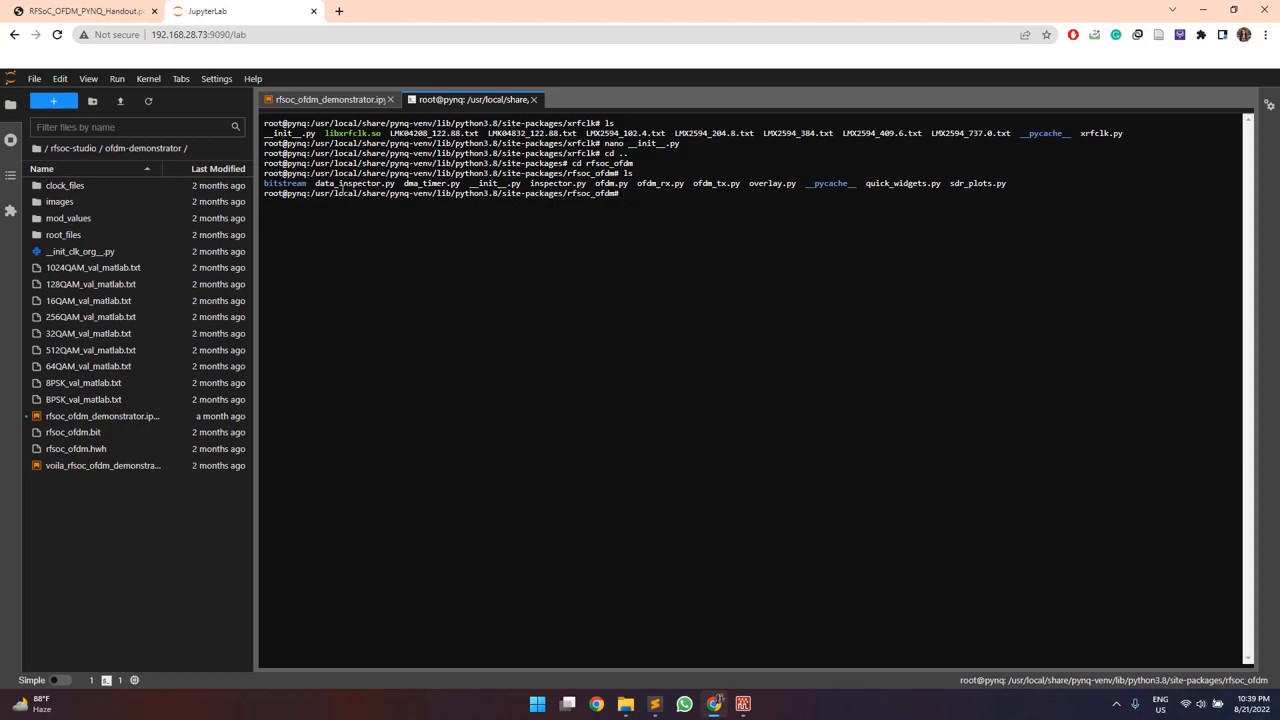
double_click(352, 183)
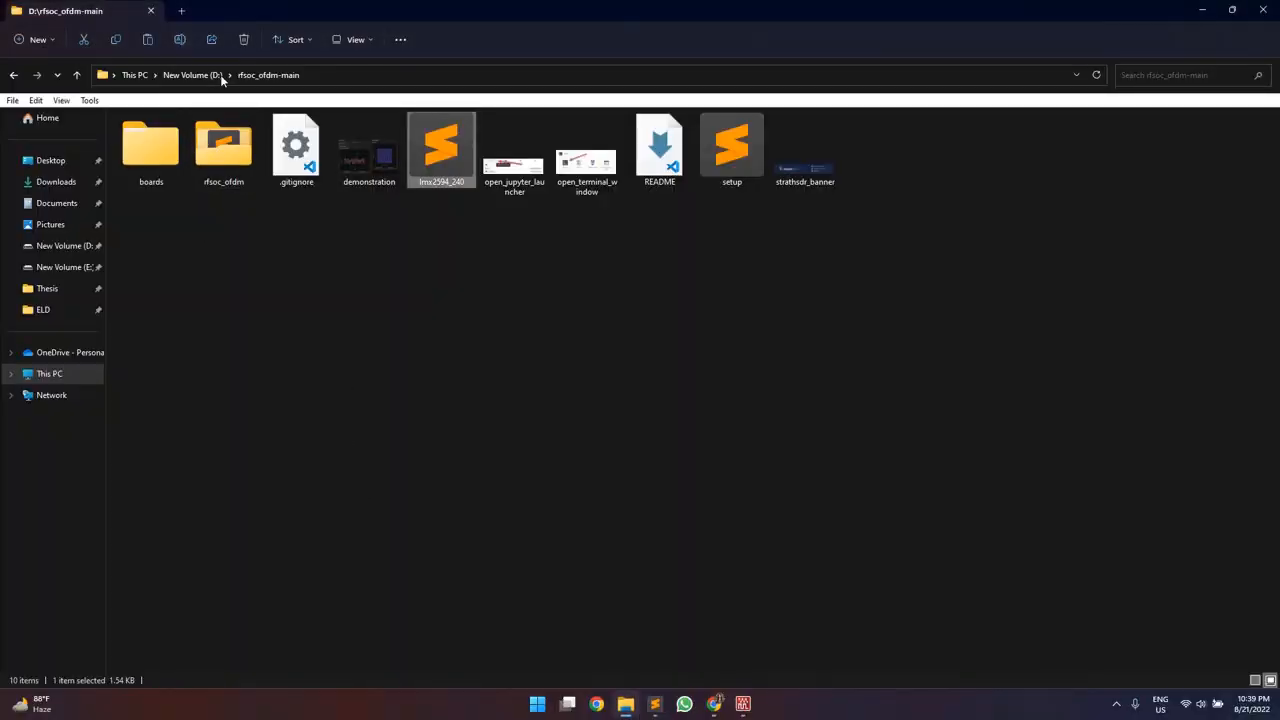
Step: Browse boards > ZCU111 > rfsoc_ofdm in File Explorer to open overlay.py
click(223, 145)
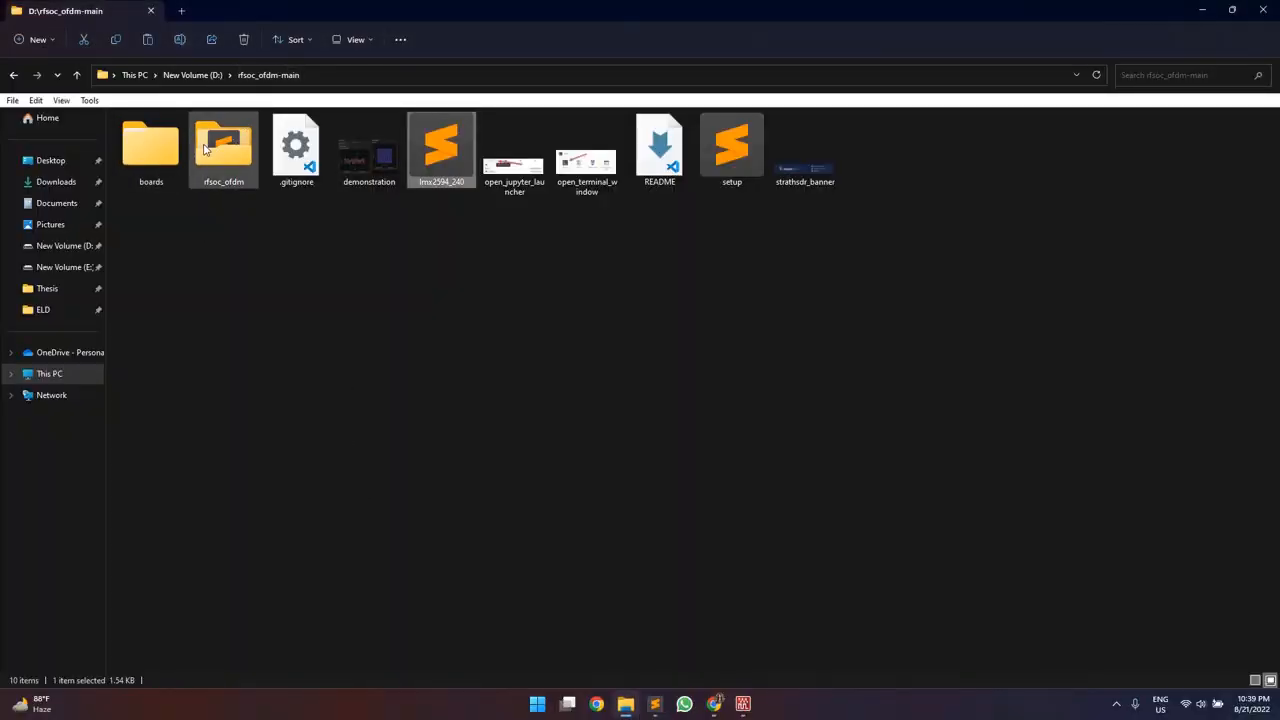
click(268, 75)
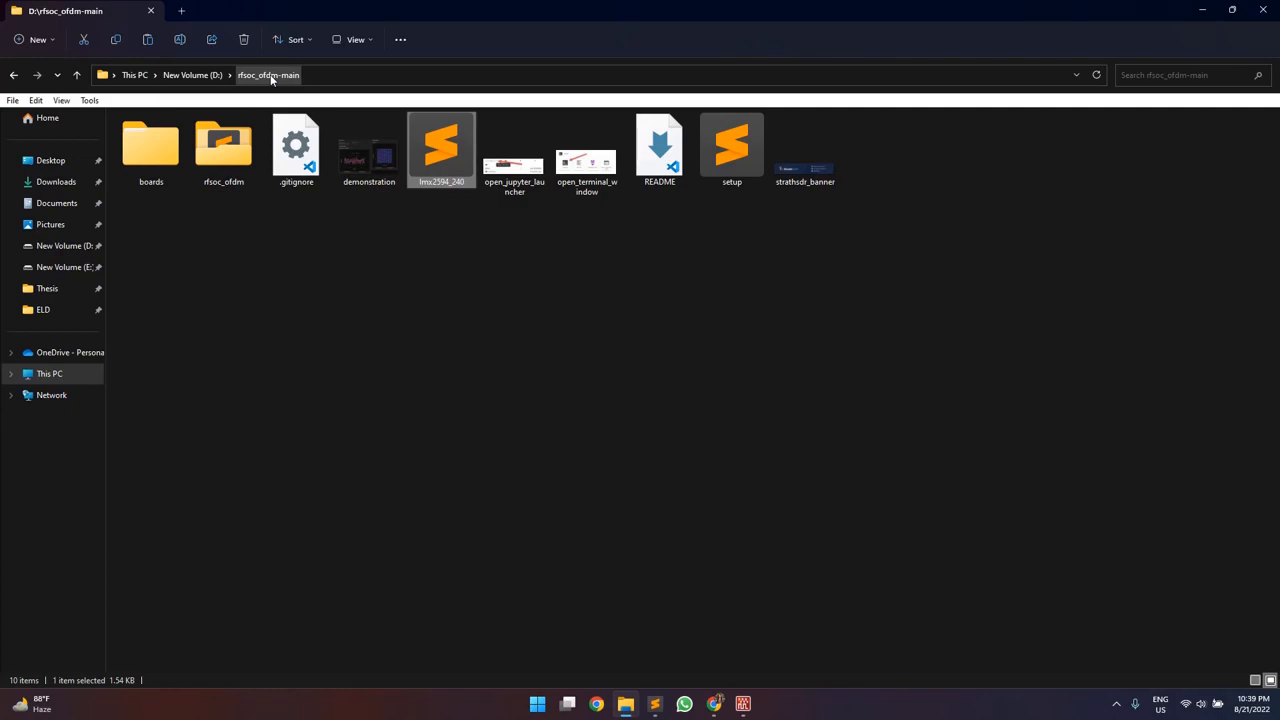
double_click(223, 145)
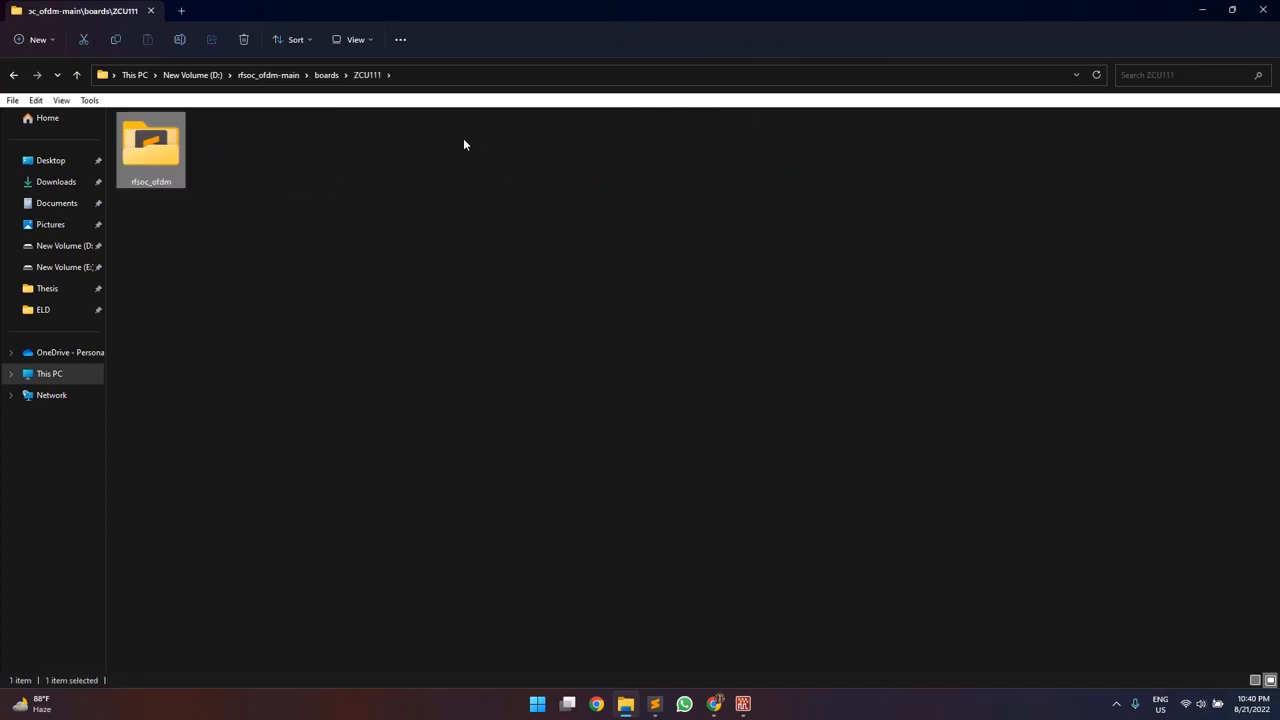
double_click(151, 143)
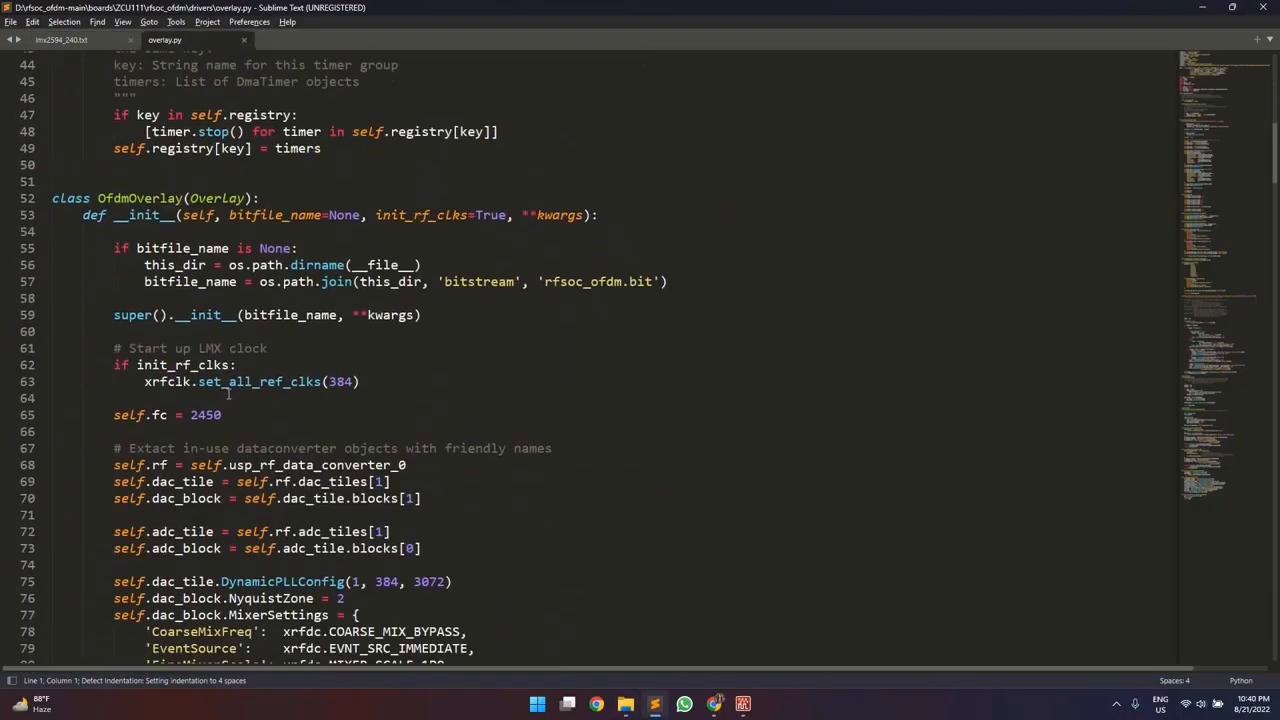
Step: Review overlay.py's set_all_ref_clks(384) setup, then return to the JupyterLab terminal
scroll(down, 3)
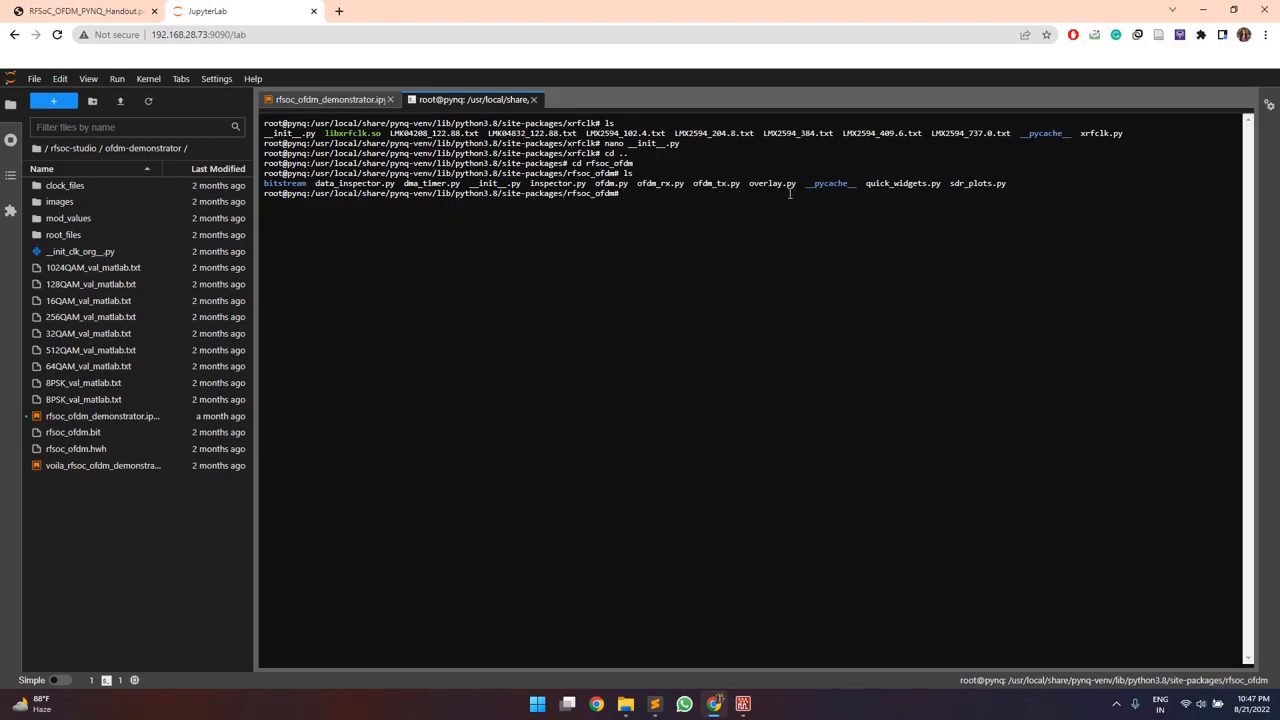
Step: Open overlay.py in nano and remove 384 from xrfclk.set_all_ref_clks()
double_click(771, 183)
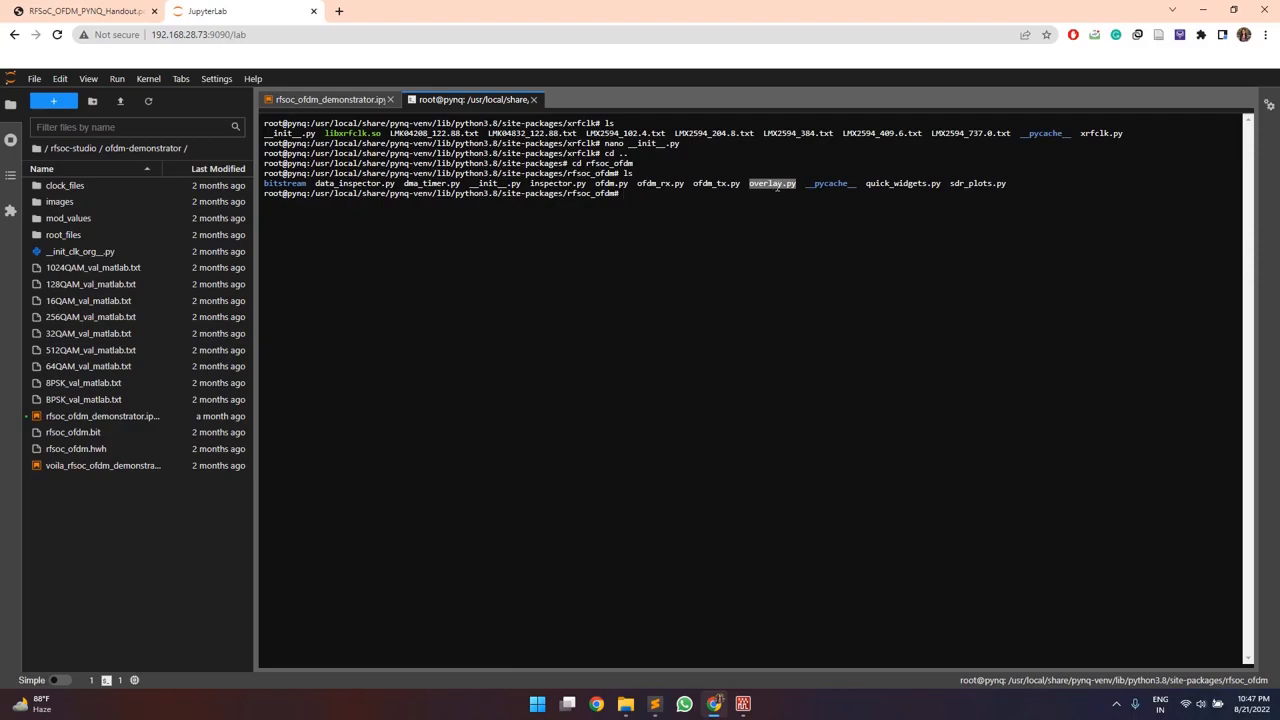
text(nano)
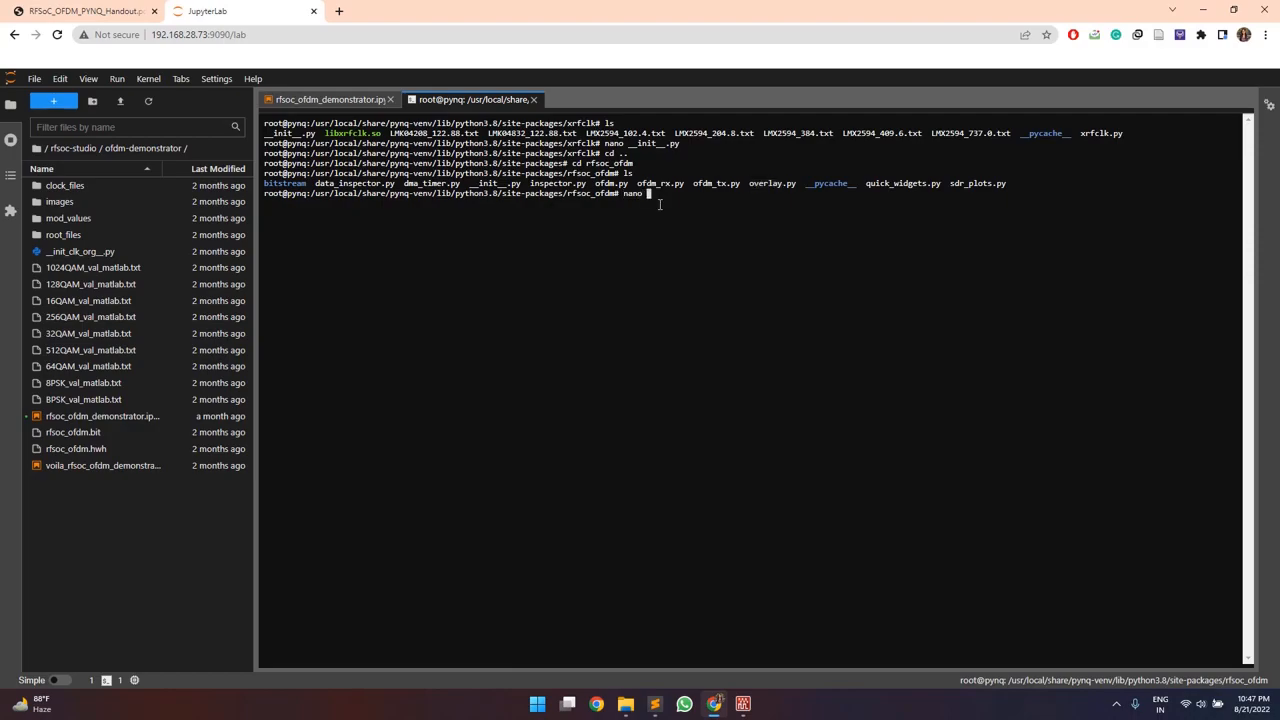
text(overlay.py)
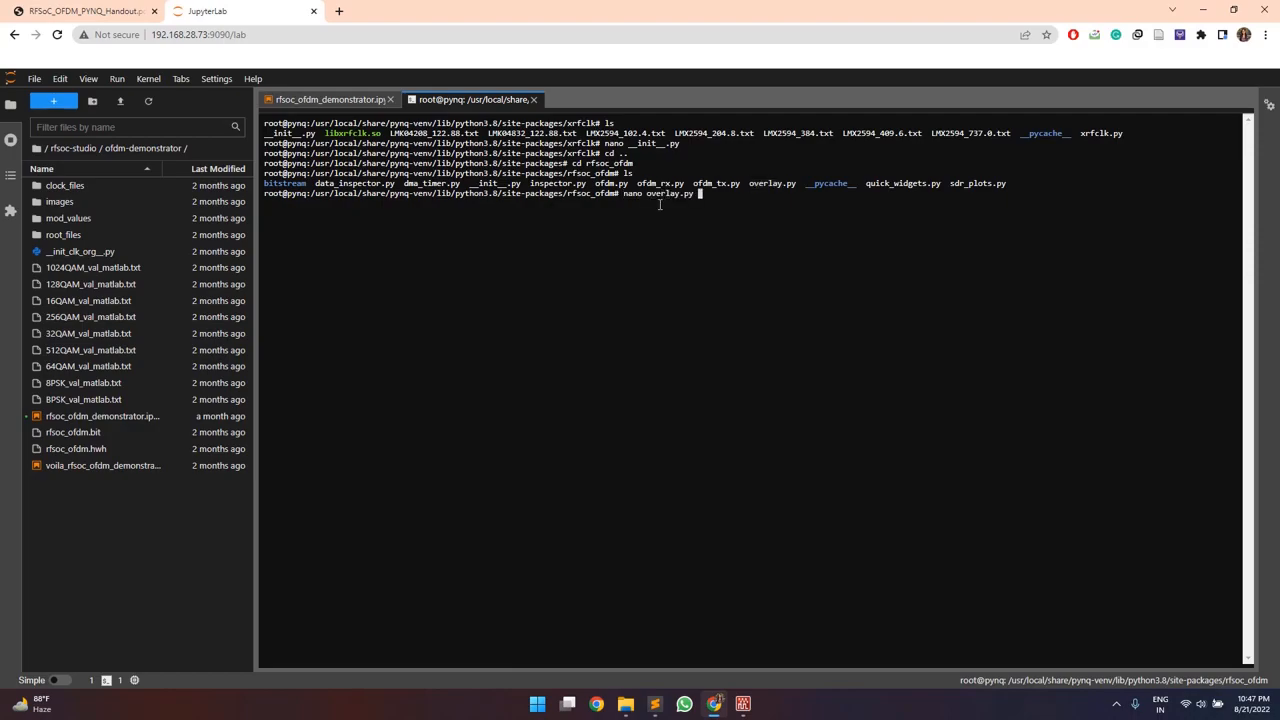
key(enter)
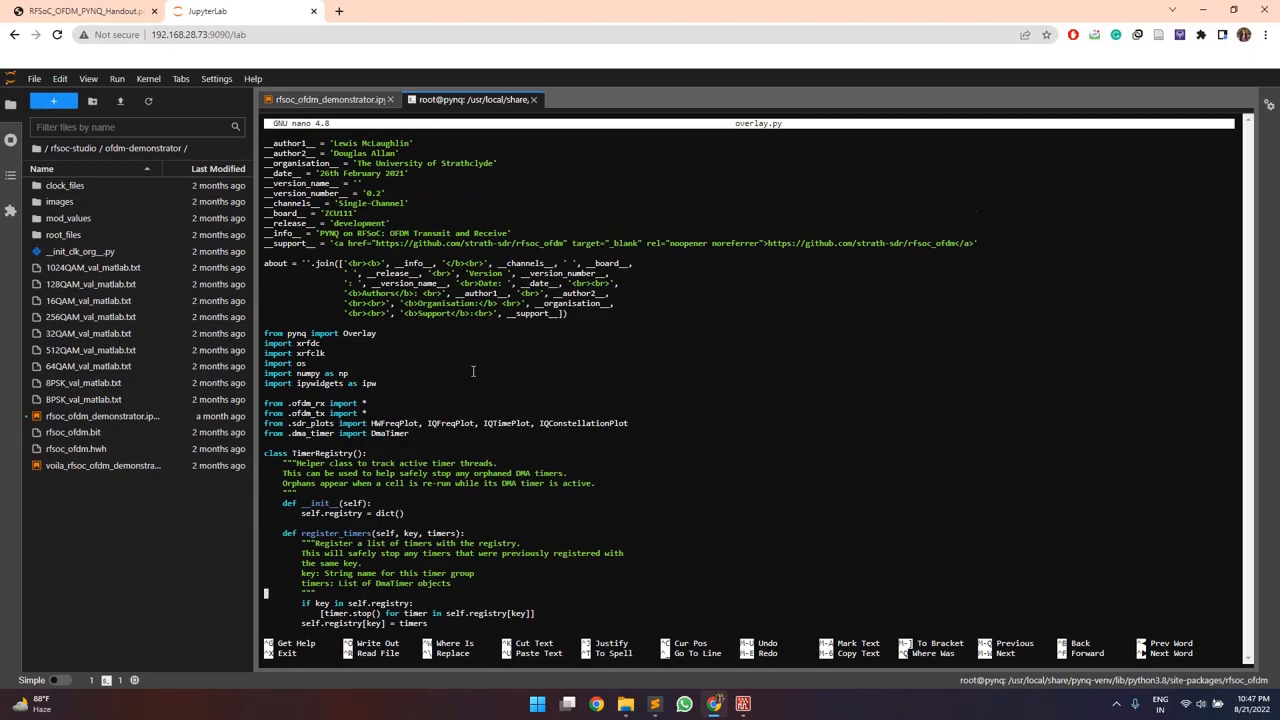
scroll(down, 3)
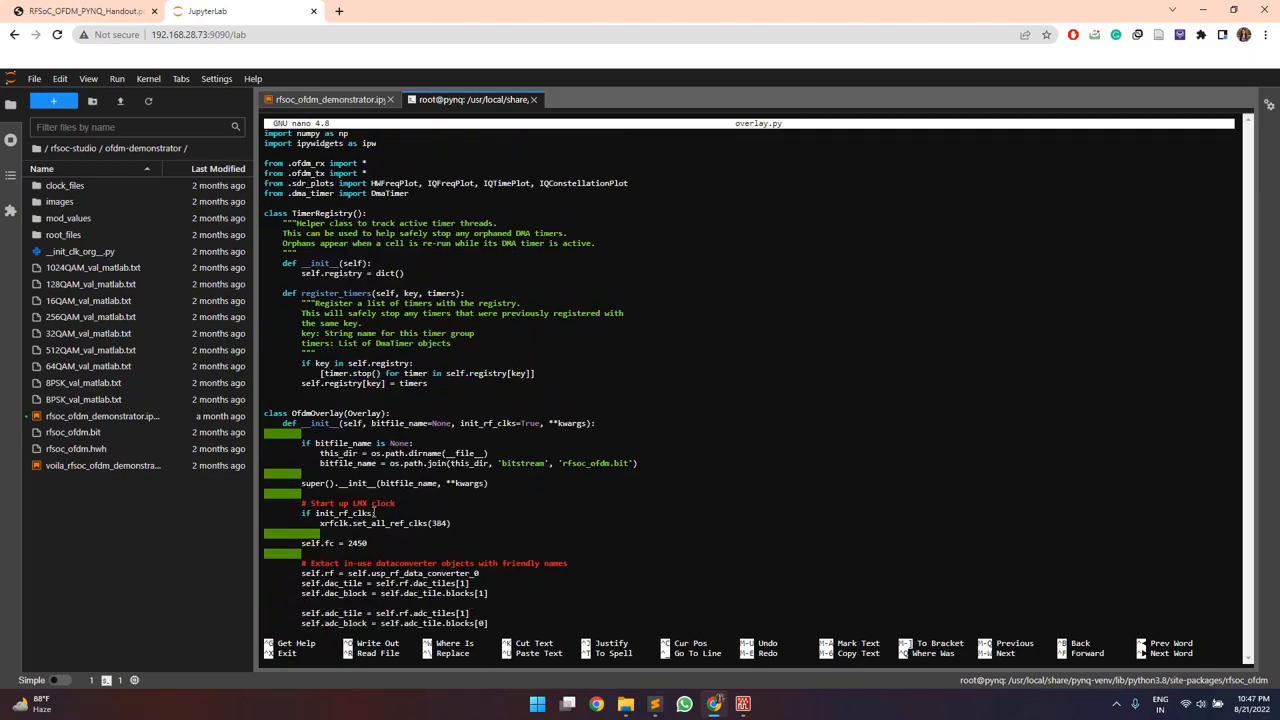
scroll(down, 3)
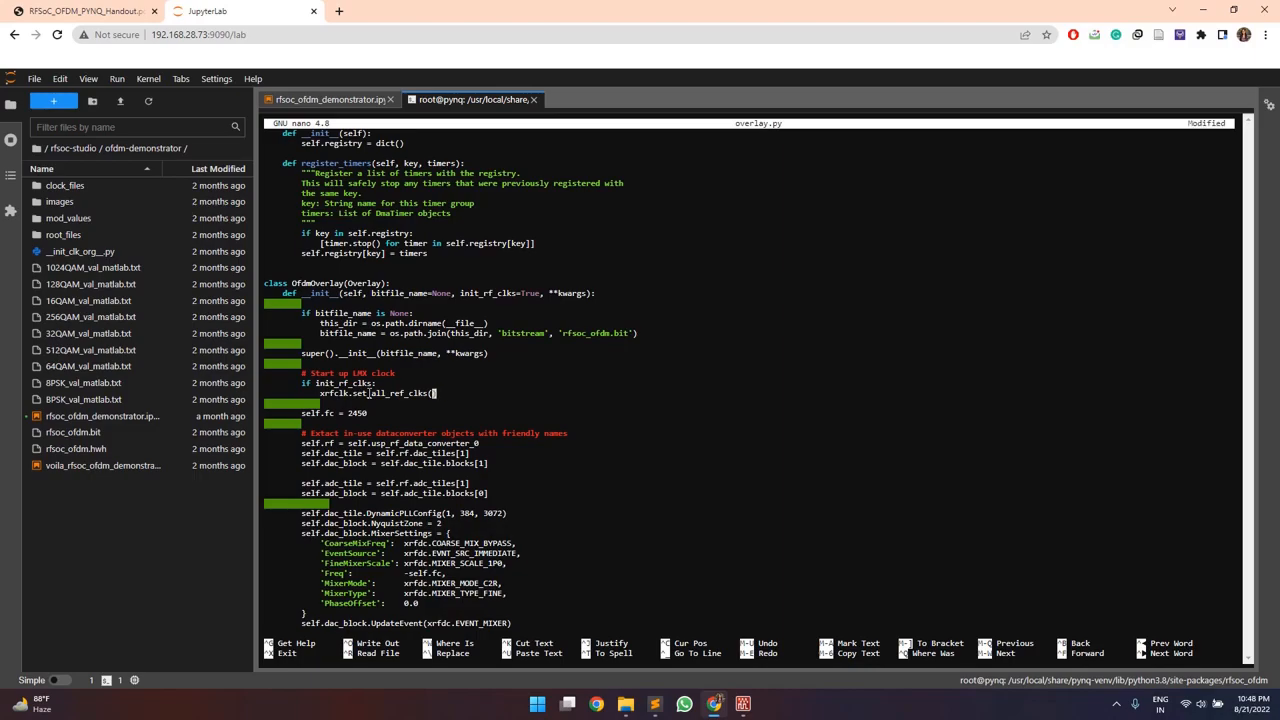
Step: Set reference clock 240, PLL configs (1, 240, 1920), fc 1200, and save overlay.py
text(240))
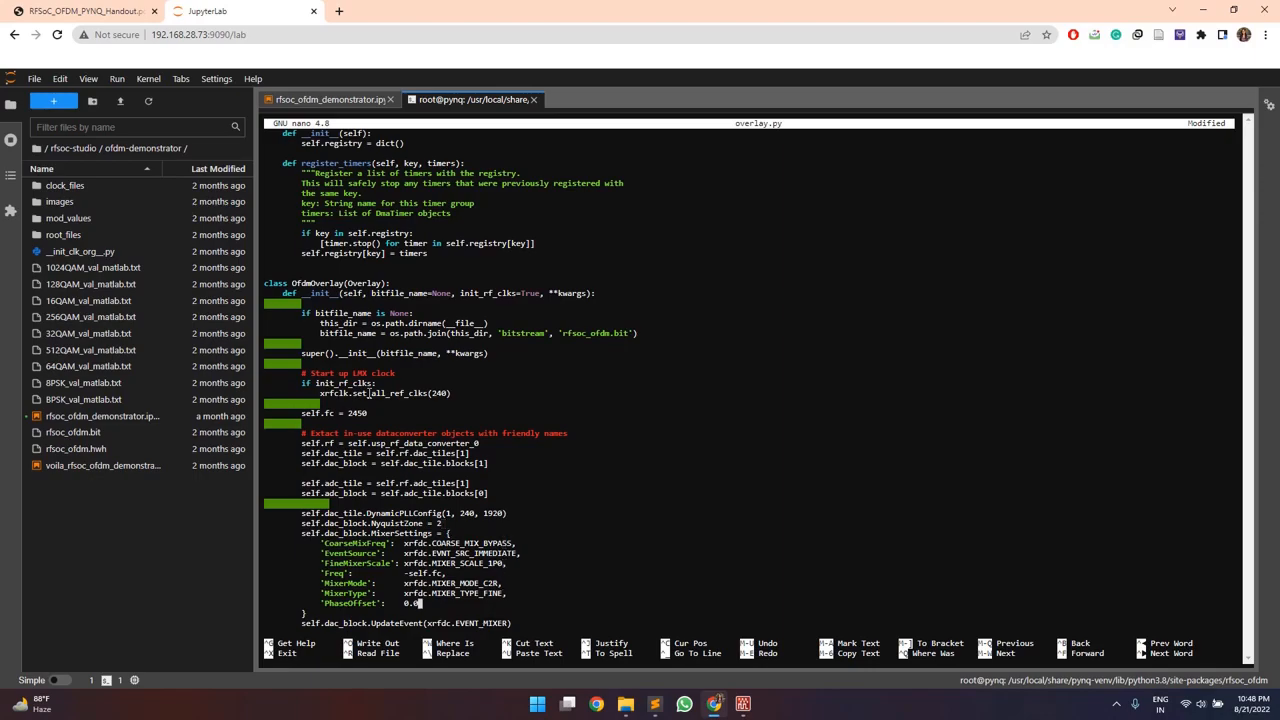
scroll(down, 3)
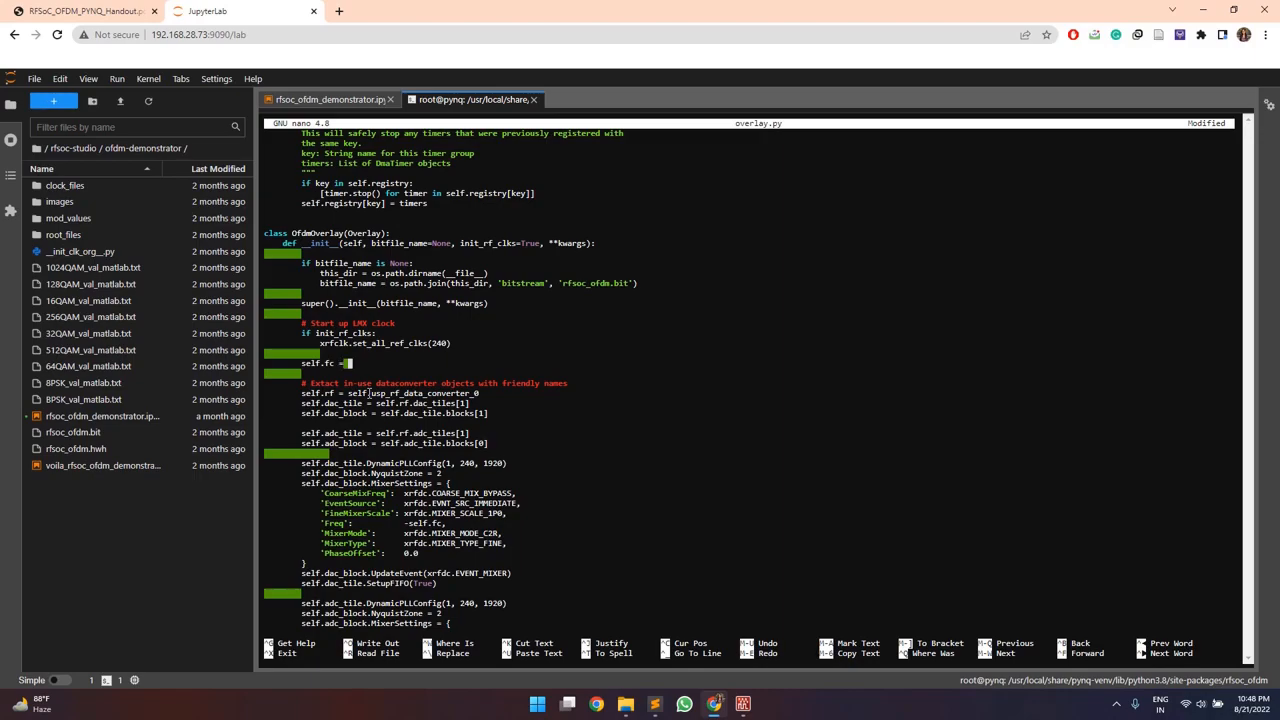
text(1200)
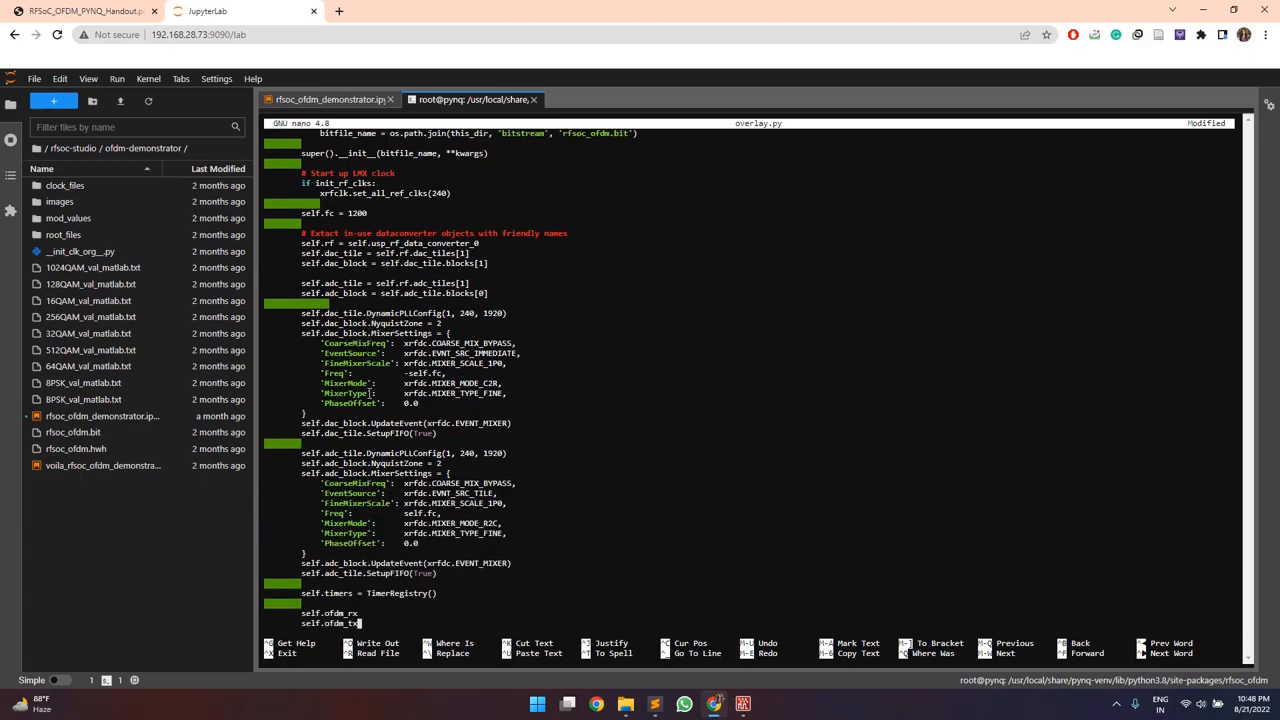
scroll(down, 3)
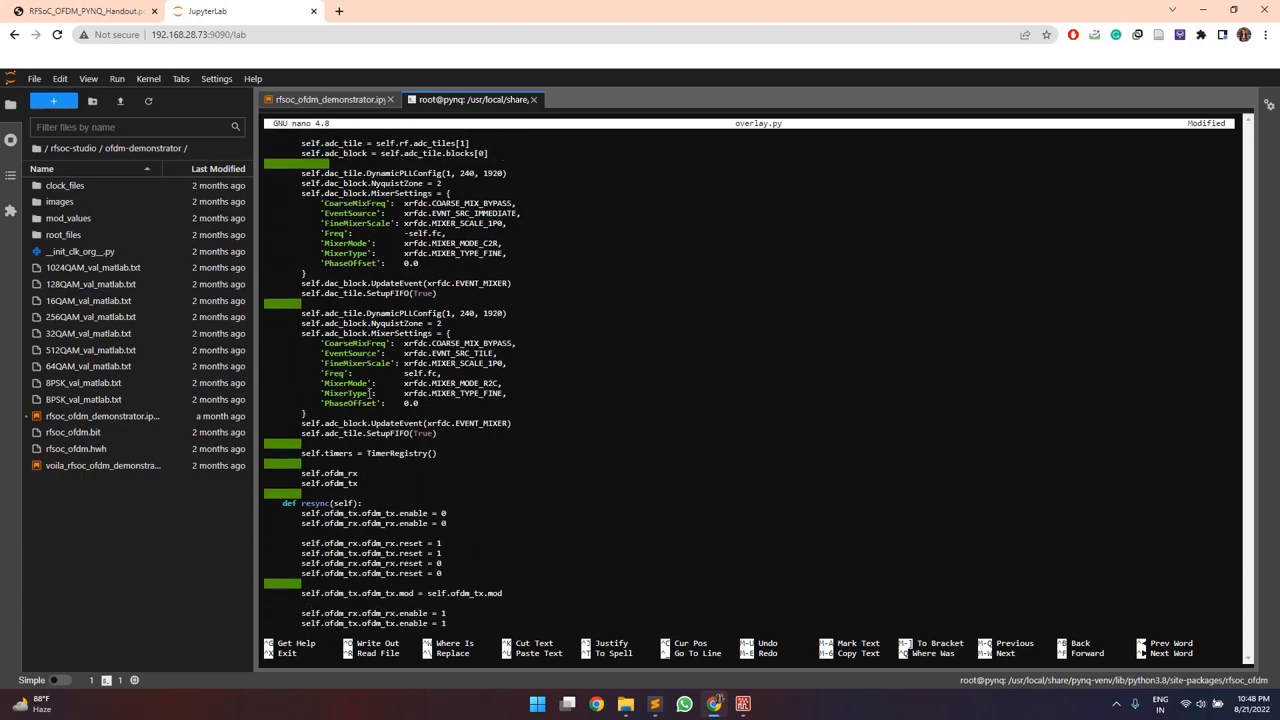
key(ctrl+o)
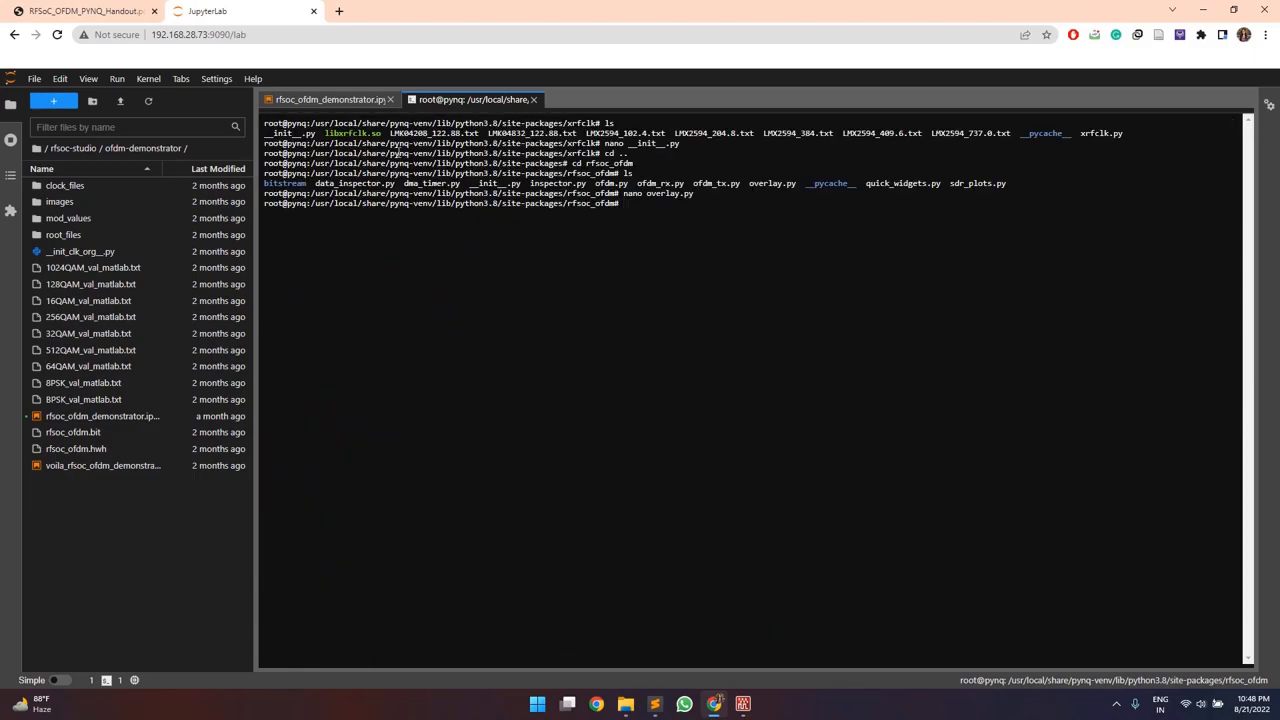
Step: Upload rfsoc_ofdm.bit and .hwh from ZCU111/rfsoc_ofdm/bitstream, overwriting existing copies
click(103, 416)
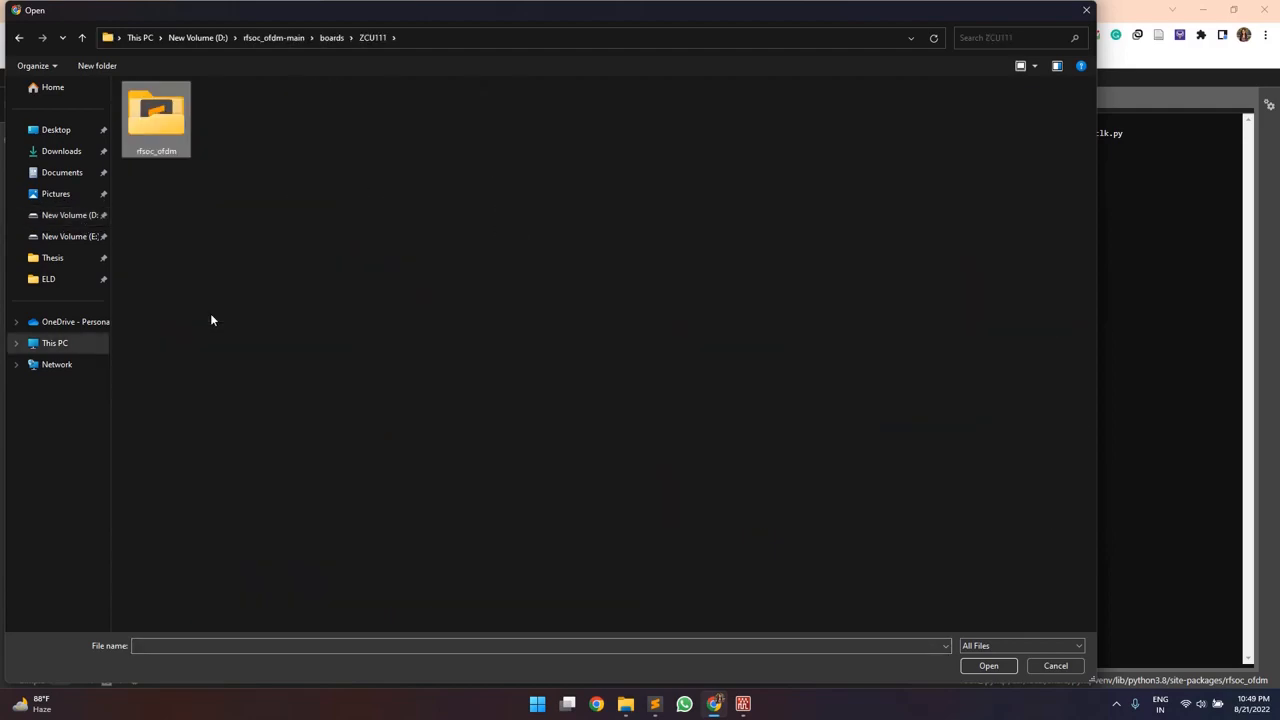
double_click(156, 115)
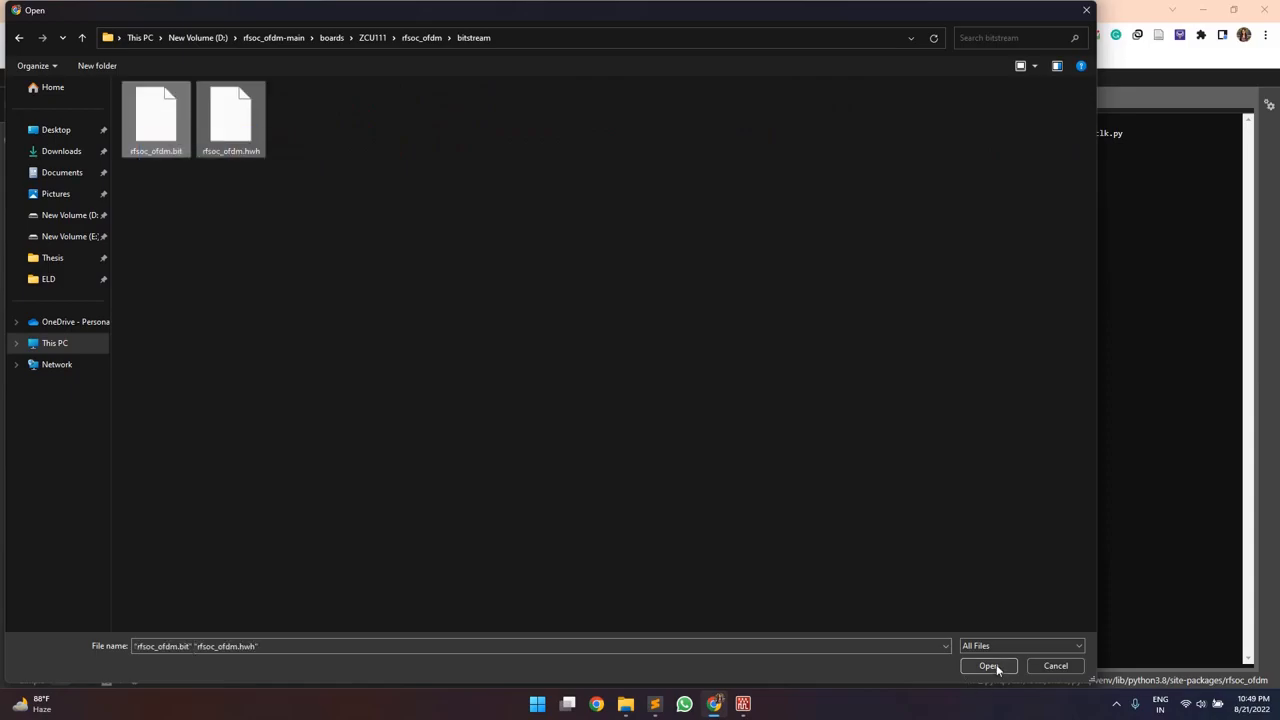
click(988, 666)
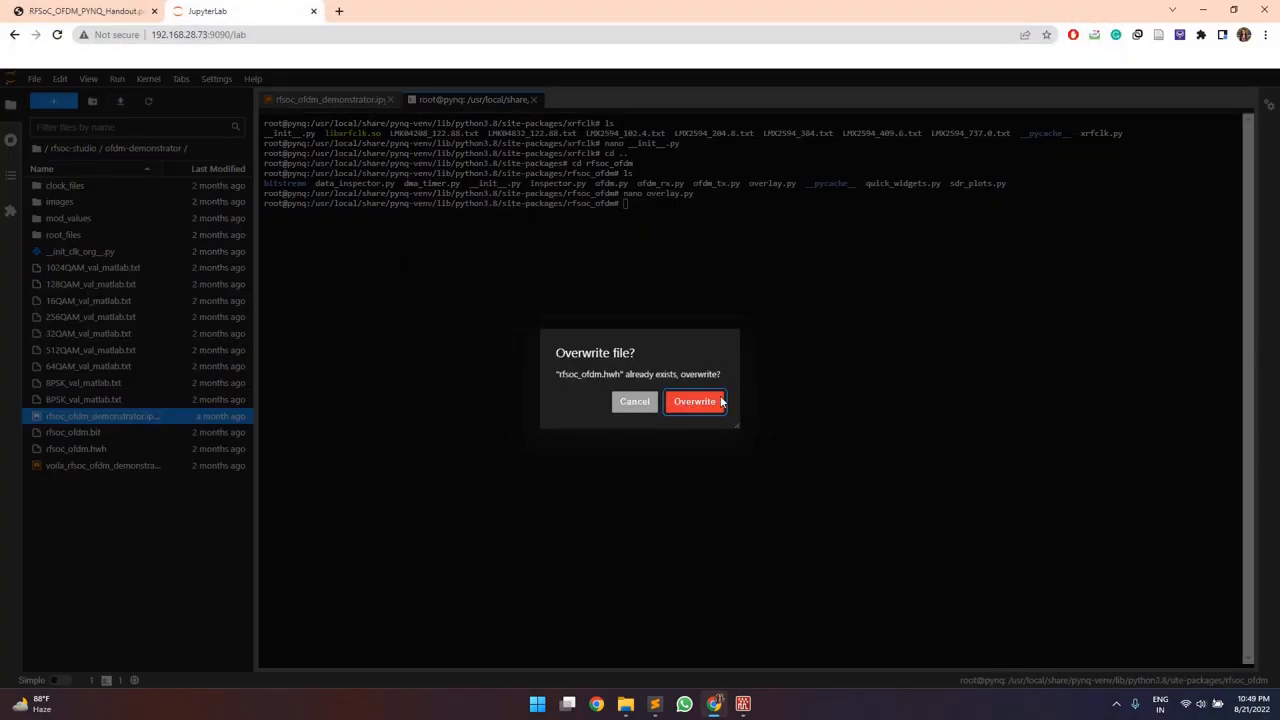
click(694, 401)
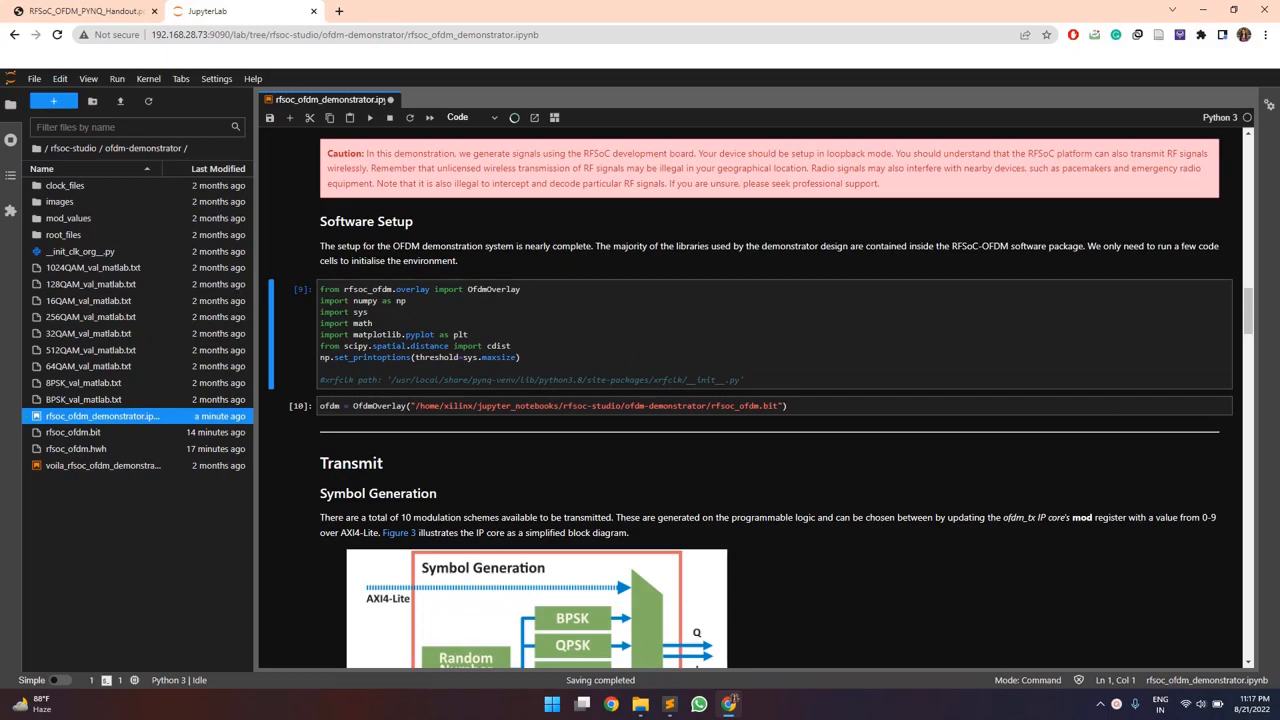
Step: Run the import, OfdmOverlay and modulation cells through the tx_sym time-domain plot
scroll(down, 3)
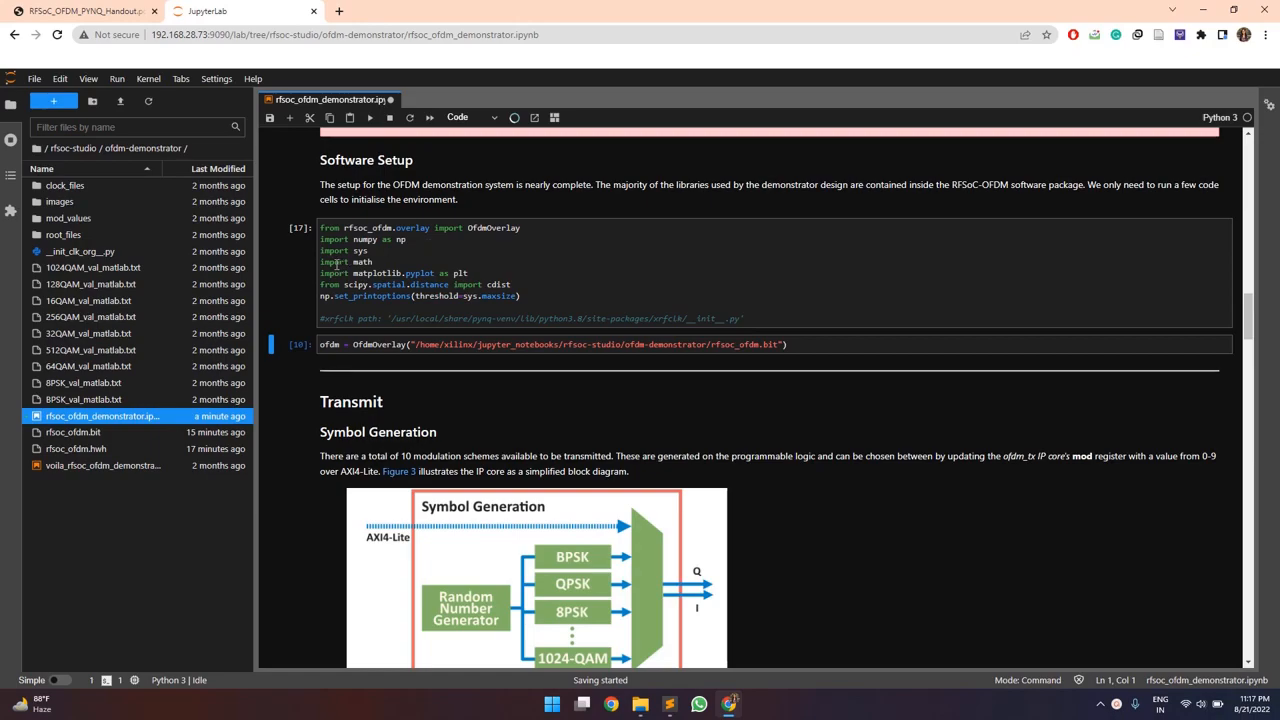
click(369, 117)
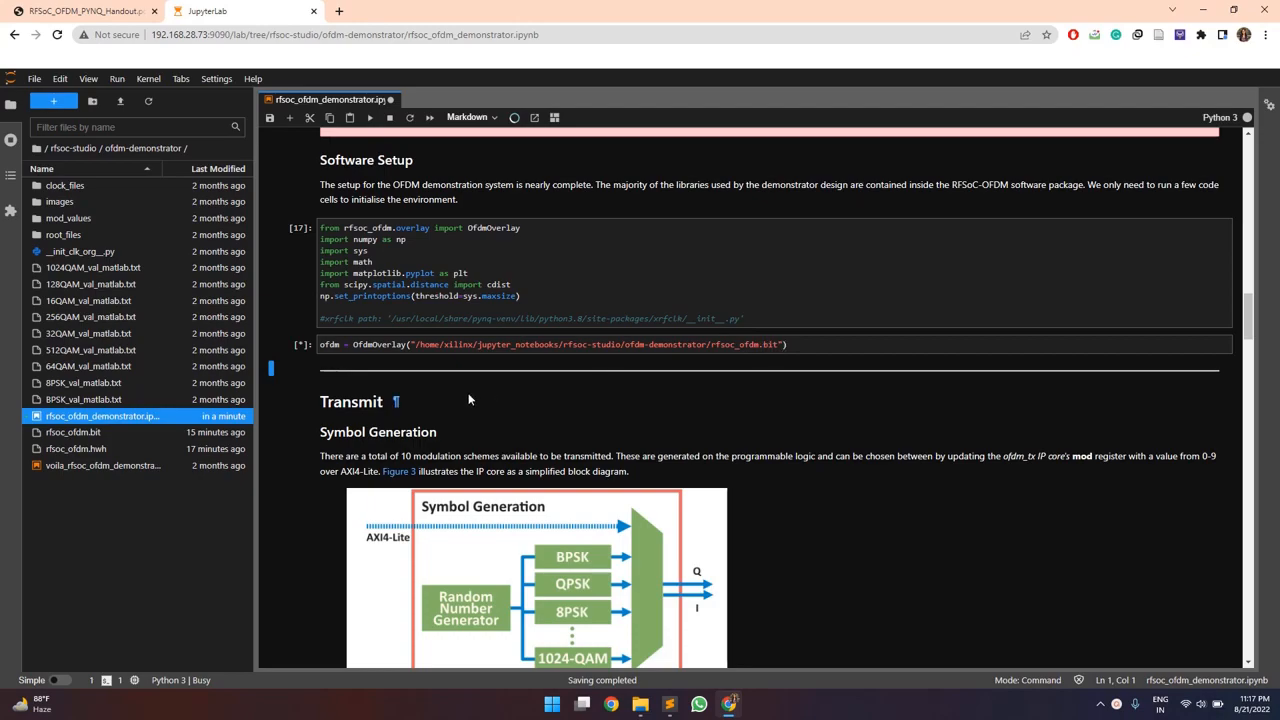
mouse_move(369, 117)
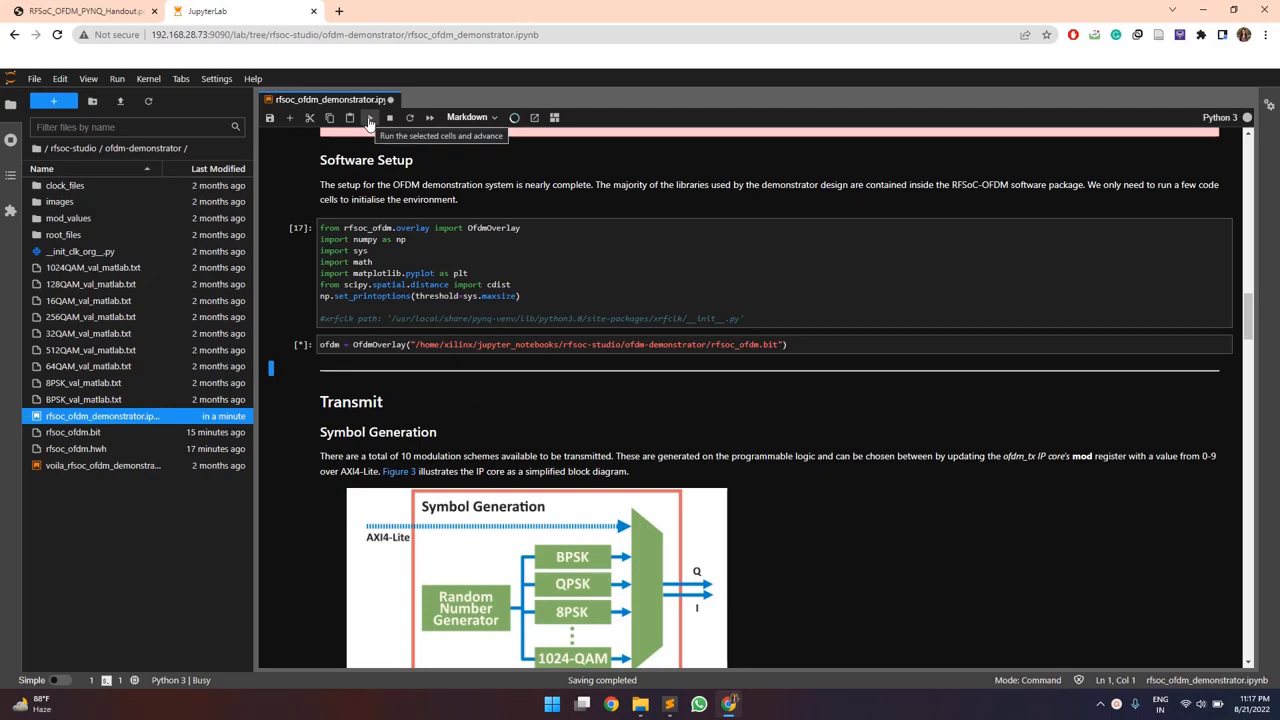
click(369, 118)
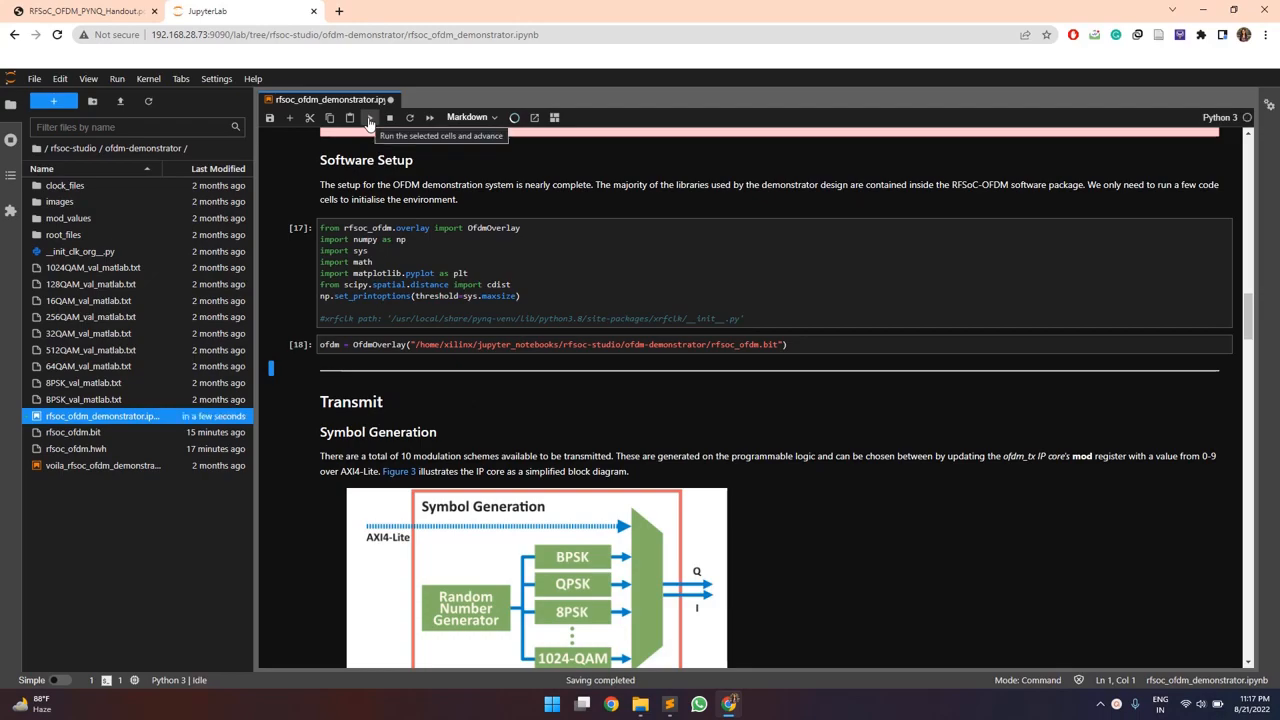
scroll(down, 3)
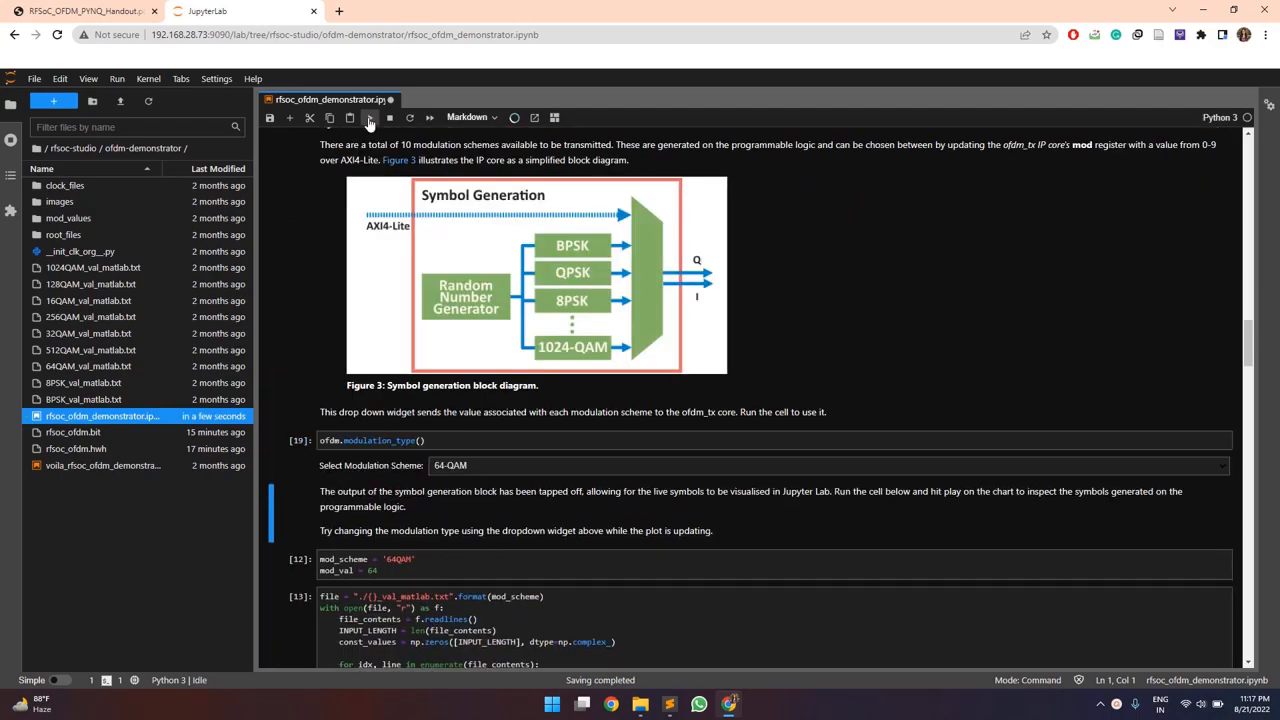
click(450, 465)
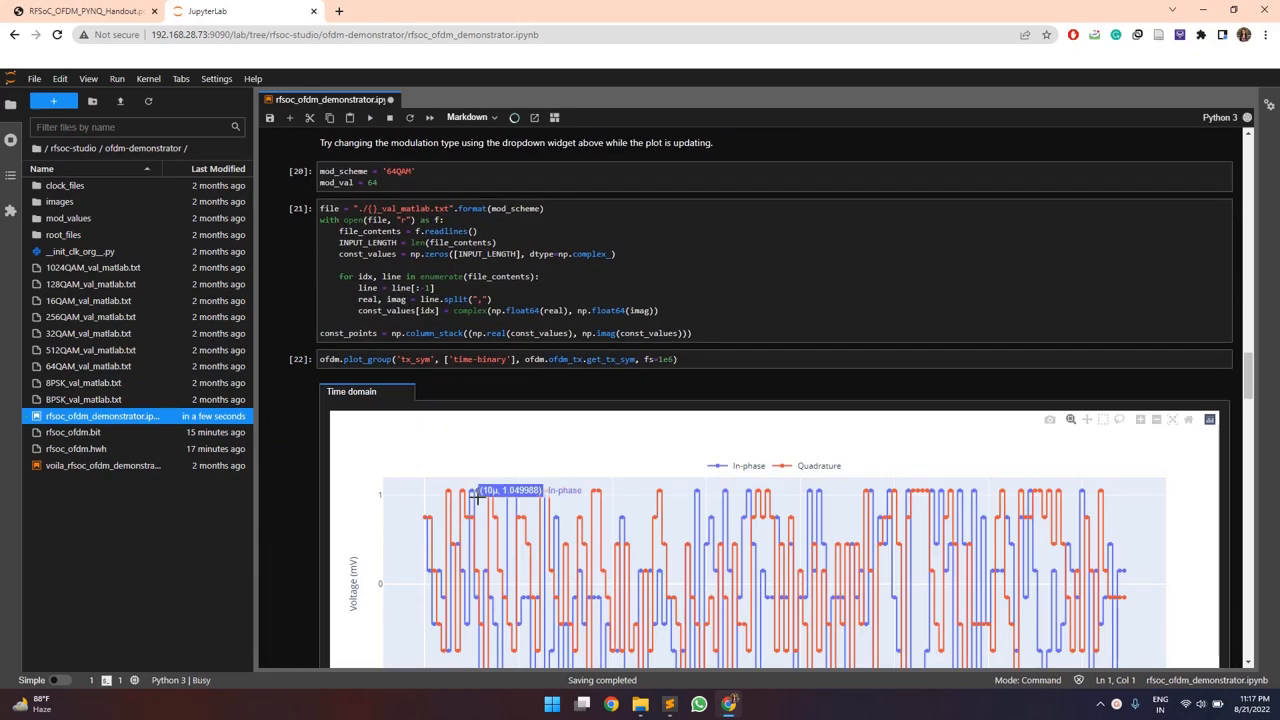
Step: Scroll to Constellation Plot and run the ofdm.plot_group cell
scroll(down, 3)
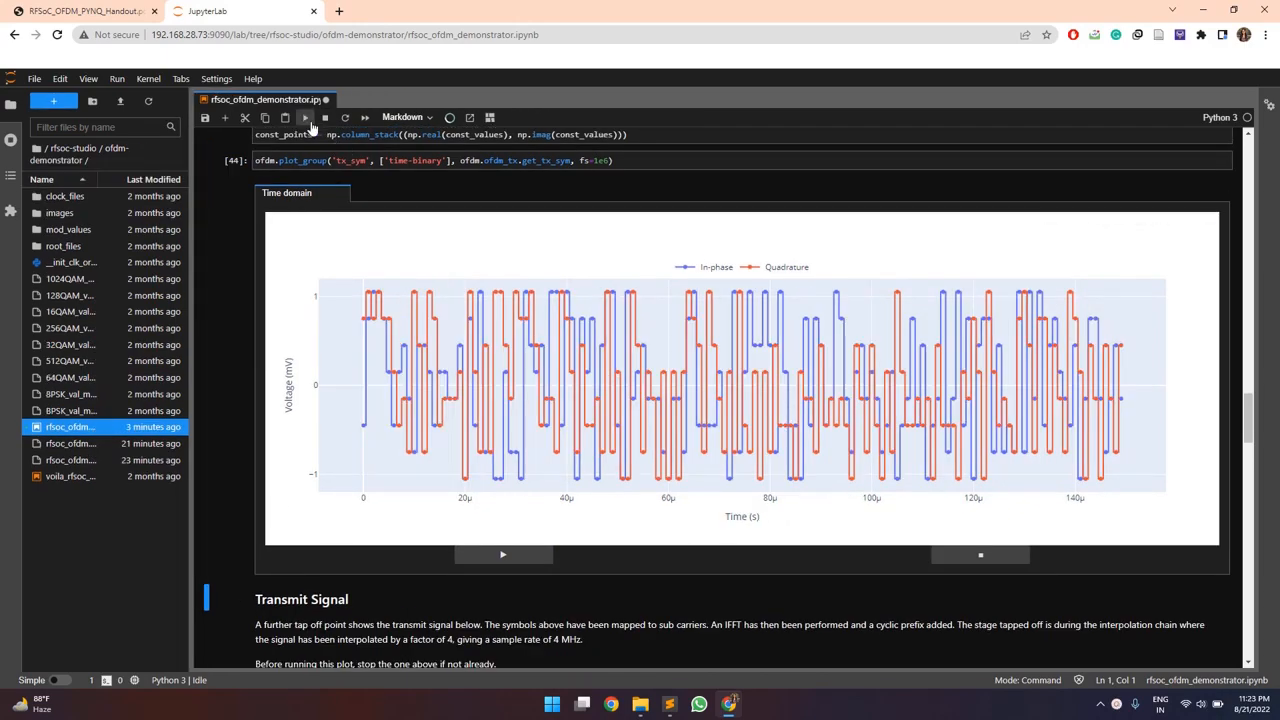
scroll(down, 3)
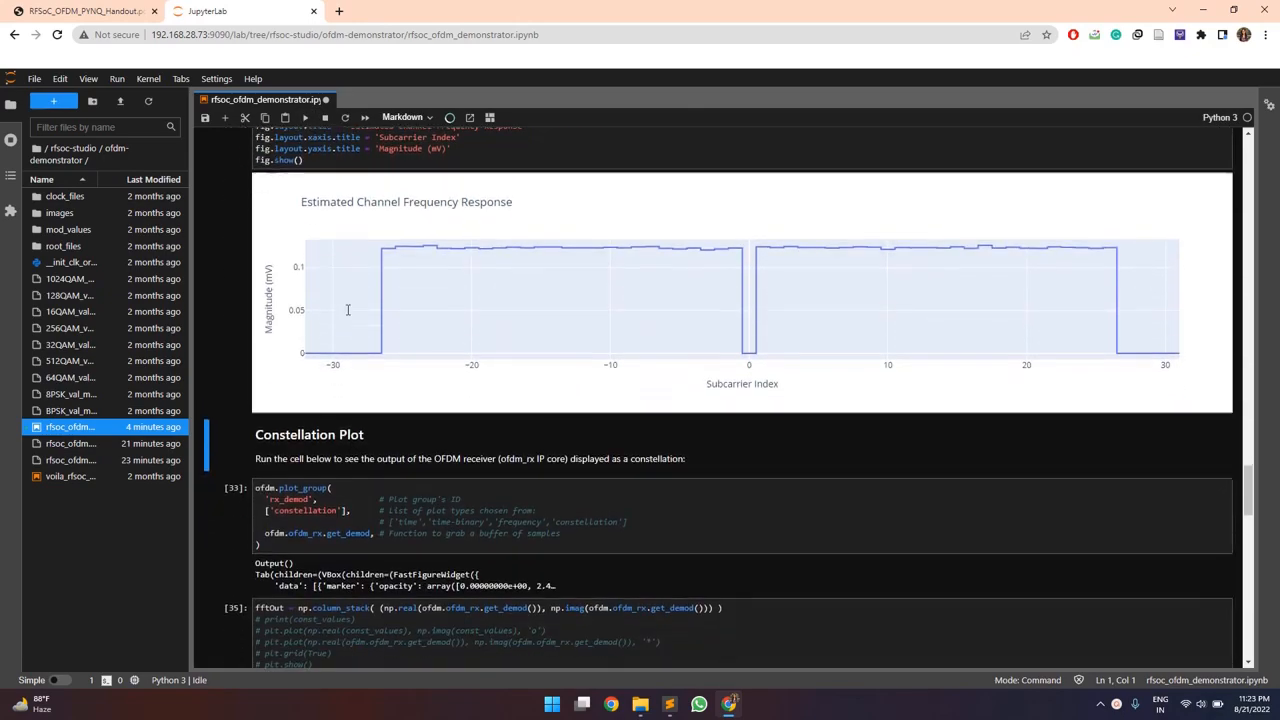
click(305, 117)
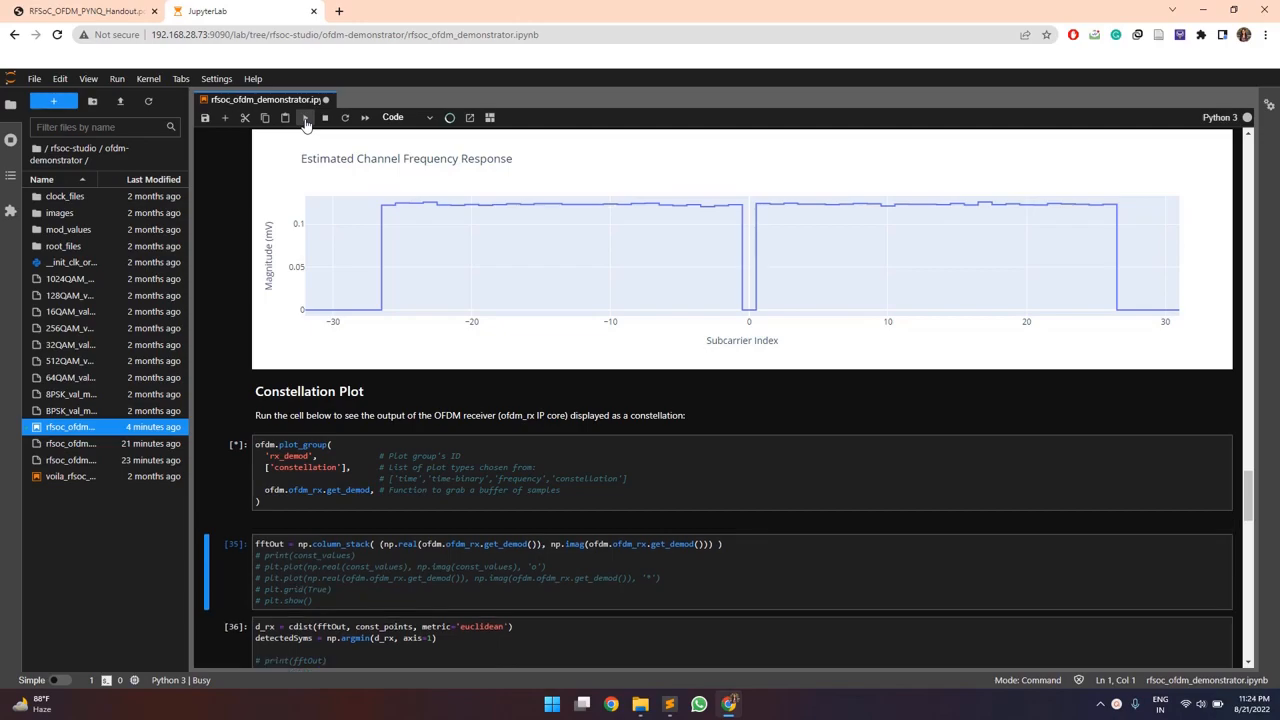
click(305, 117)
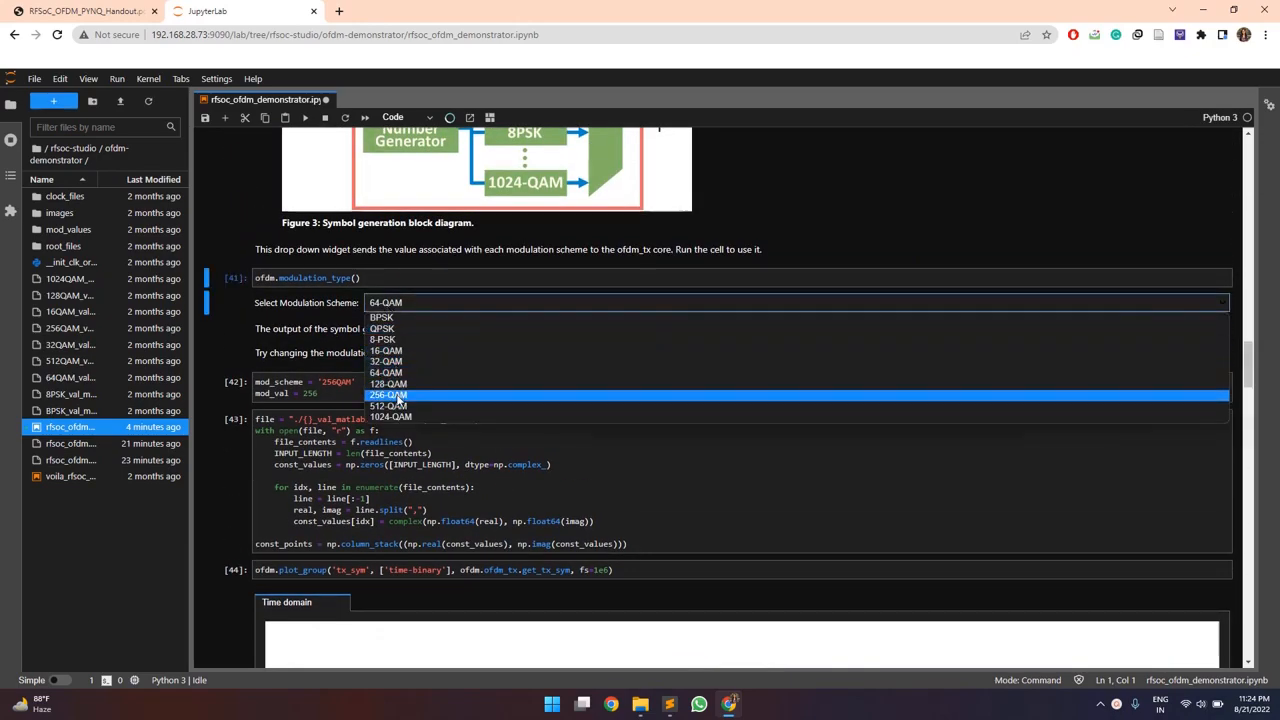
Step: Select 256-QAM in the modulation dropdown and scroll to the dense 16-by-16 constellation plot
click(388, 394)
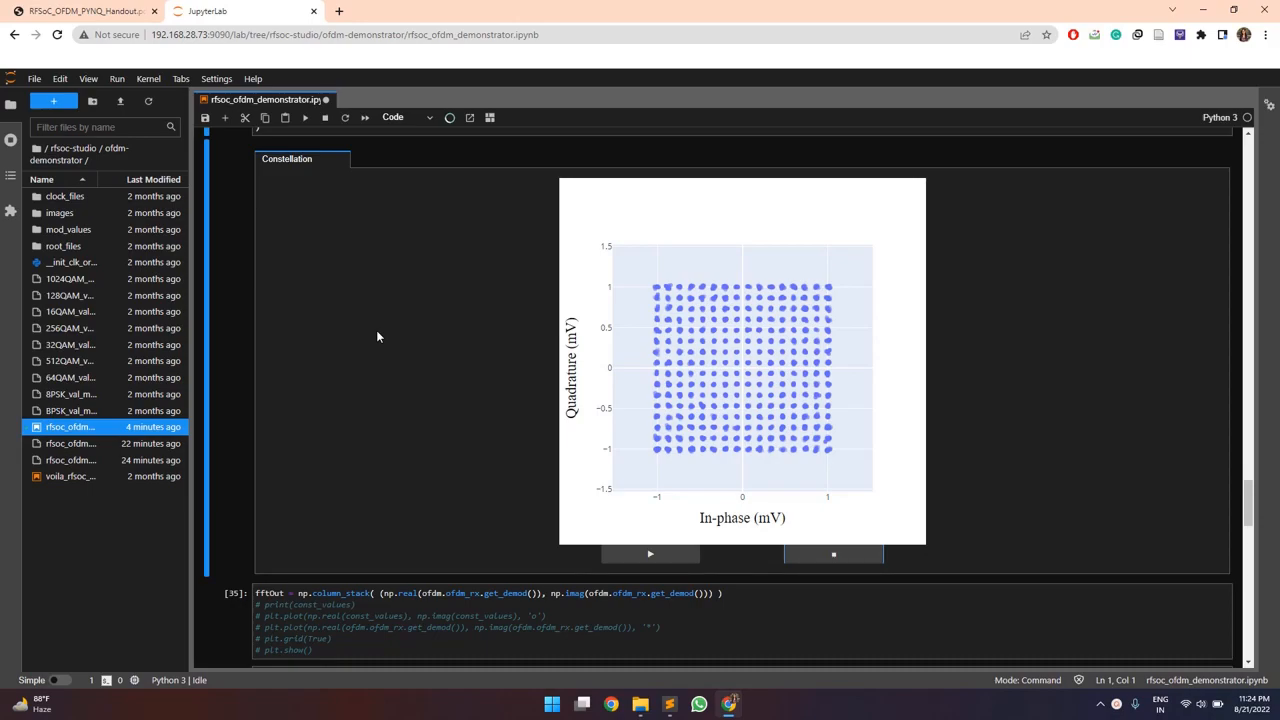
scroll(down, 3)
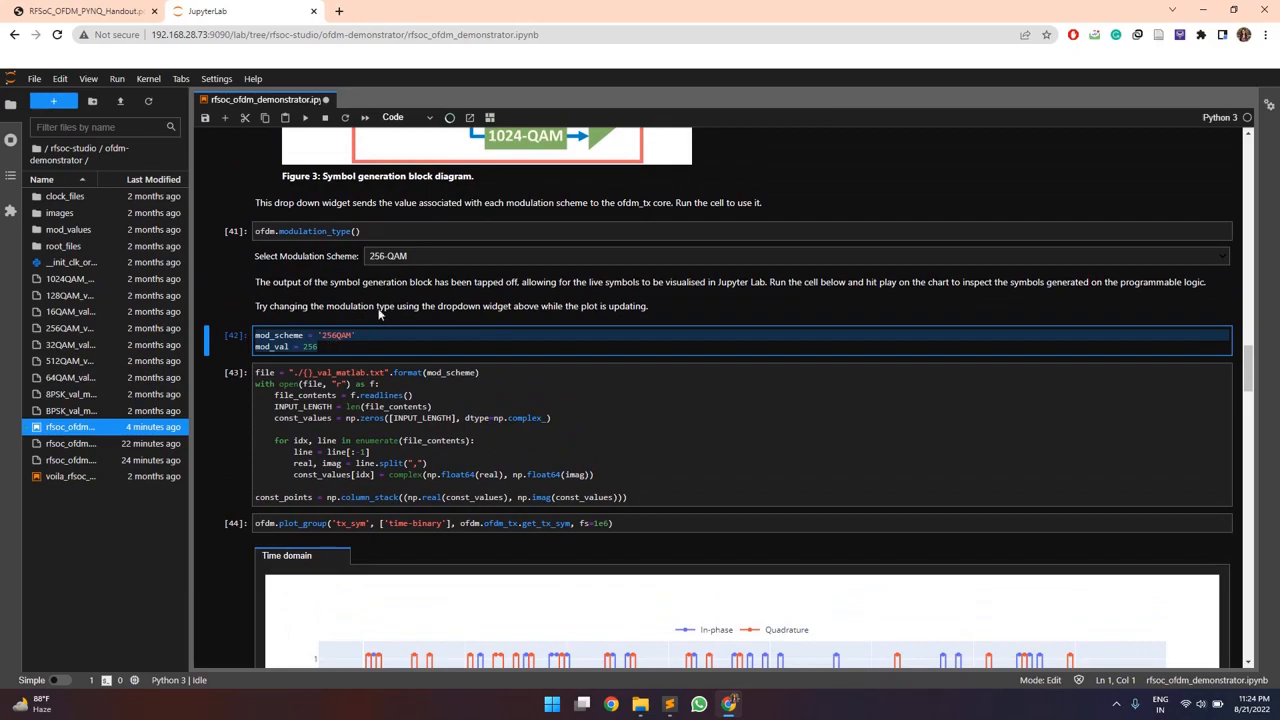
Step: Scroll down to the 256QAM error-rate output showing BER about 0.5003 and SER 4081
scroll(down, 3)
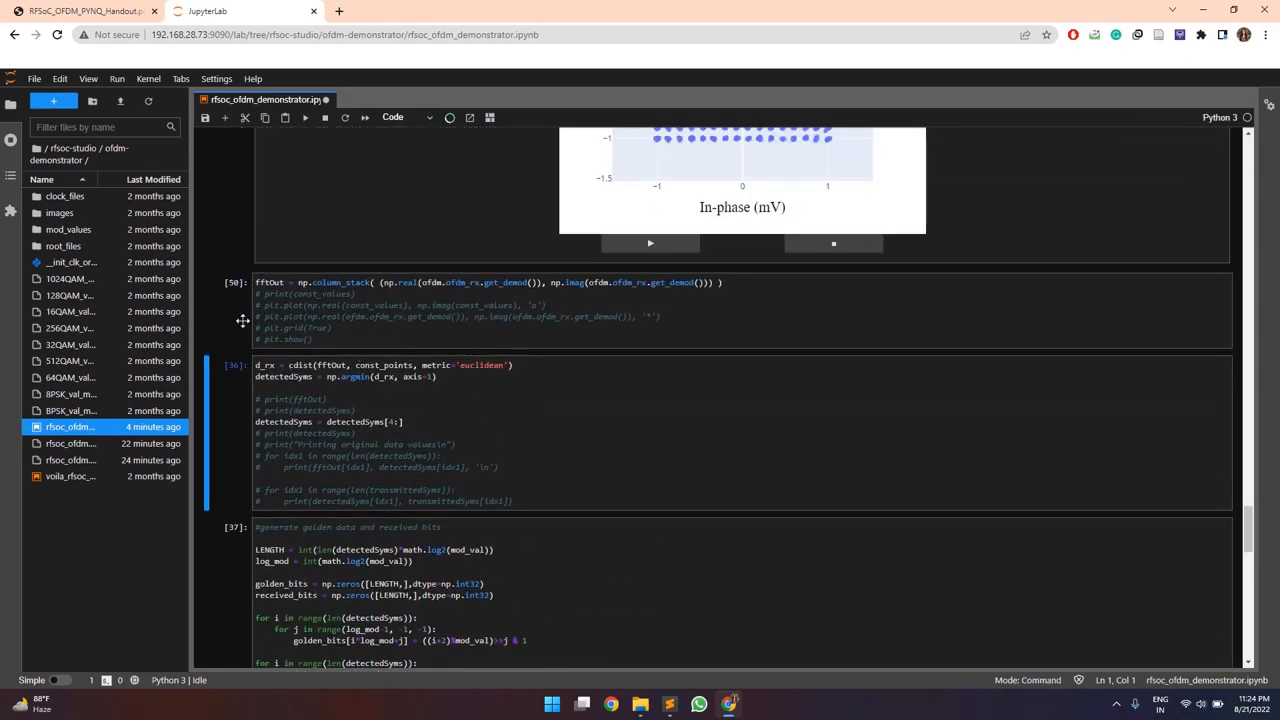
scroll(down, 3)
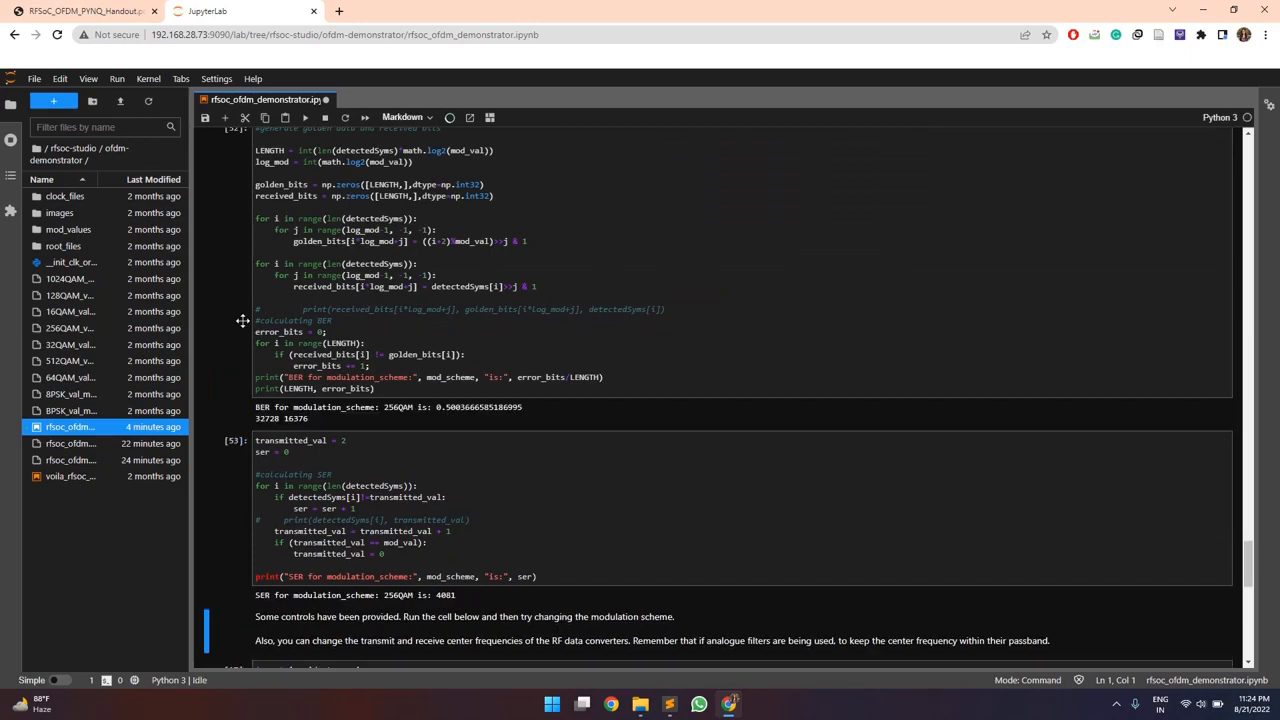